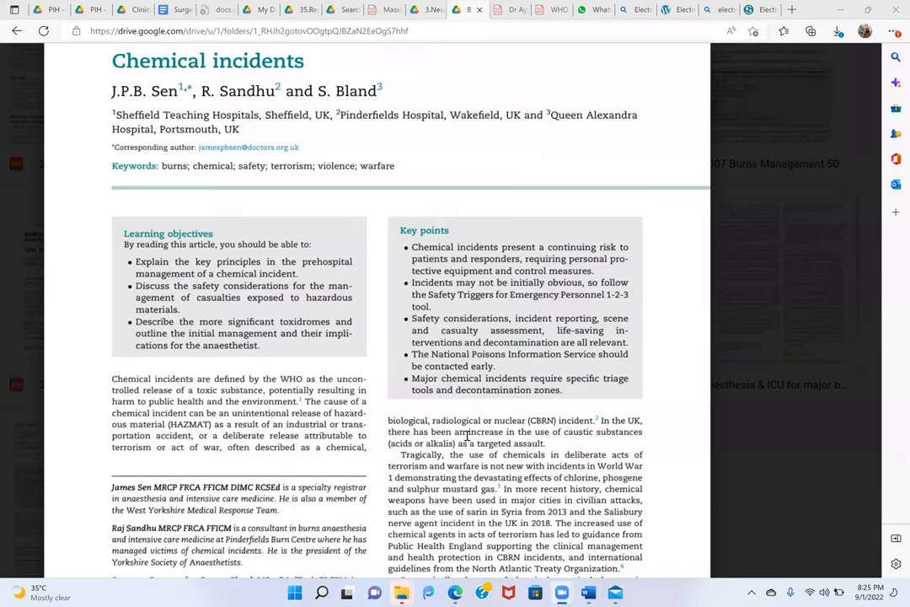
Scroll the Chemical incidents PDF down to page 128's CBRN safety-trigger and CRESS tables
scroll("down", 3)
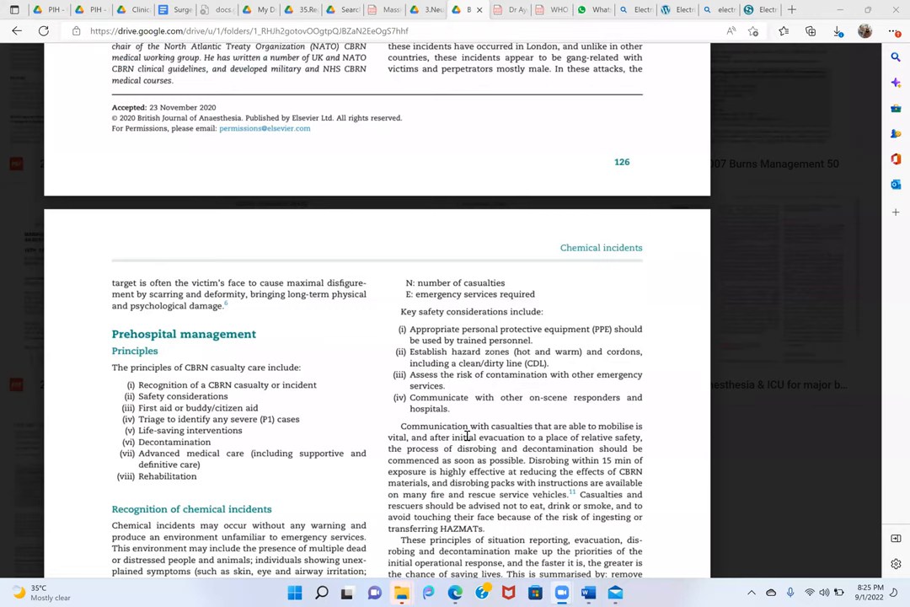
scroll("down", 3)
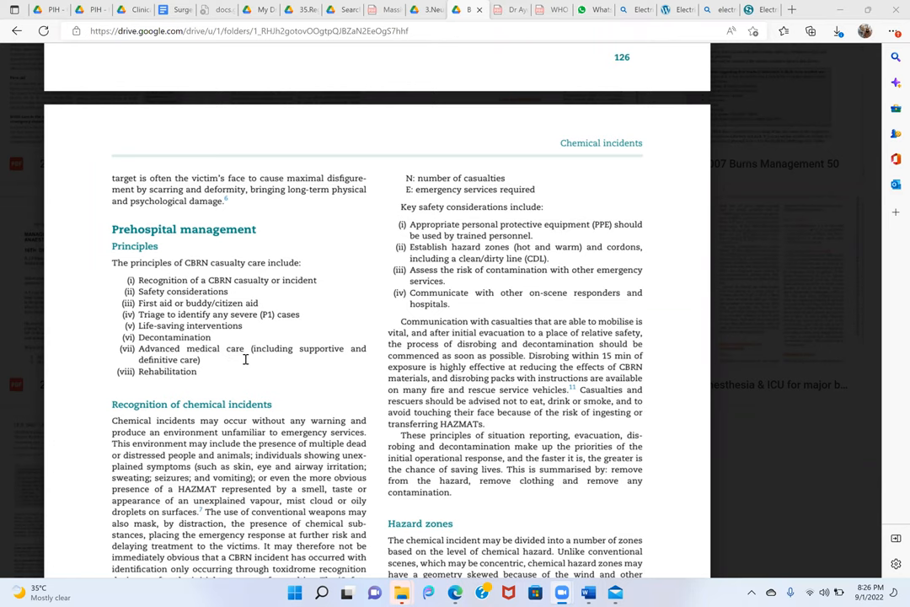
scroll("down", 3)
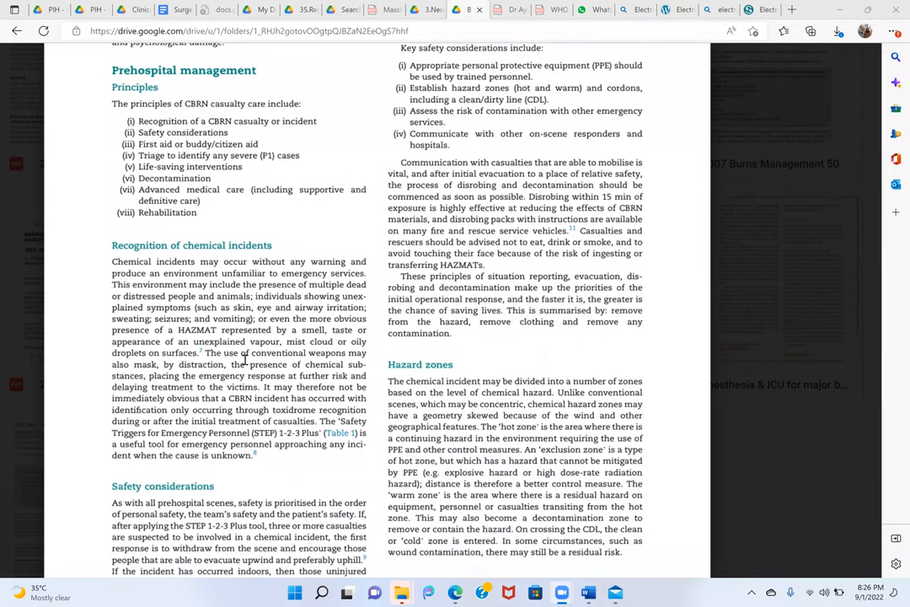
scroll("down", 3)
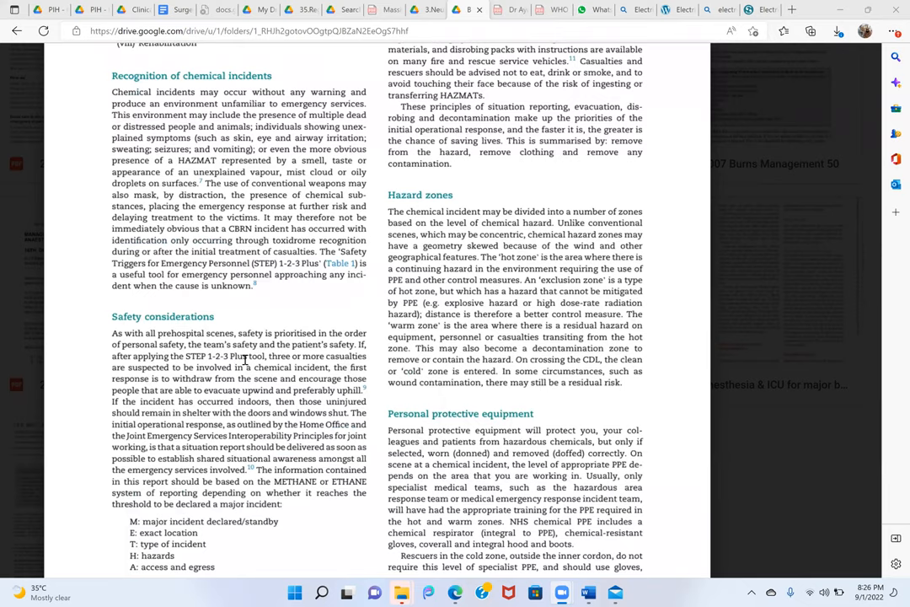
scroll("down", 3)
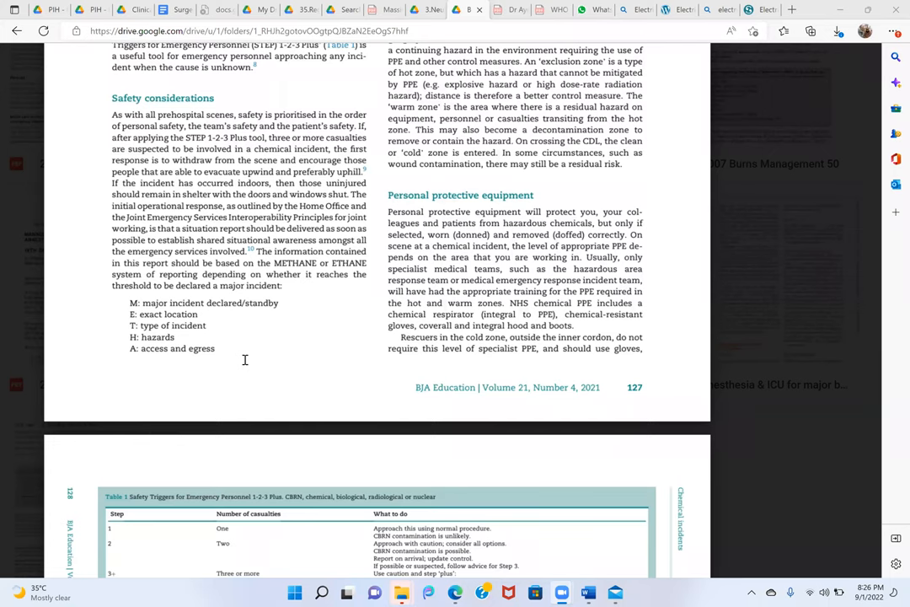
scroll("down", 3)
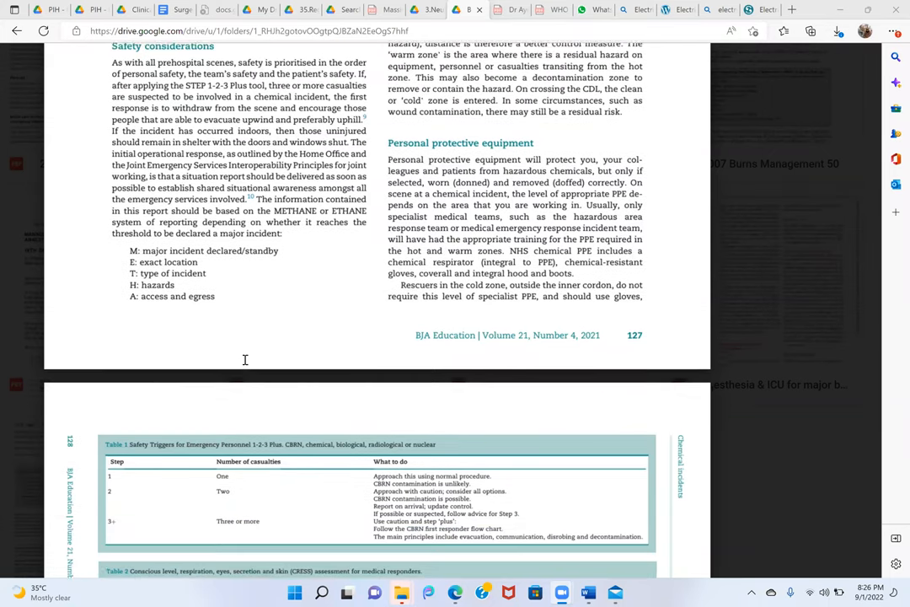
scroll("down", 3)
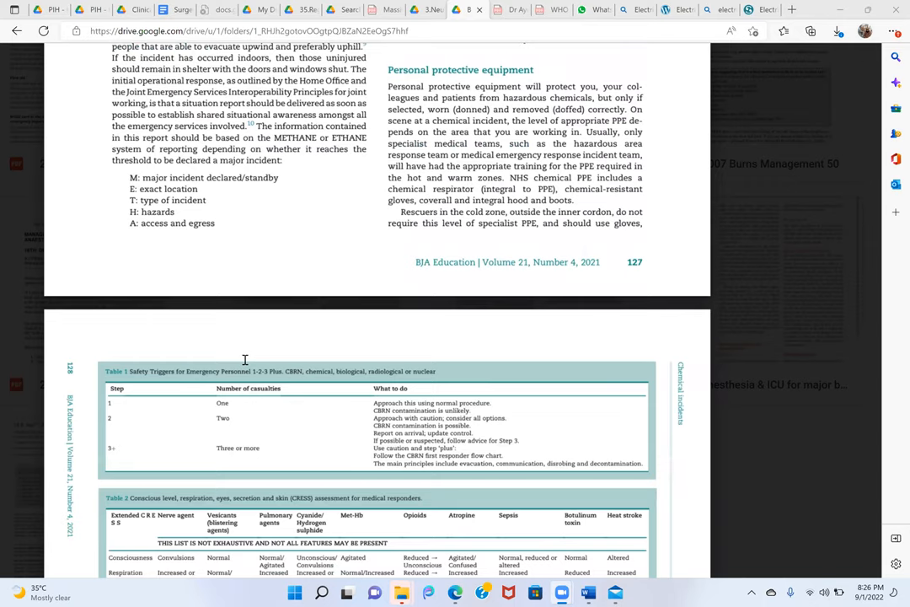
scroll("down", 3)
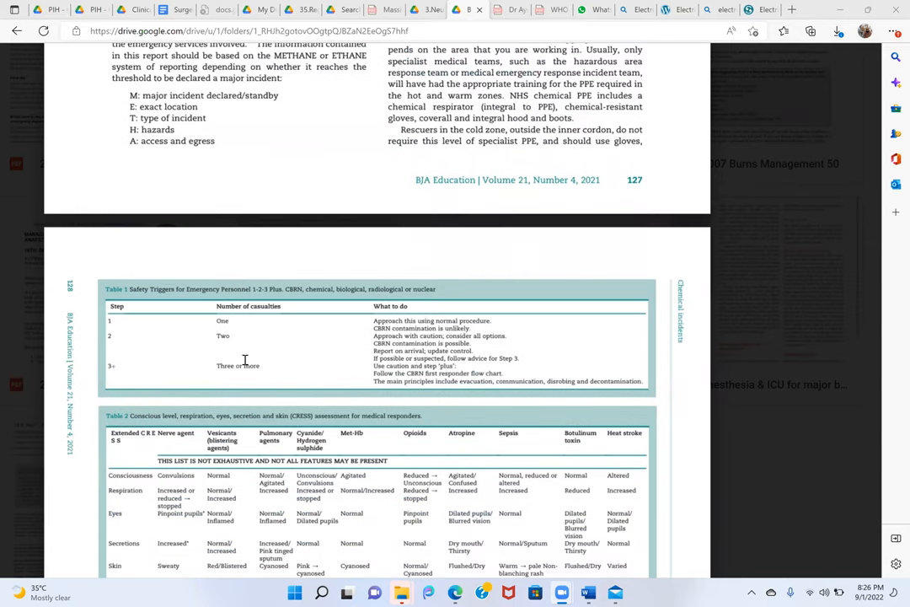
scroll("down", 3)
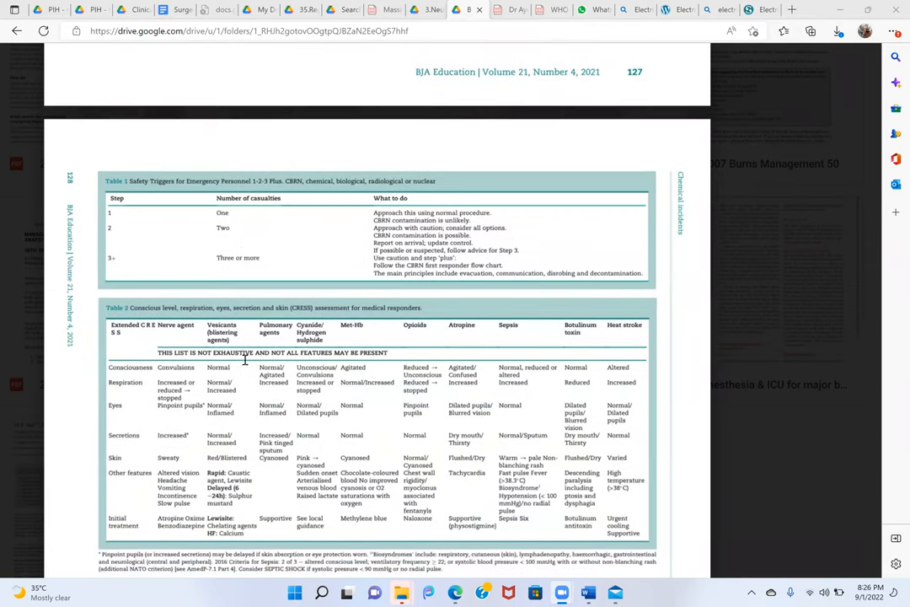
scroll("down", 3)
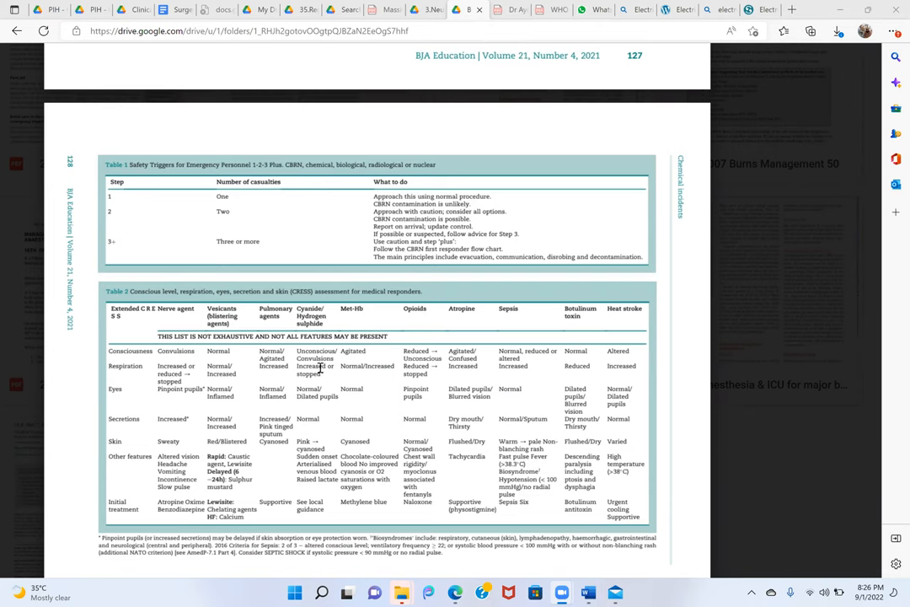
mouse_move(472, 171)
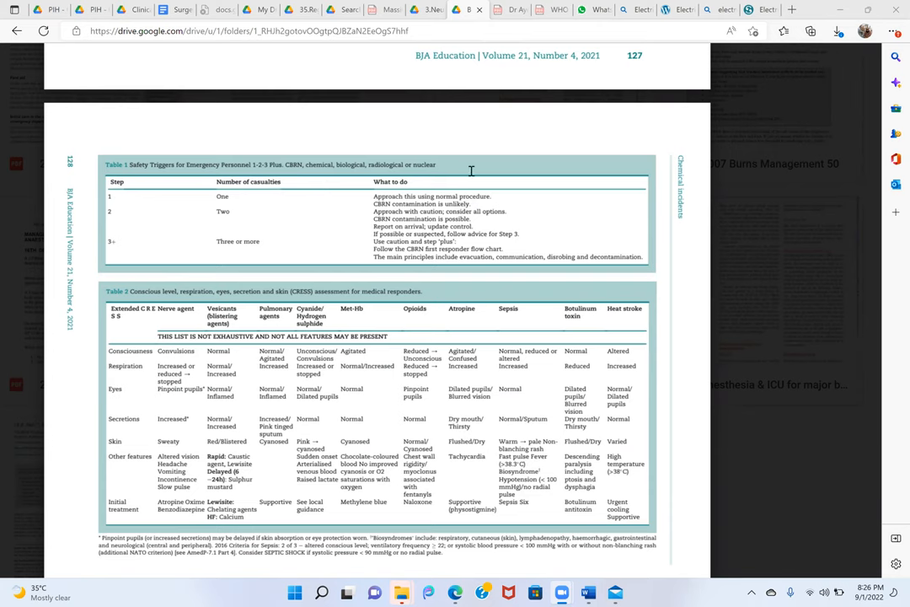
mouse_move(441, 261)
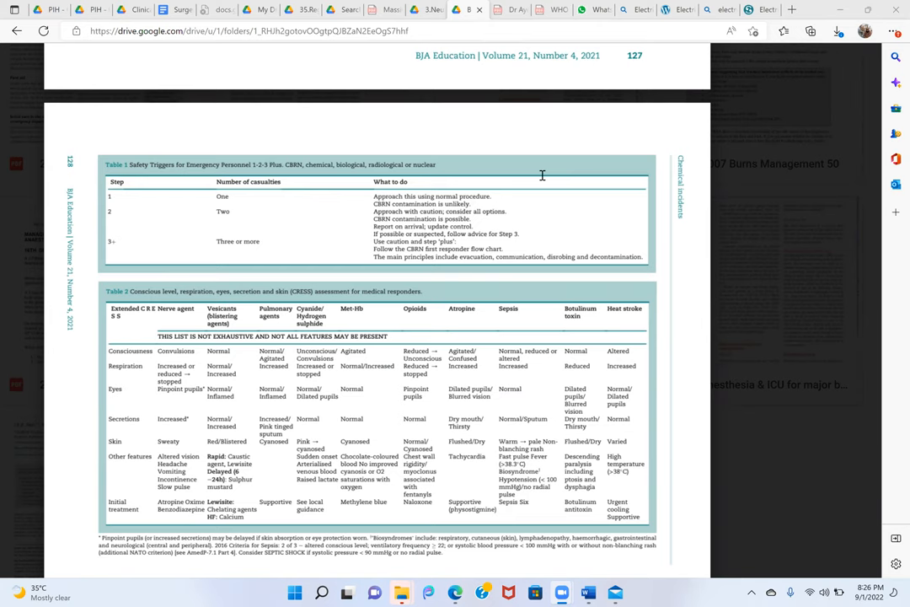
mouse_move(501, 186)
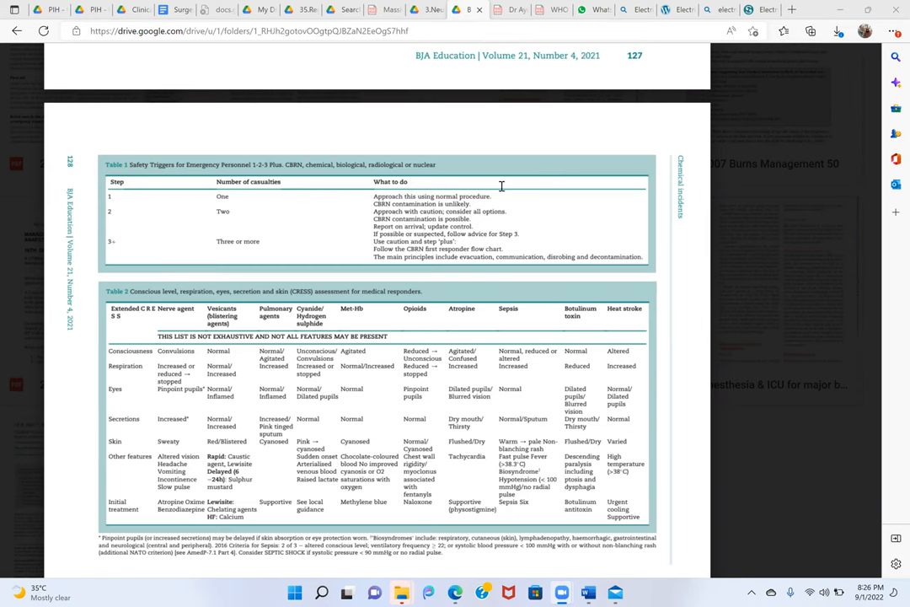
mouse_move(492, 175)
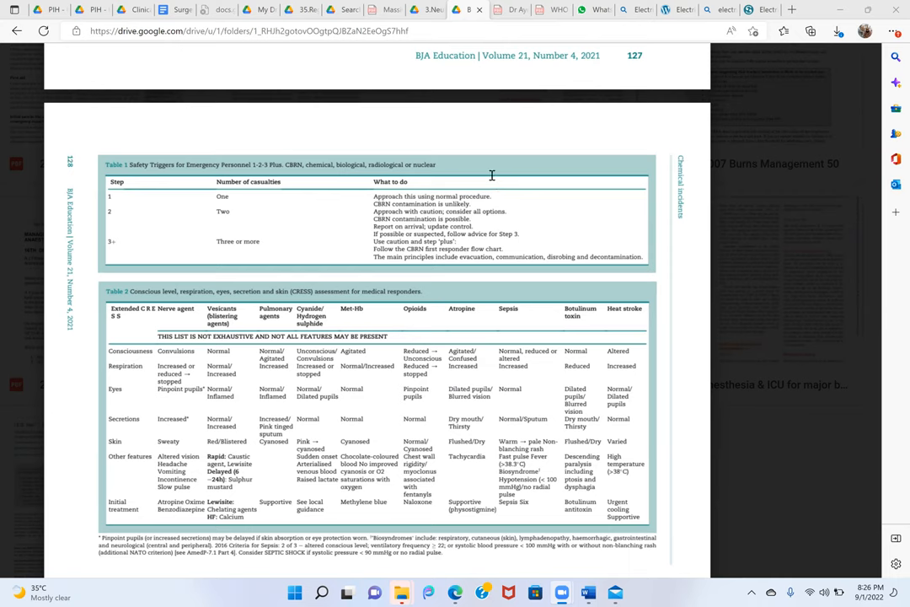
mouse_move(487, 175)
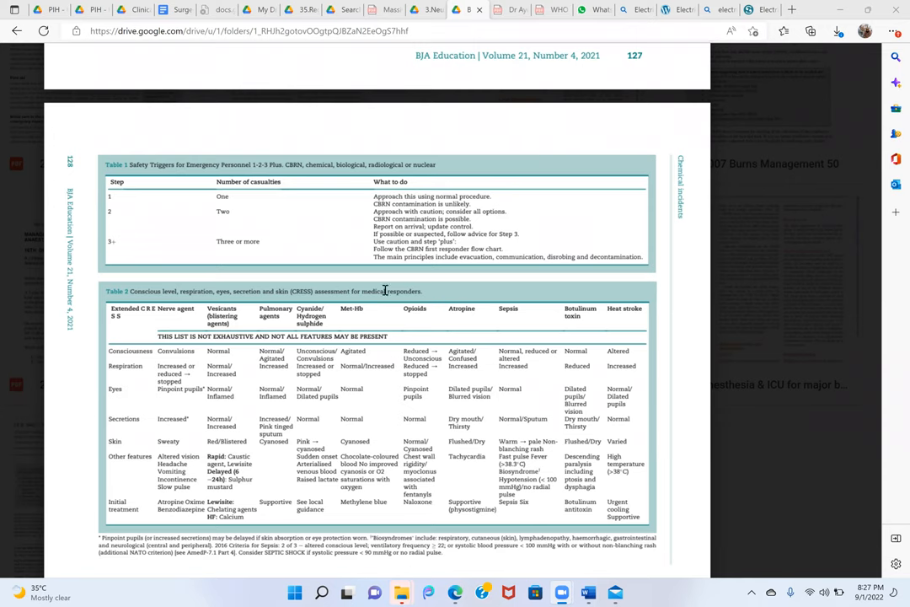
mouse_move(494, 382)
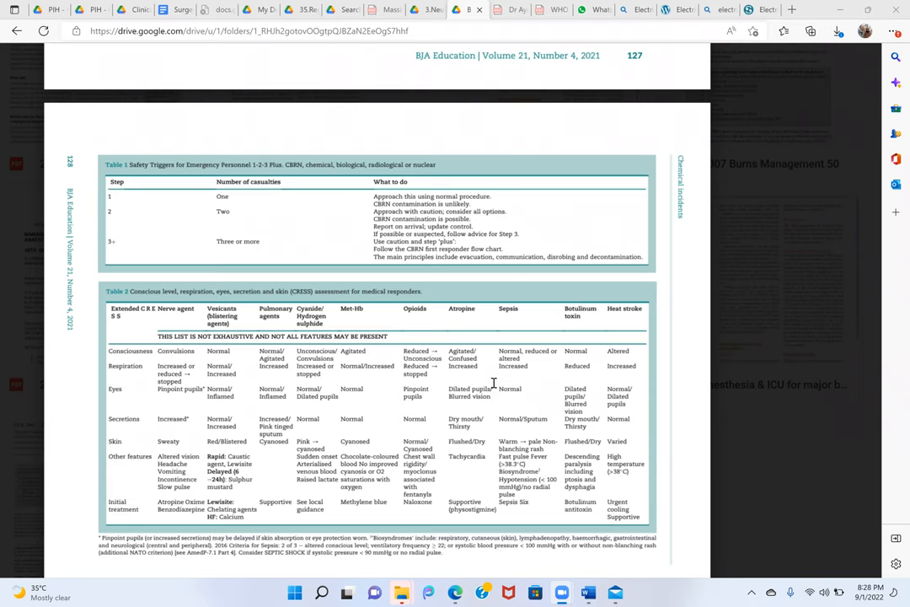
scroll("down", 3)
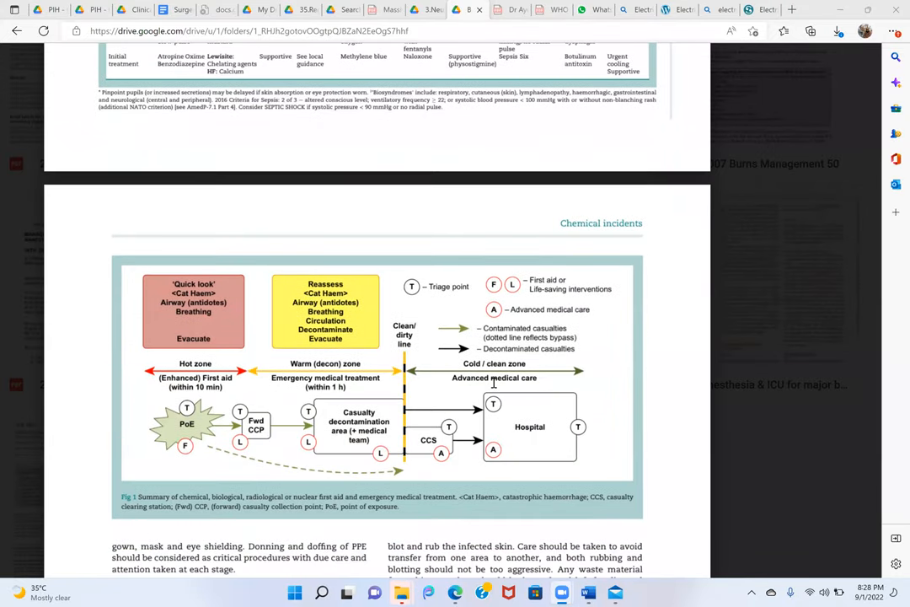
scroll("down", 3)
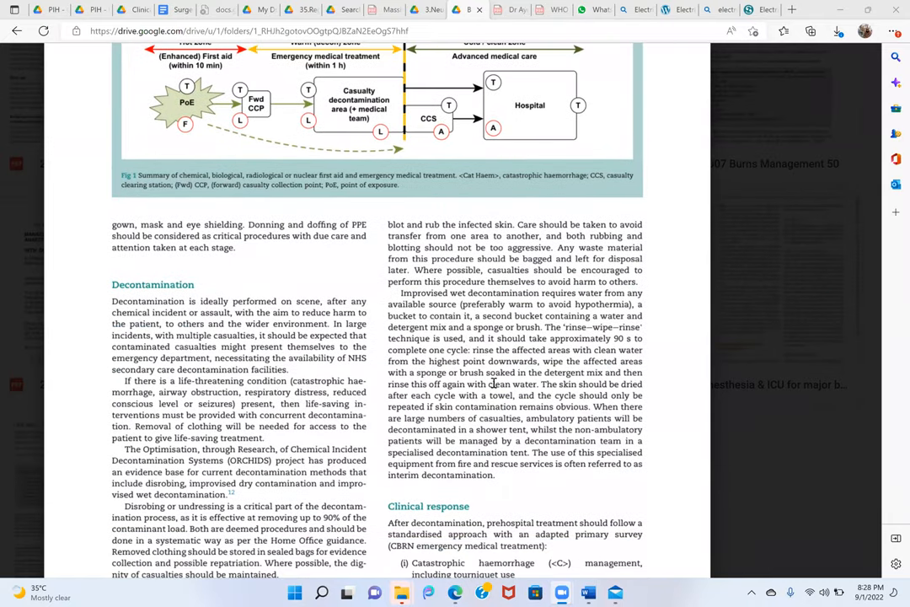
scroll("down", 3)
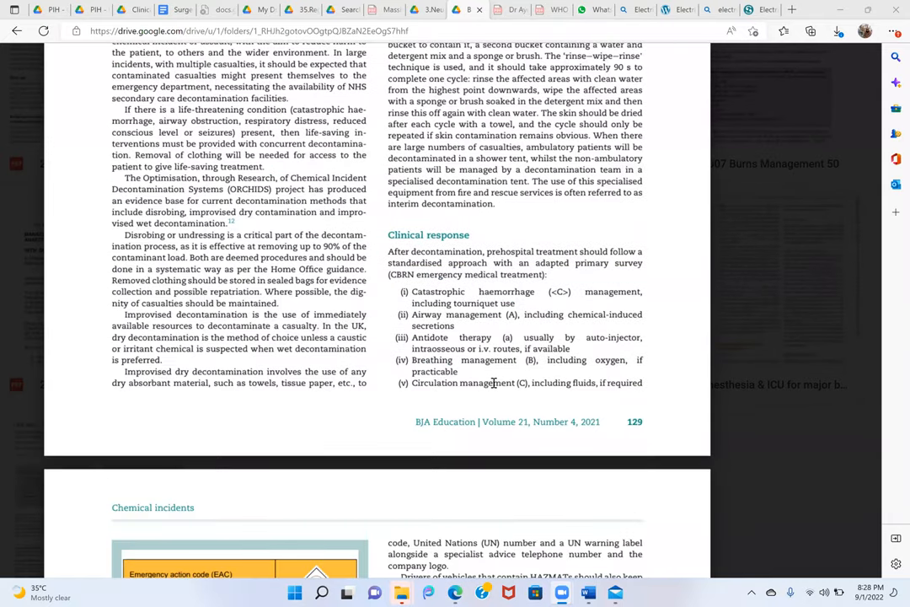
scroll("down", 3)
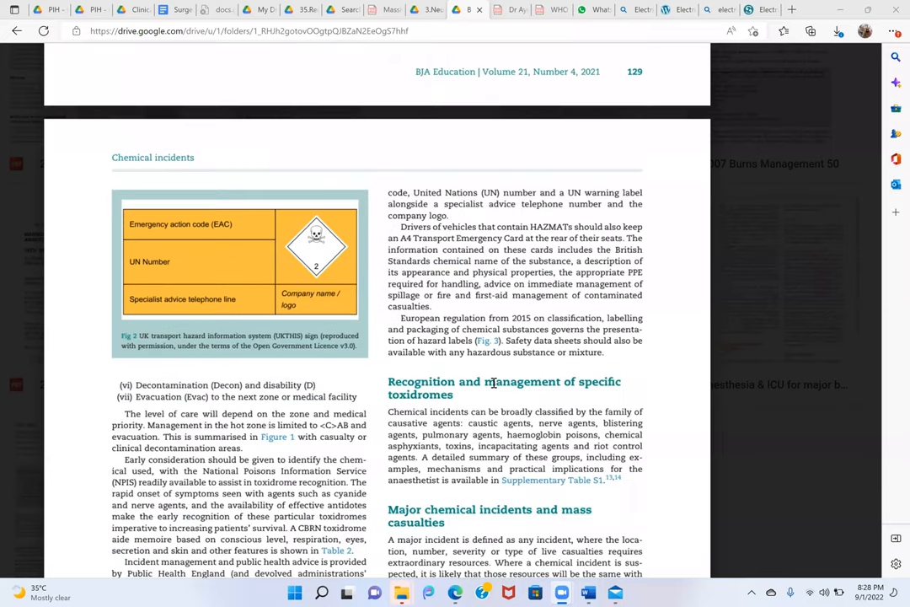
scroll("down", 3)
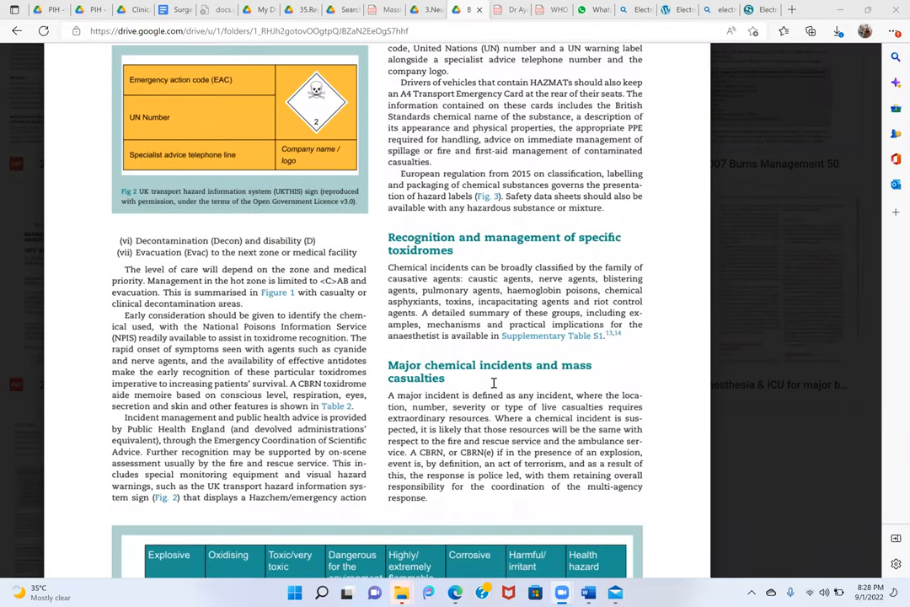
scroll("down", 3)
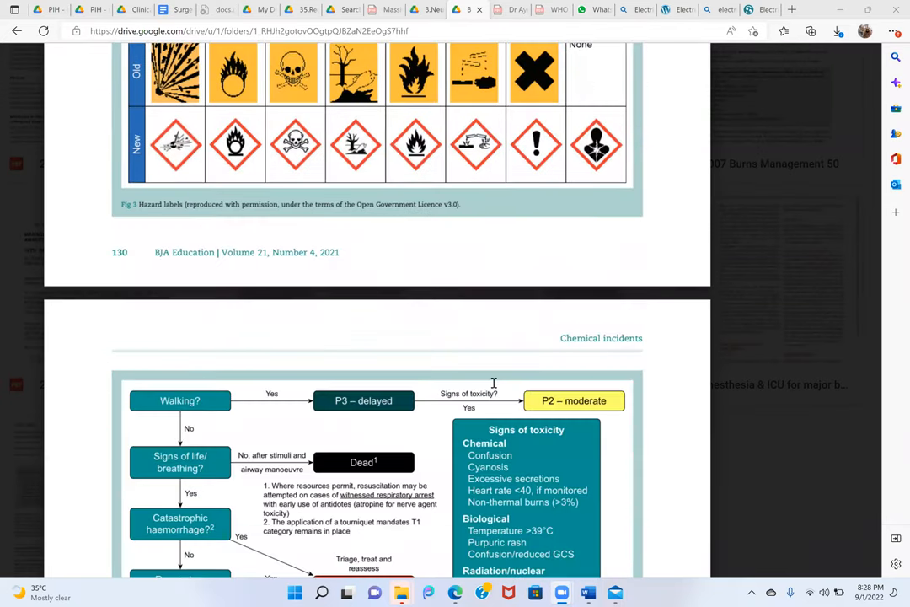
scroll("down", 3)
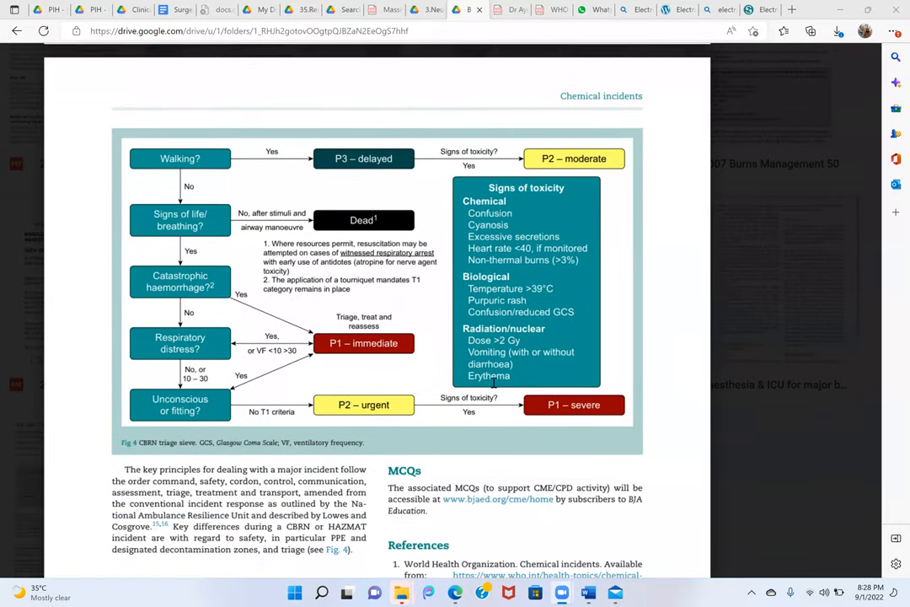
scroll("down", 3)
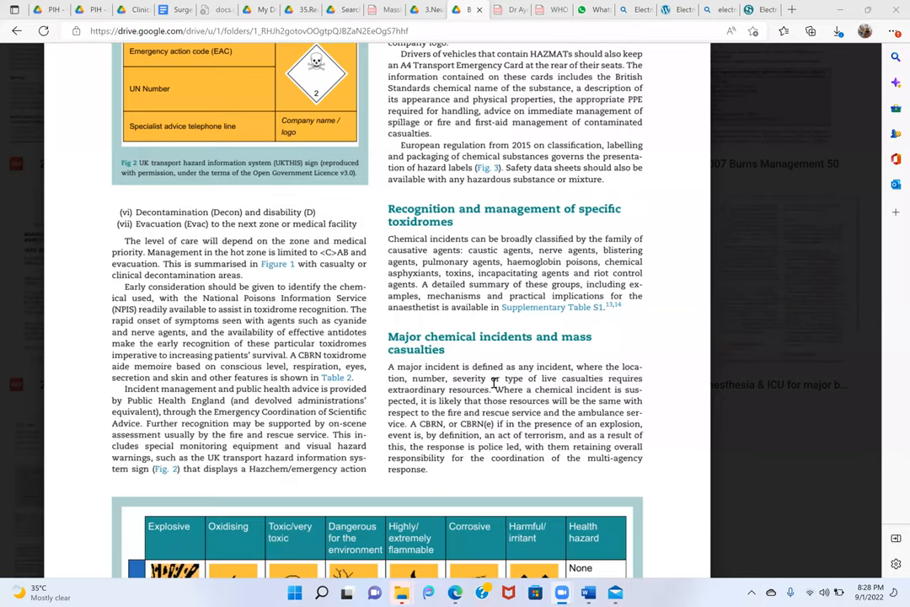
scroll("down", 3)
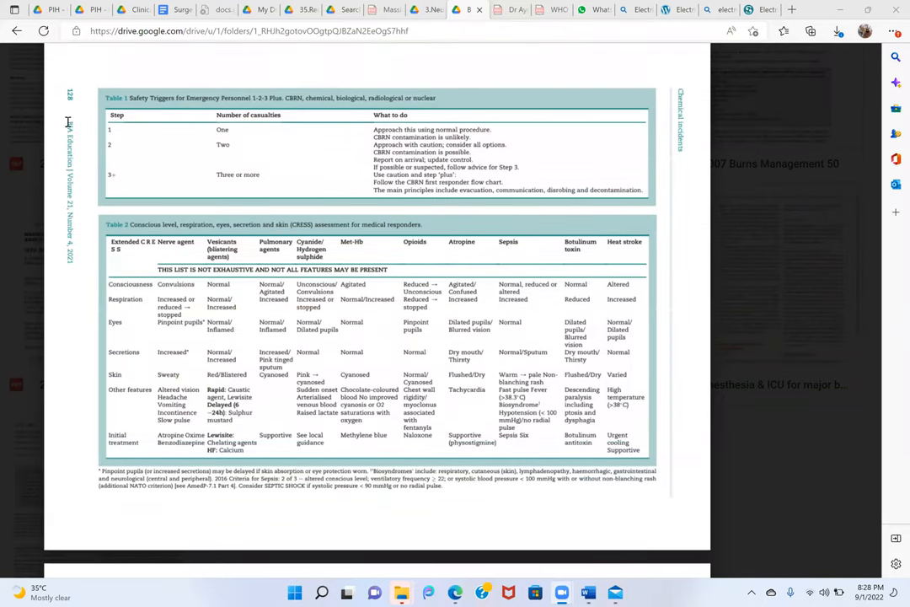
Close the PDF preview back to the Drive folder and switch to the Electrical-Burns Scribd tab
left_click(16, 31)
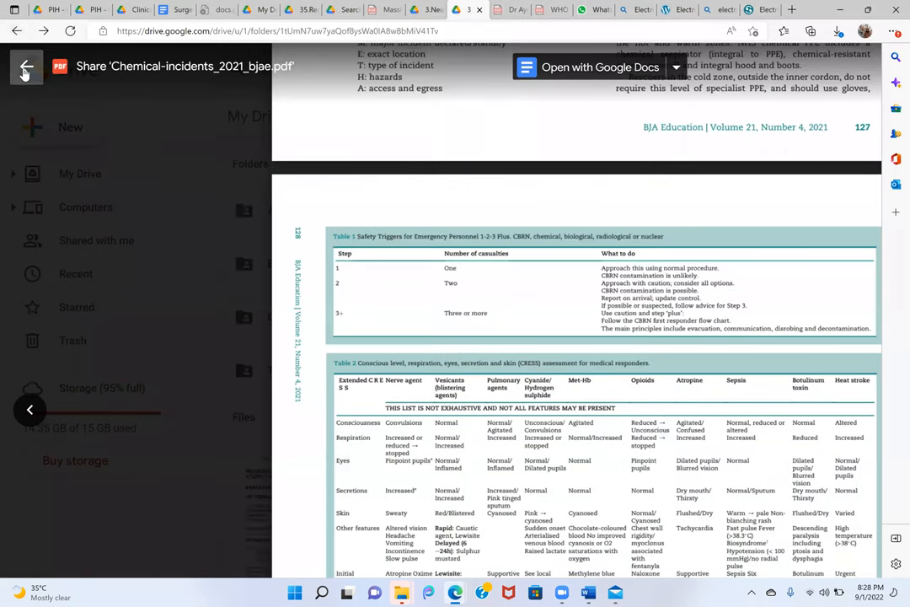
left_click(26, 66)
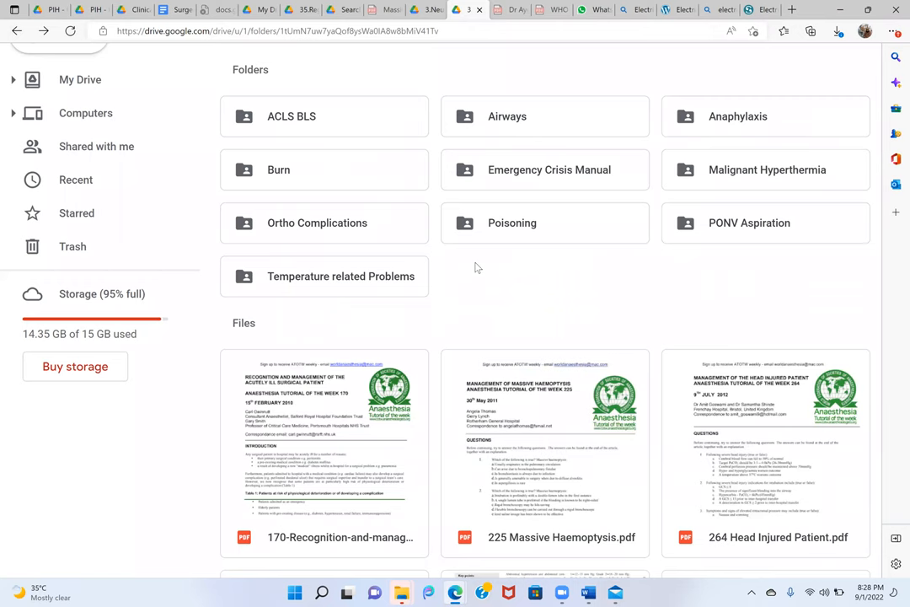
mouse_move(353, 170)
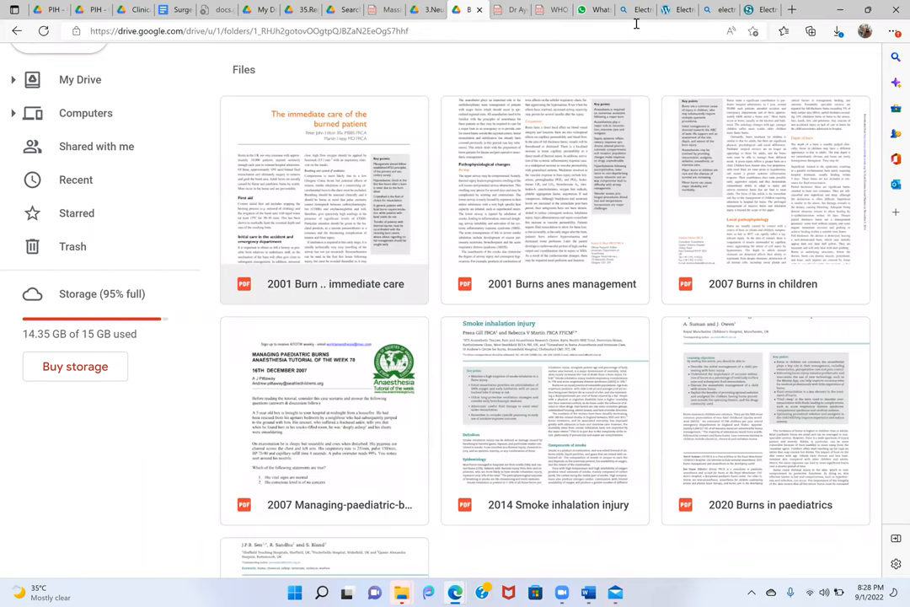
left_click(470, 10)
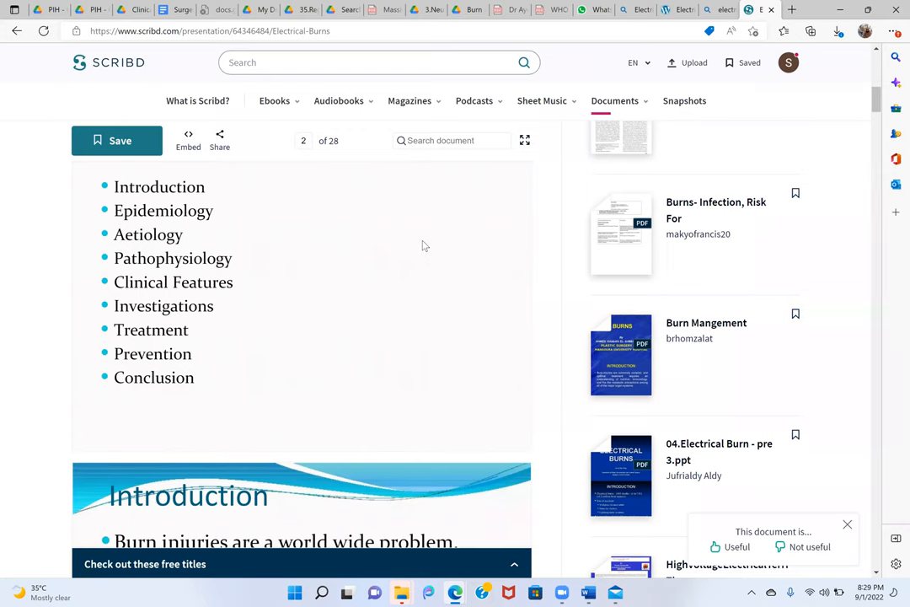
Scroll the Electrical Burns deck from the outline through the Introduction and Epidemiology slides
scroll("down", 3)
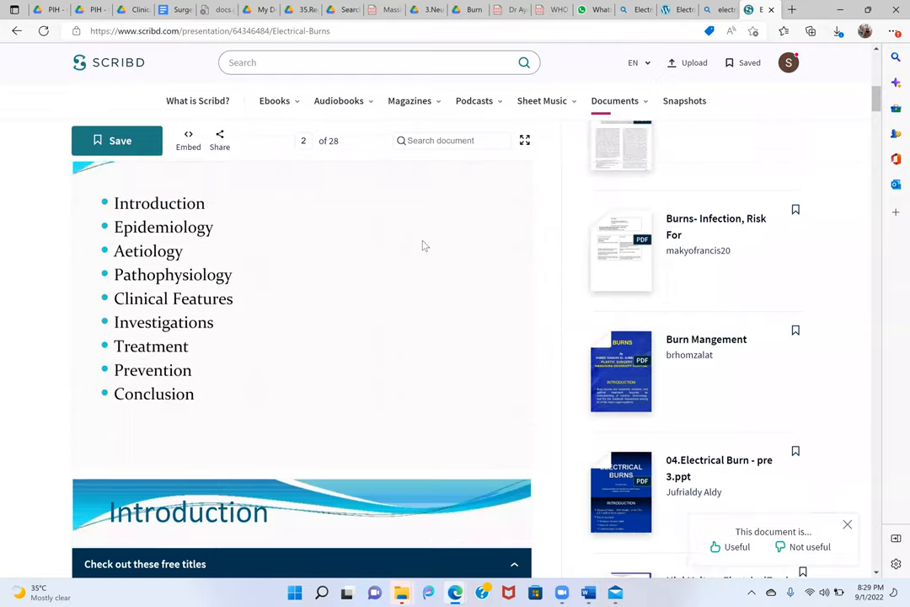
scroll("down", 3)
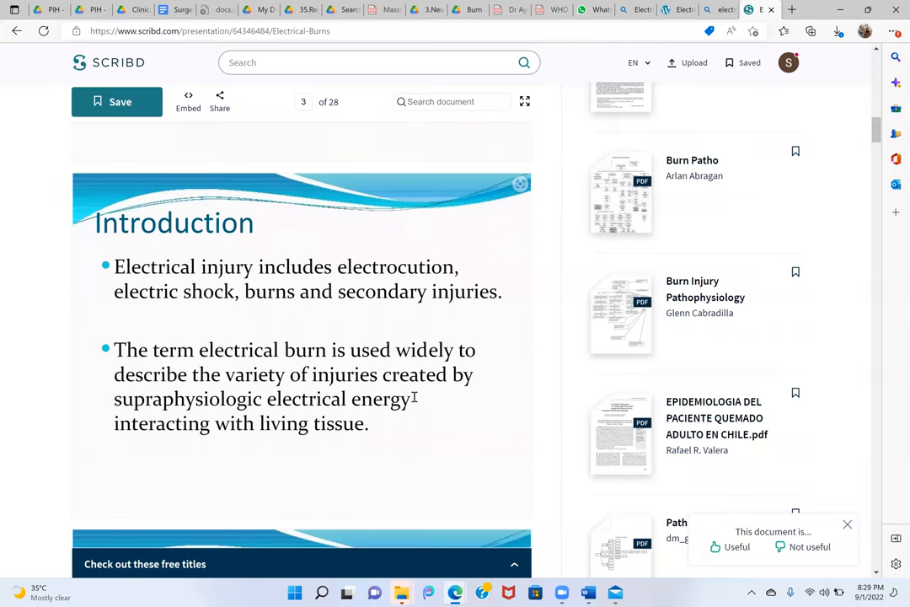
scroll("down", 3)
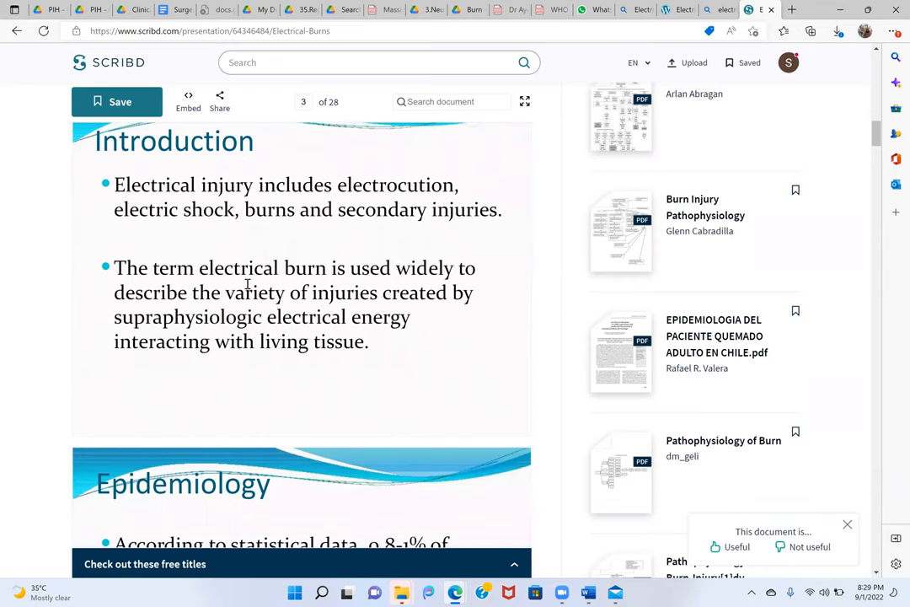
mouse_move(349, 316)
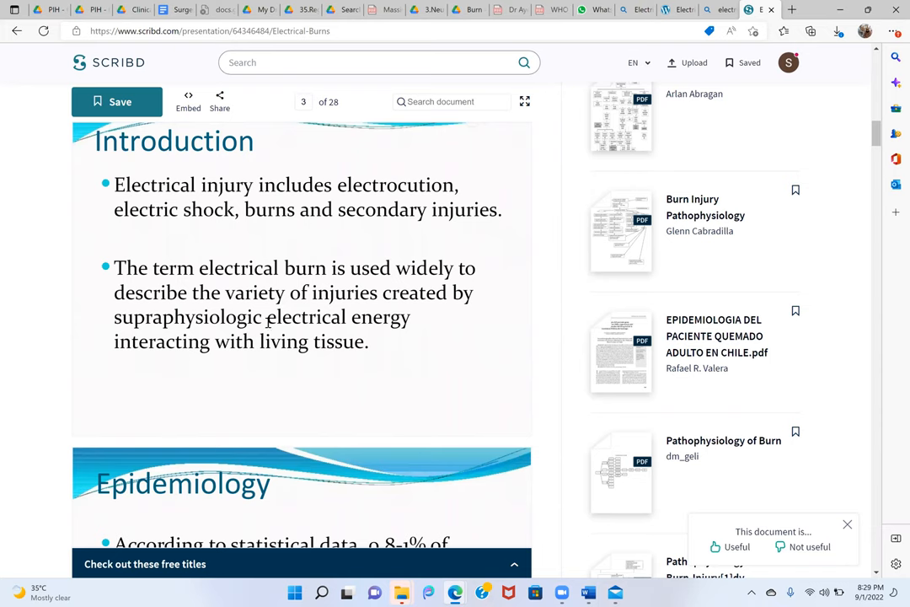
scroll("down", 3)
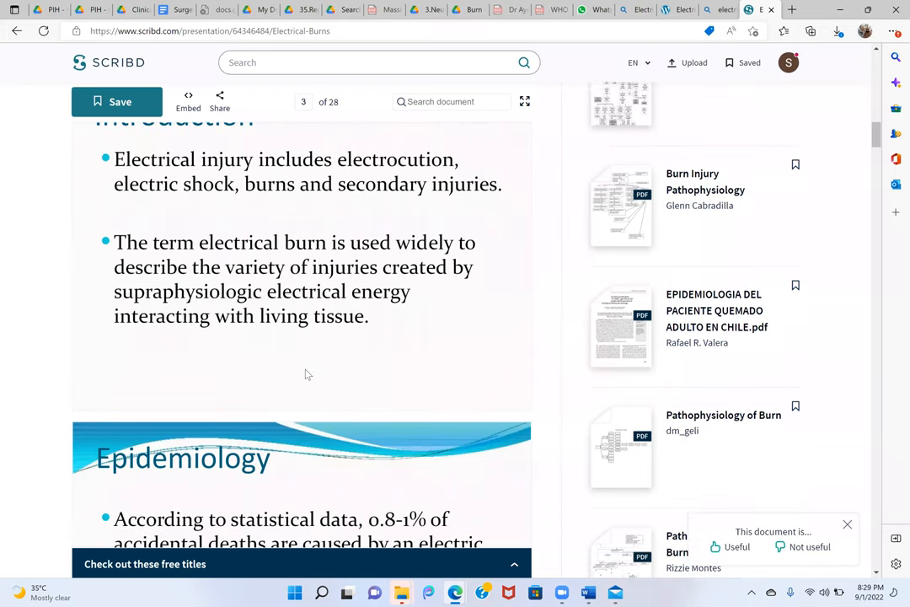
scroll("down", 3)
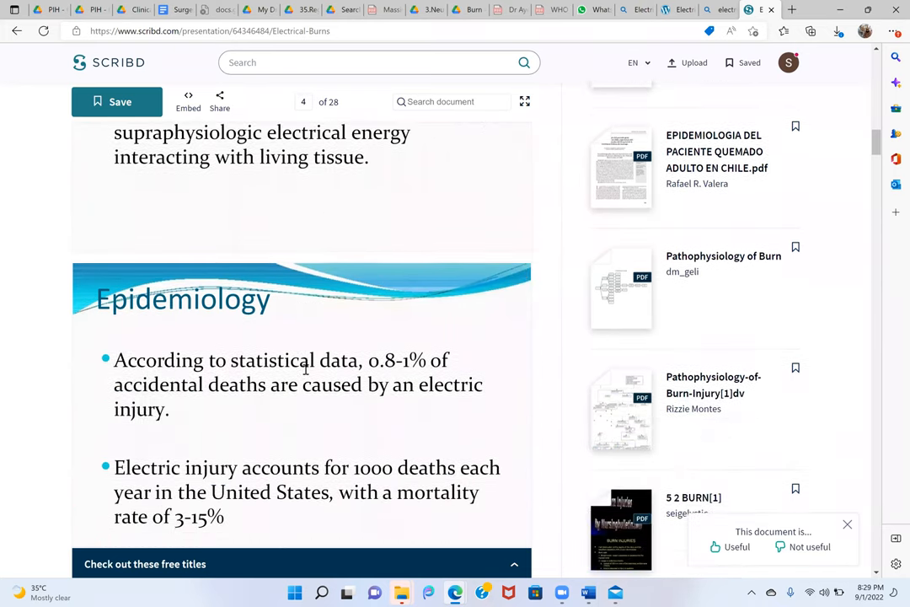
scroll("down", 3)
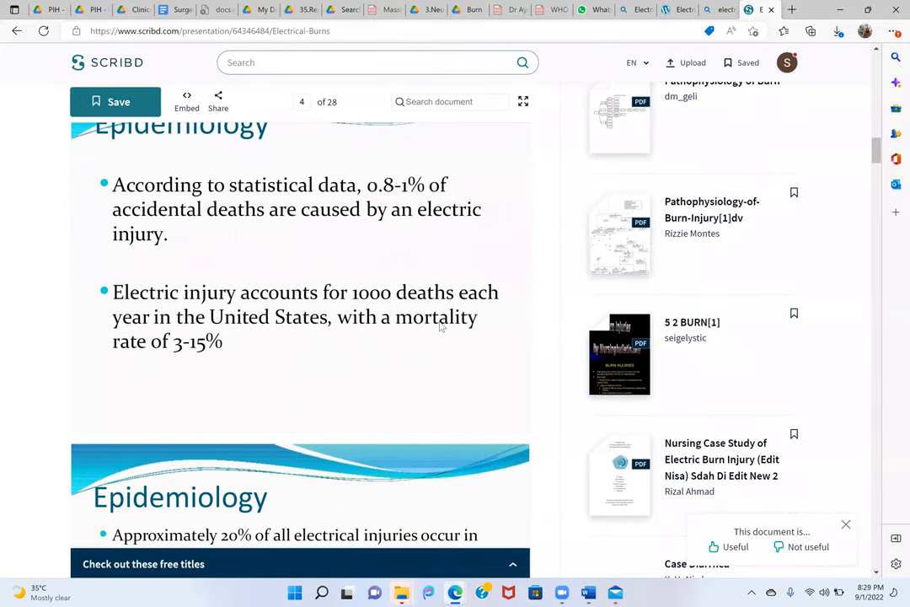
scroll("down", 3)
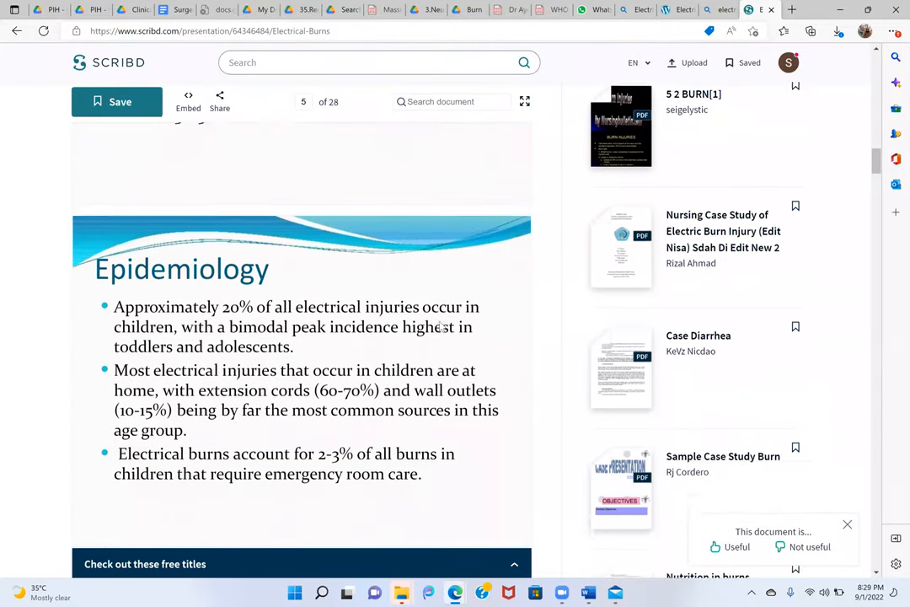
scroll("down", 3)
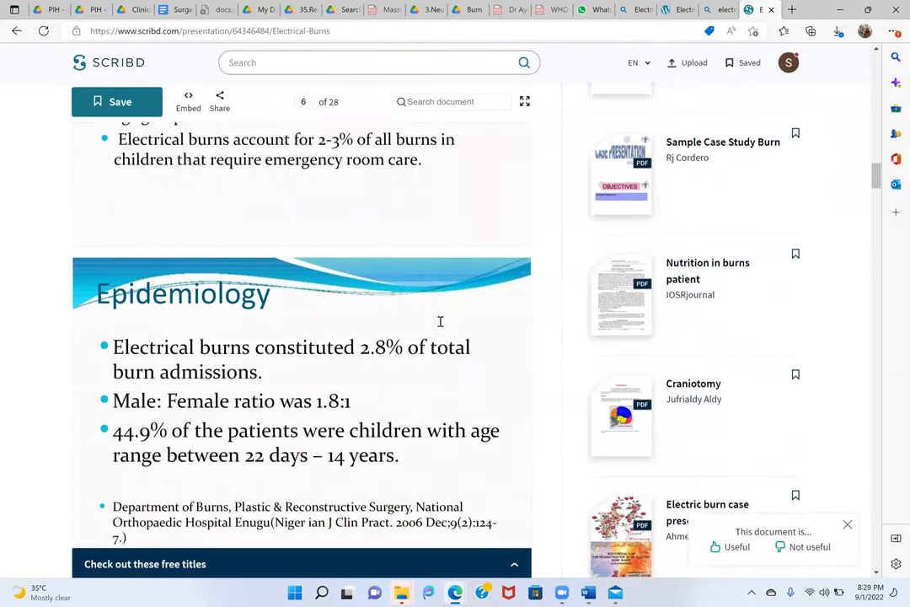
scroll("down", 3)
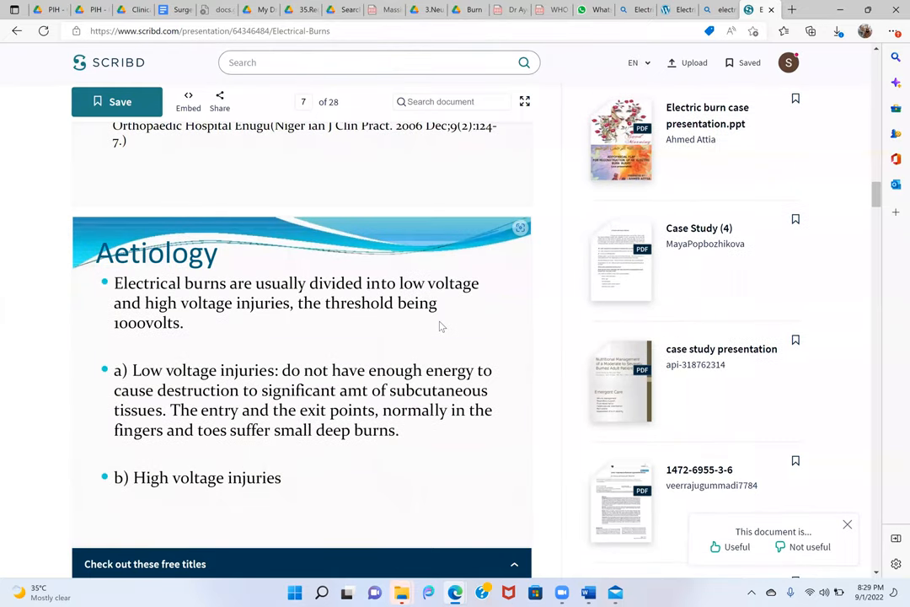
scroll("down", 3)
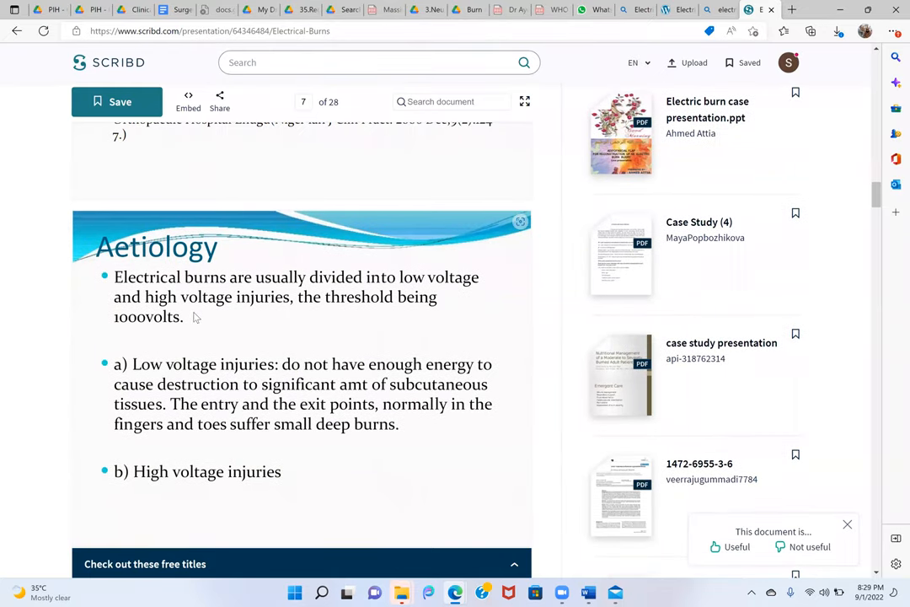
mouse_move(406, 304)
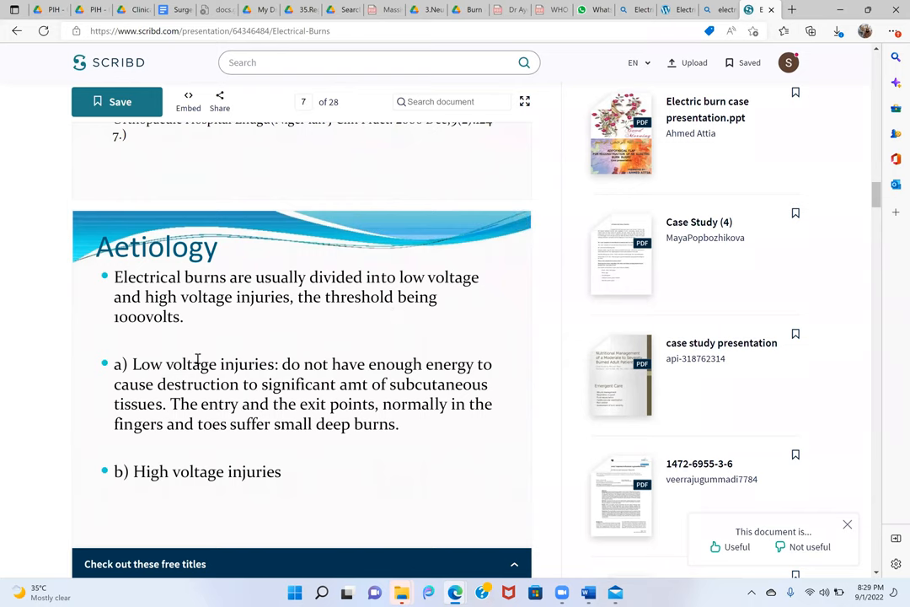
Continue through Aetiology and Pathophysiology to page 9's injury-severity factors slide
scroll("down", 3)
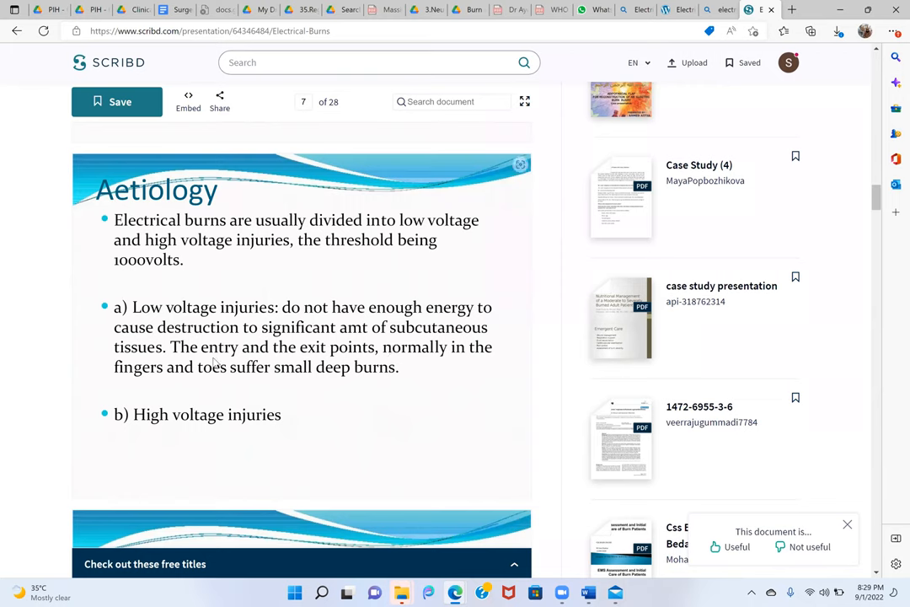
mouse_move(439, 366)
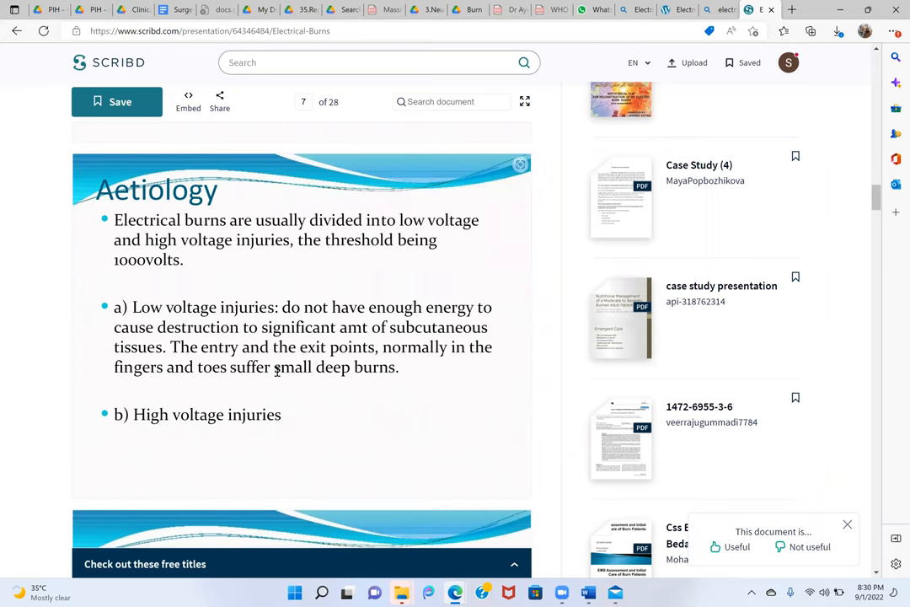
mouse_move(320, 387)
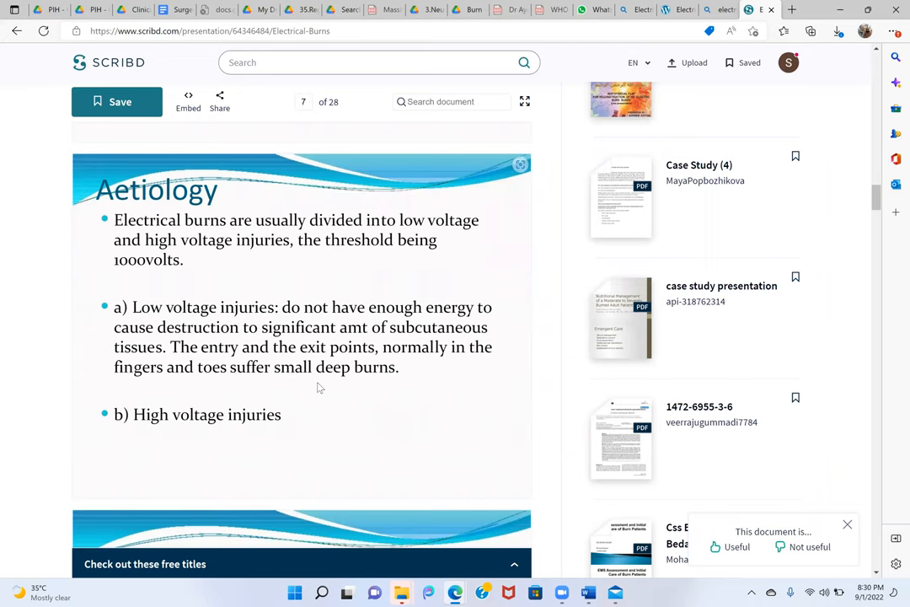
scroll("down", 3)
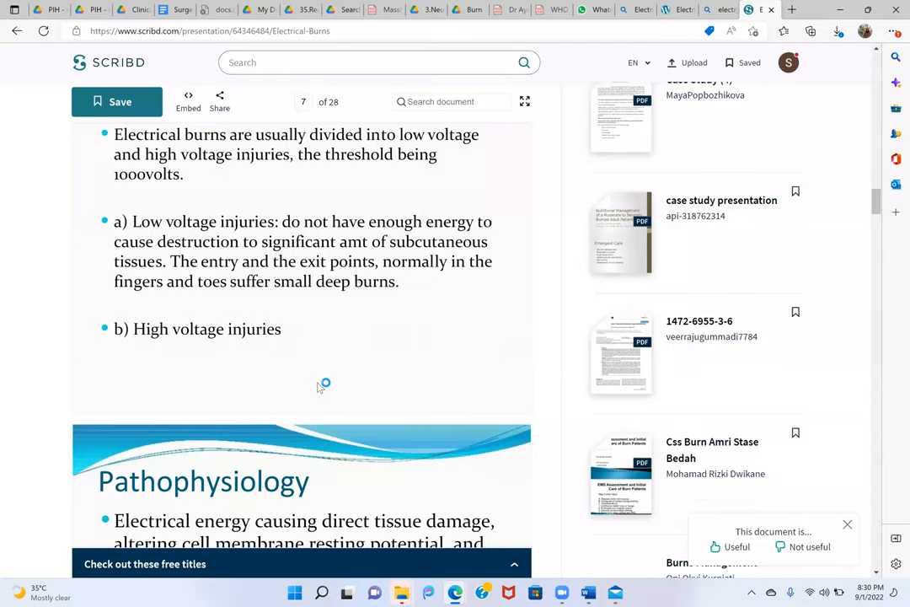
scroll("down", 3)
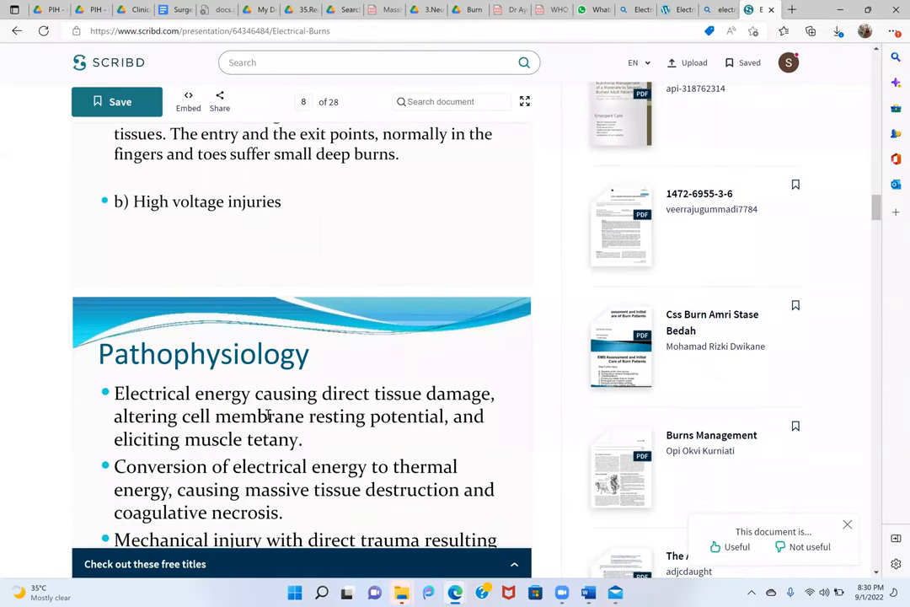
scroll("down", 3)
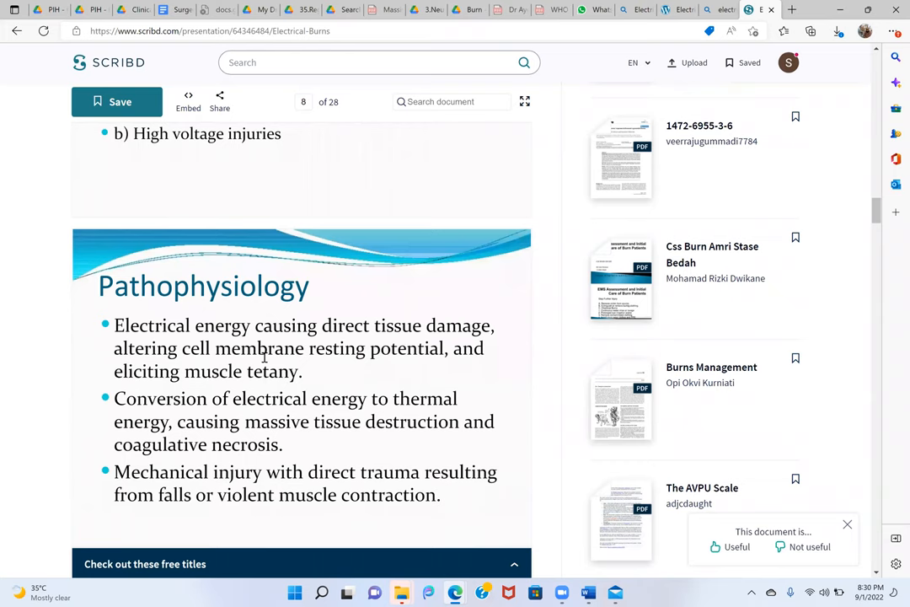
scroll("down", 3)
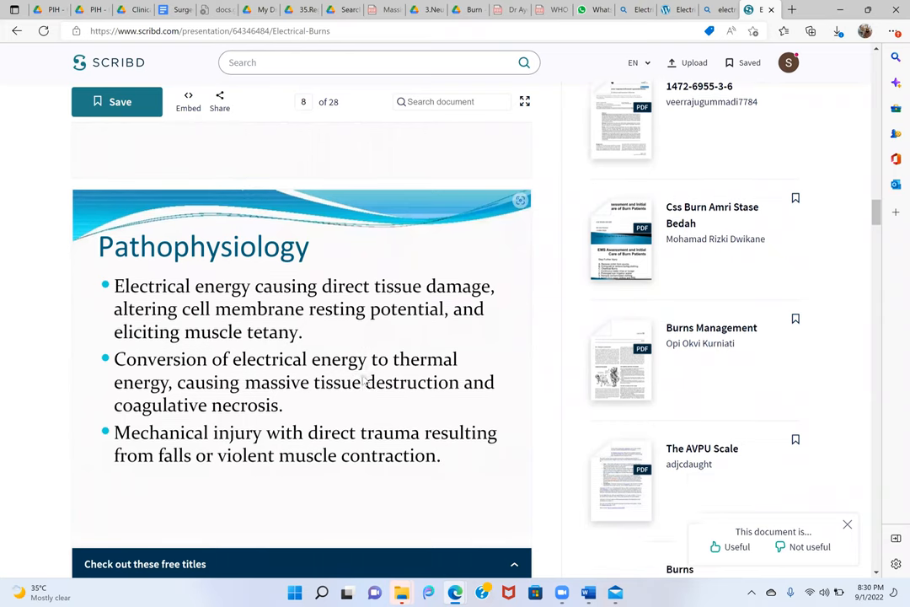
scroll("down", 3)
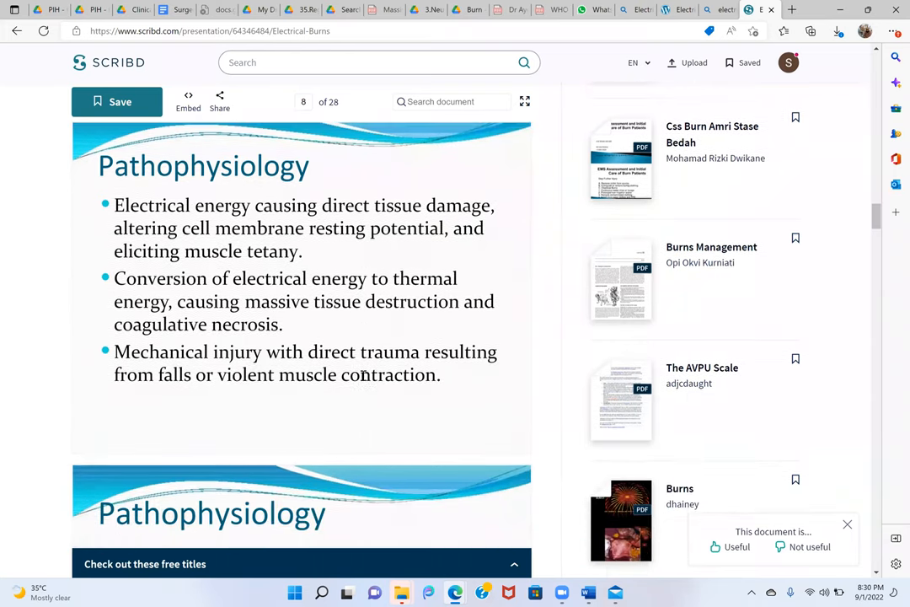
scroll("down", 3)
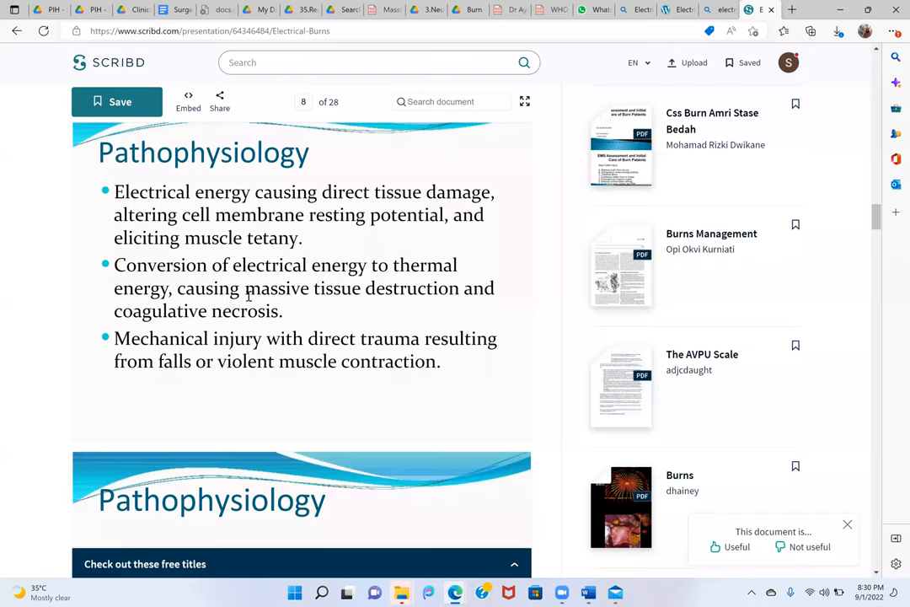
mouse_move(239, 328)
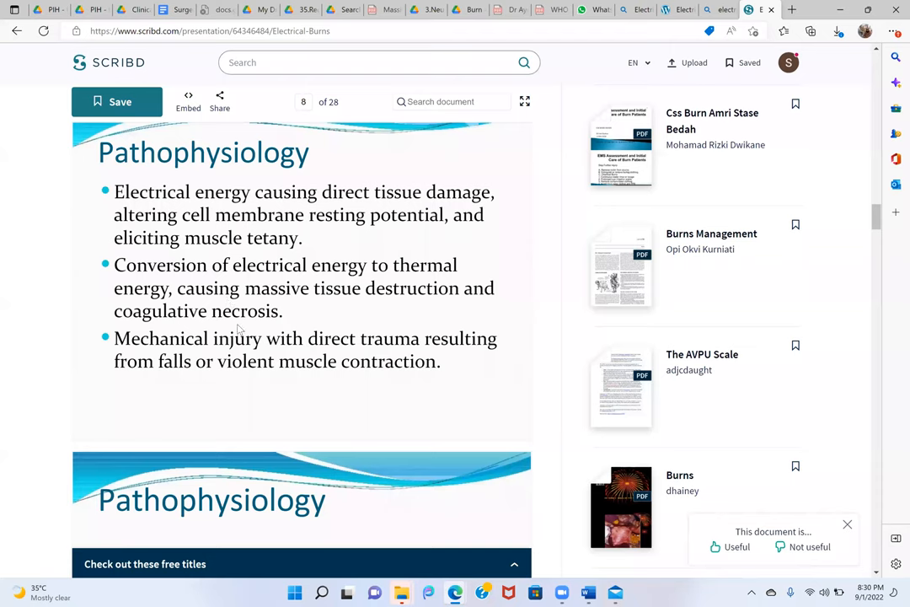
mouse_move(218, 297)
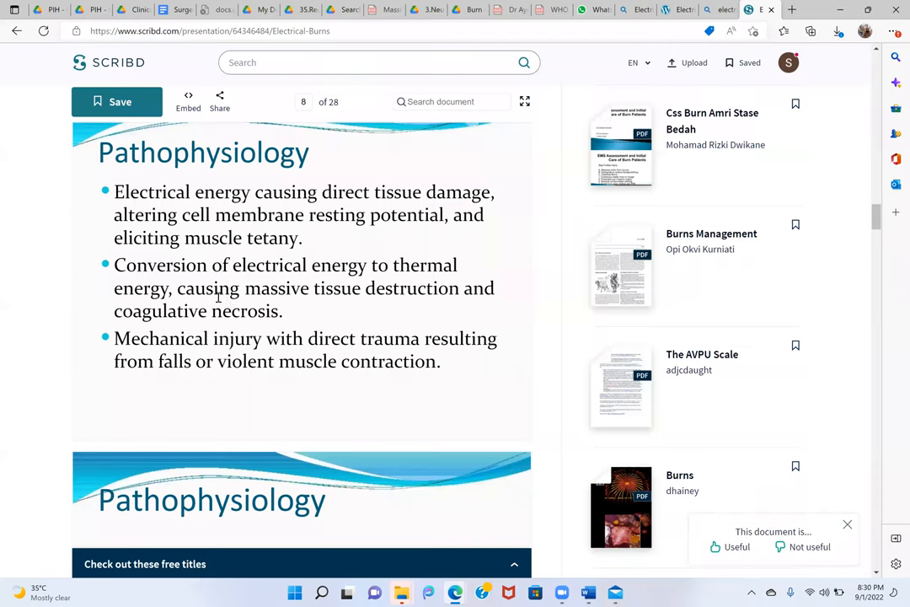
mouse_move(310, 328)
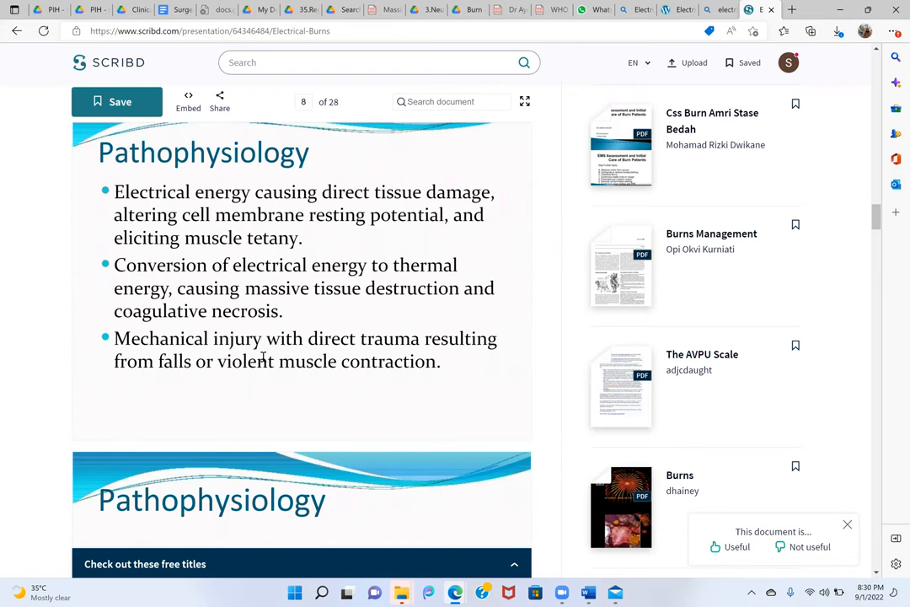
scroll("down", 3)
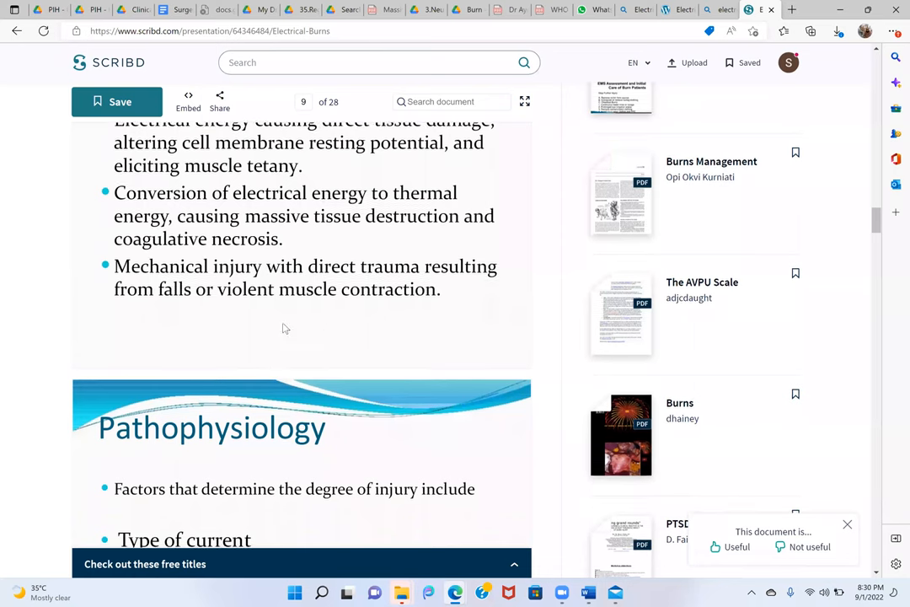
mouse_move(398, 320)
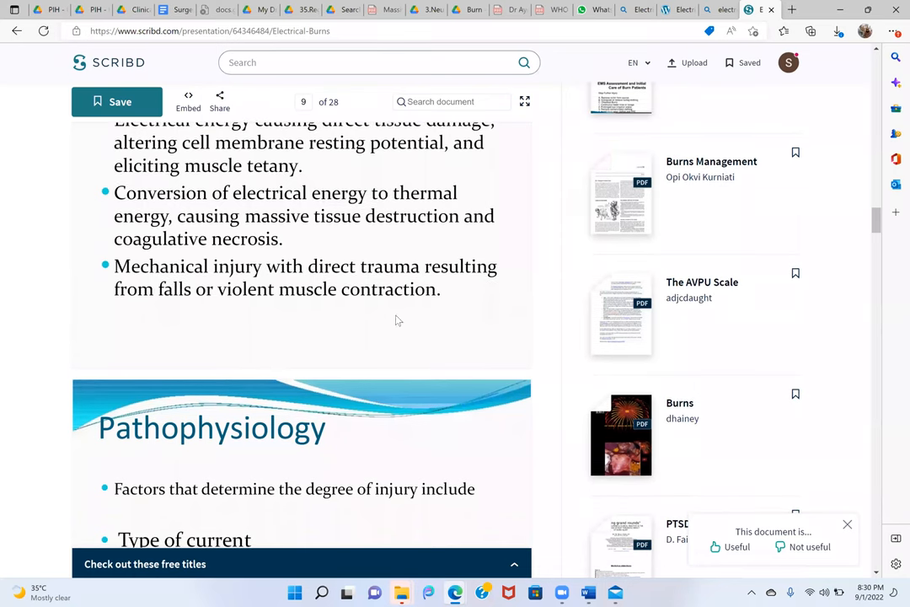
mouse_move(335, 293)
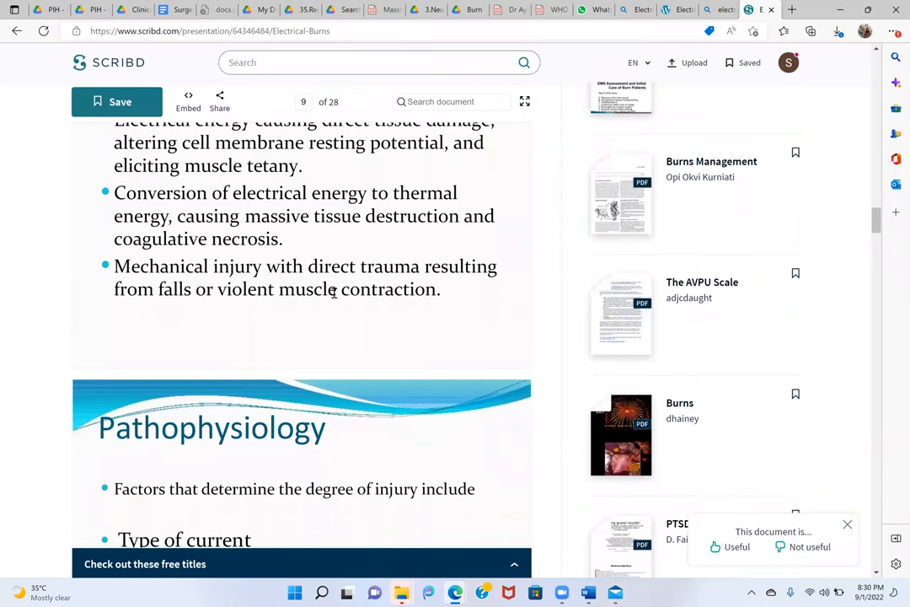
Scroll past the injury-severity factors slide until page 10 on type of current begins
scroll("down", 3)
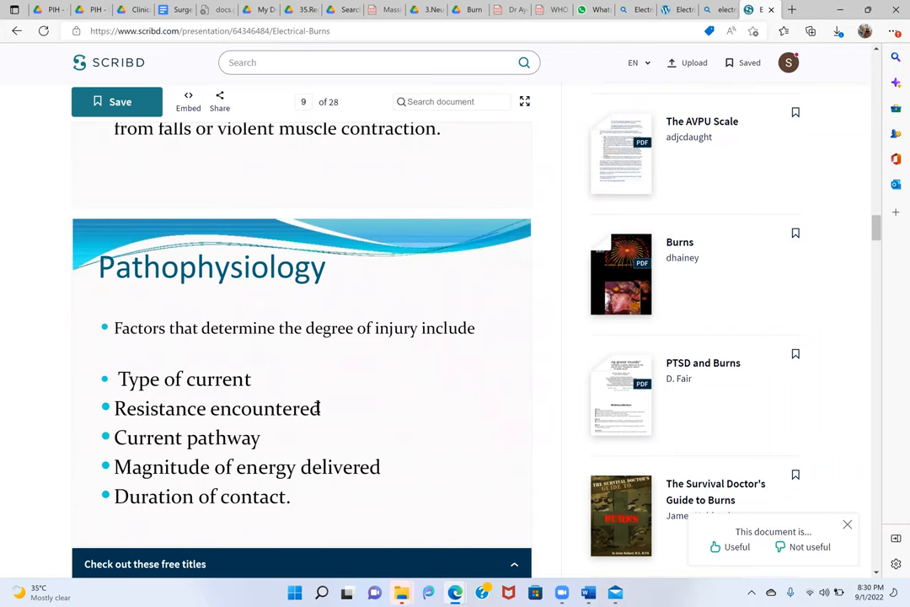
mouse_move(250, 464)
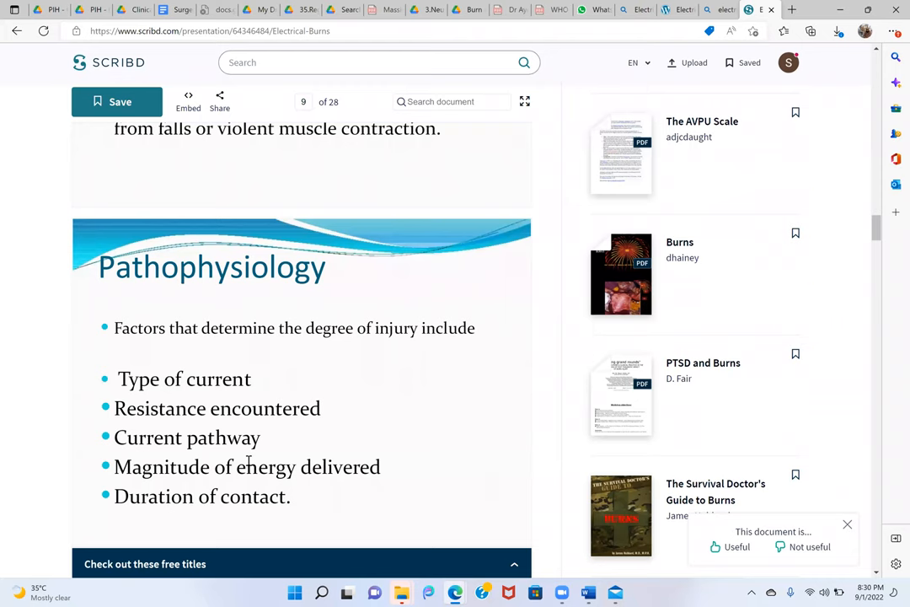
scroll("down", 3)
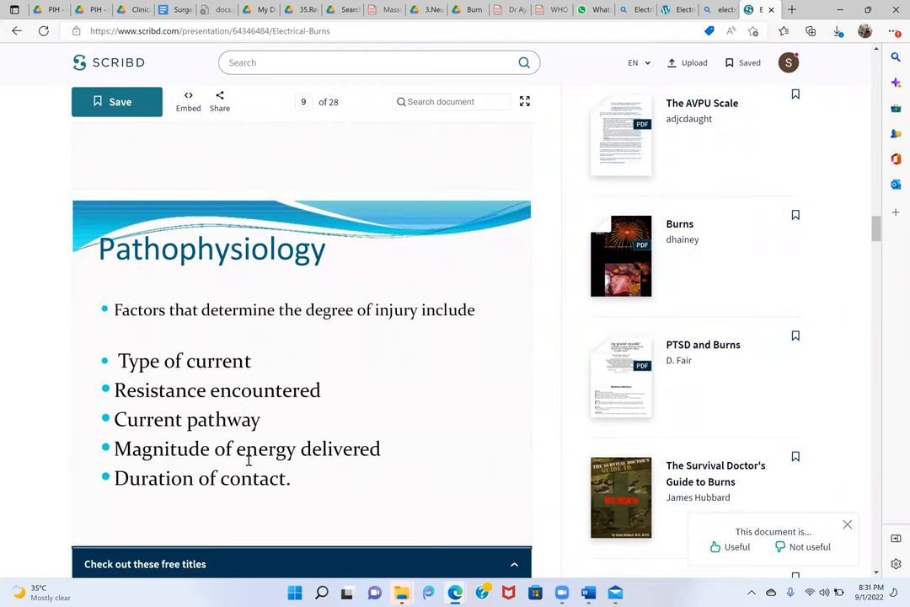
scroll("down", 3)
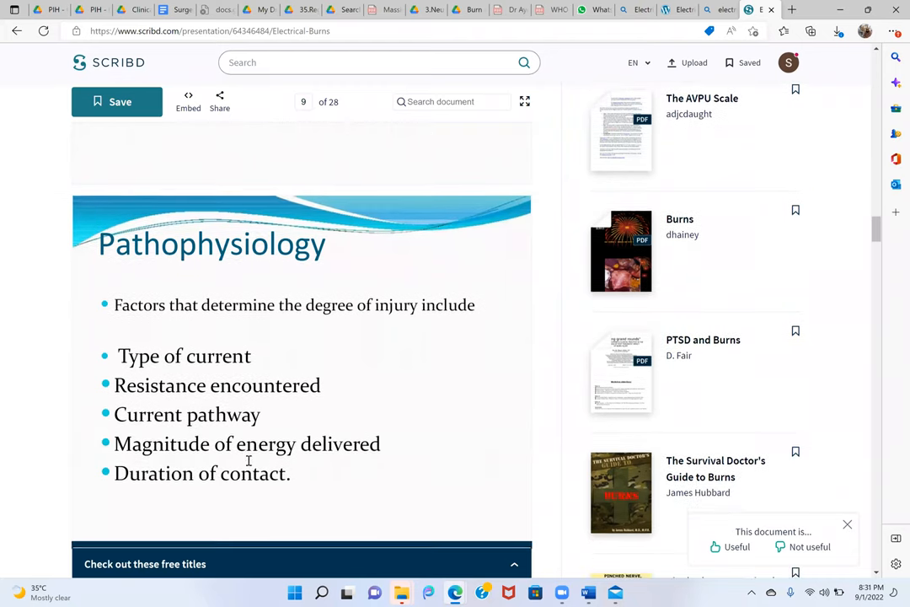
scroll("down", 3)
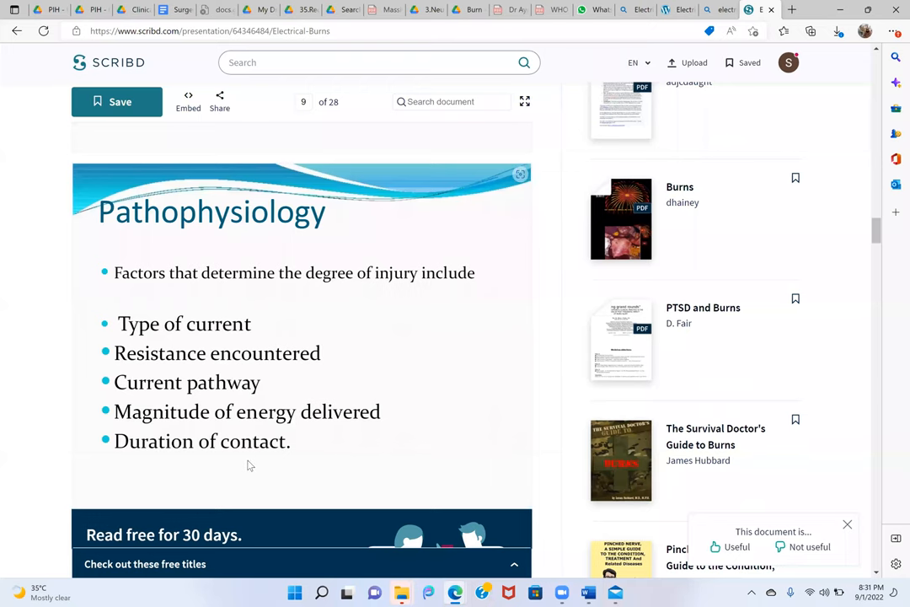
scroll("down", 3)
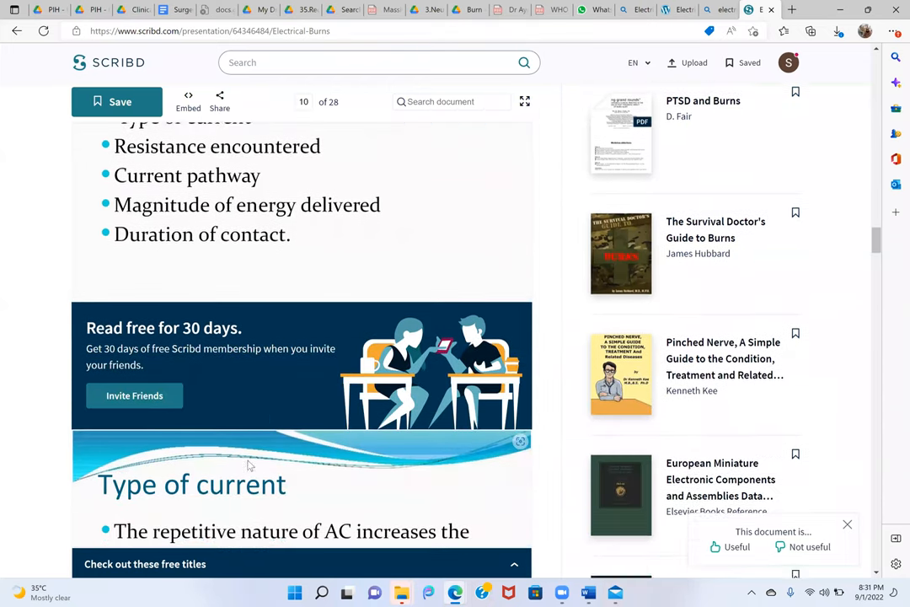
Scroll through the AC/DC type-of-current slide until the first Resistance slide is fully shown
scroll("down", 3)
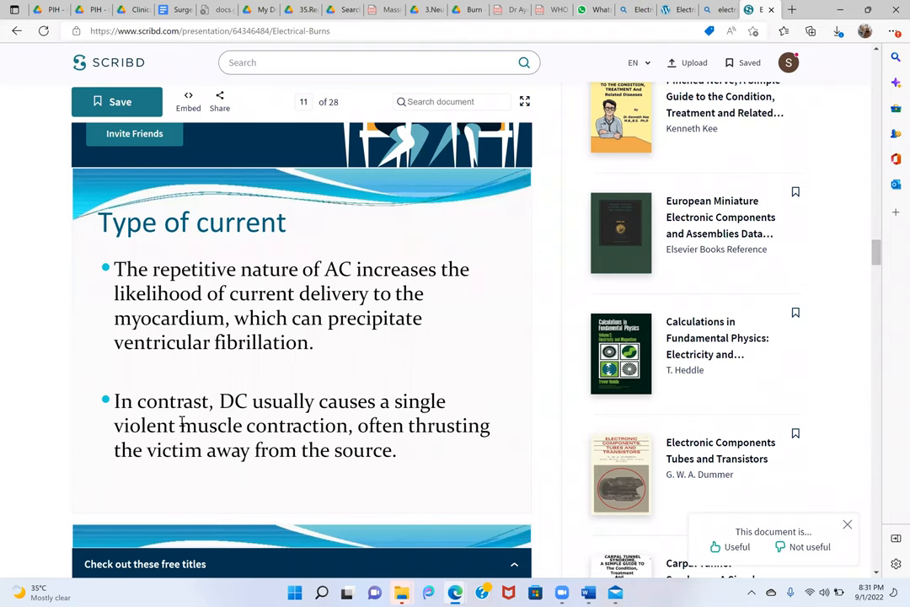
mouse_move(394, 435)
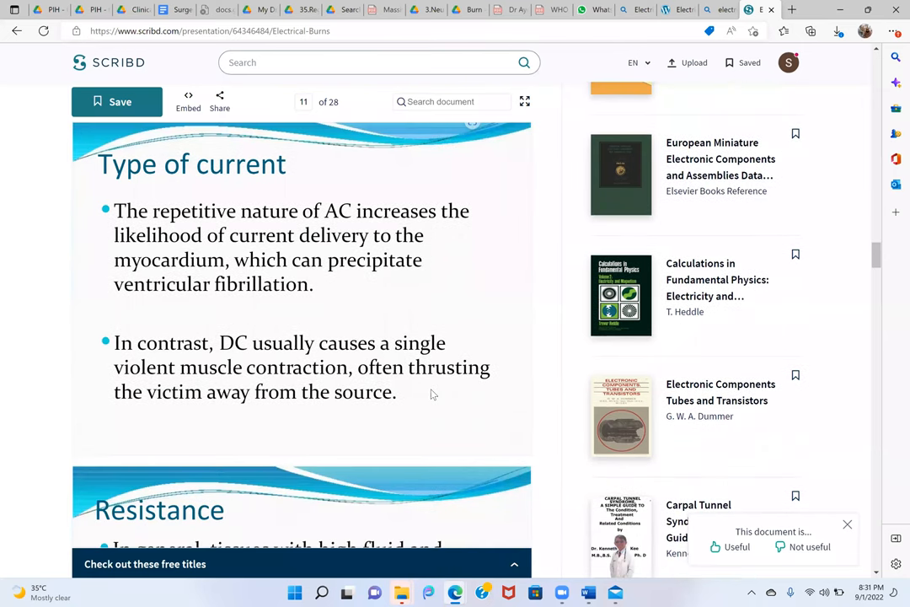
mouse_move(270, 433)
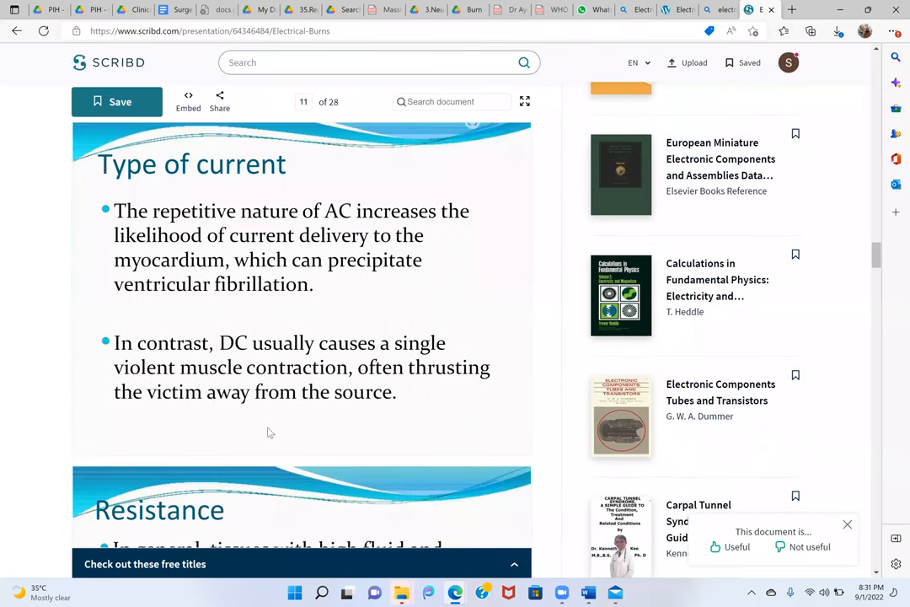
scroll("down", 3)
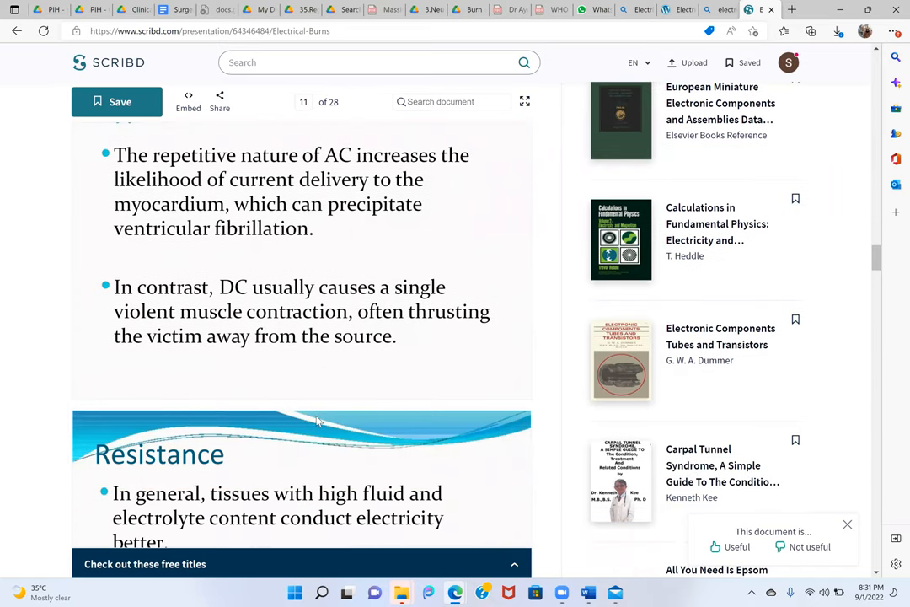
scroll("down", 3)
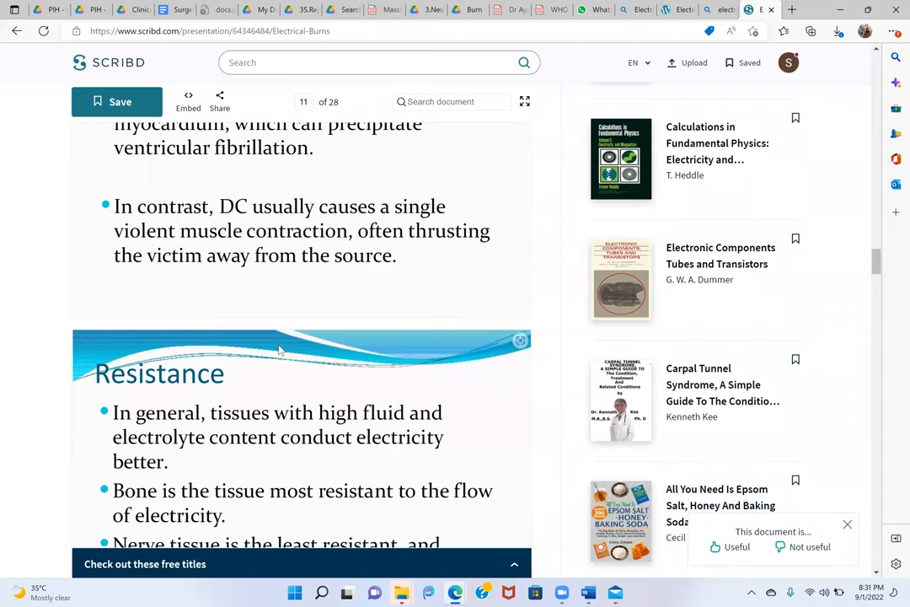
scroll("down", 3)
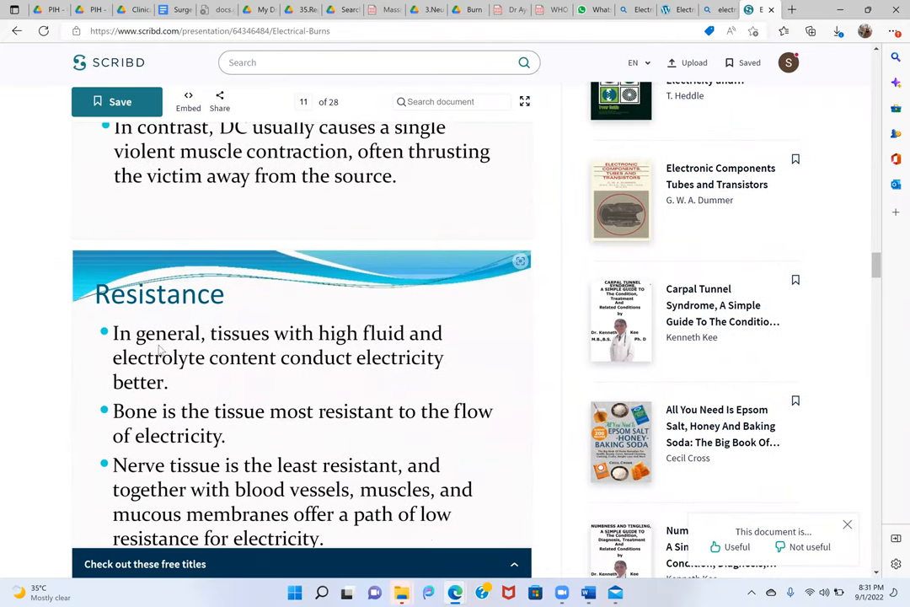
mouse_move(388, 350)
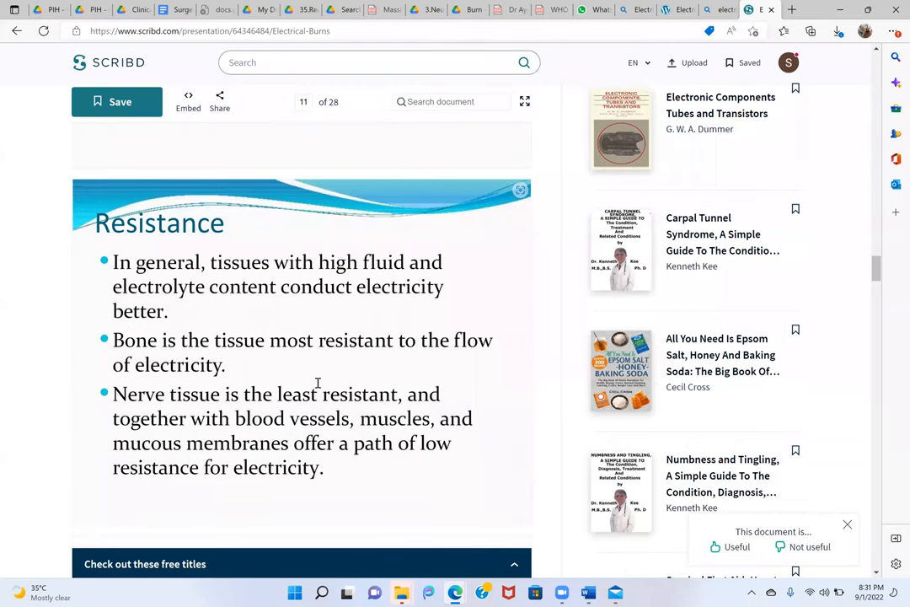
scroll("down", 3)
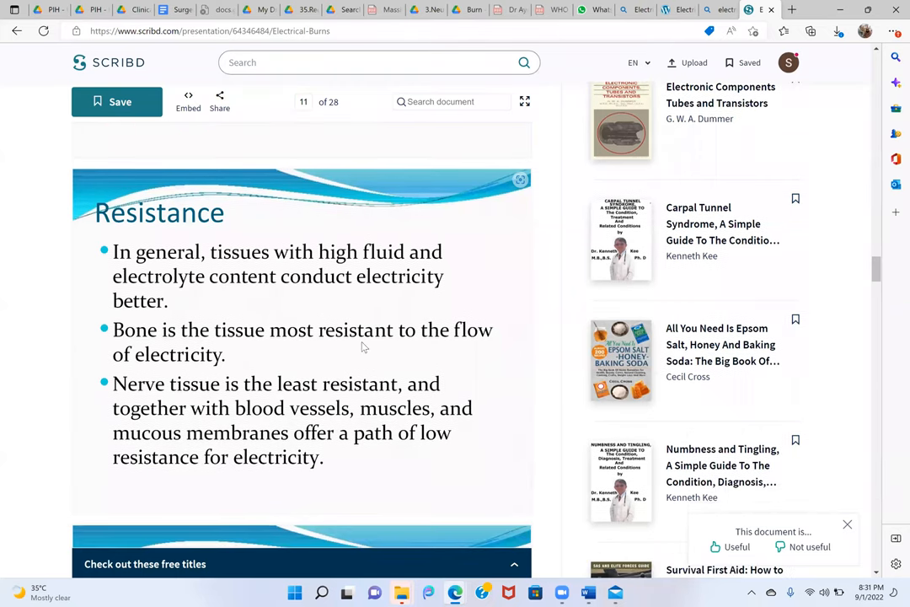
mouse_move(245, 395)
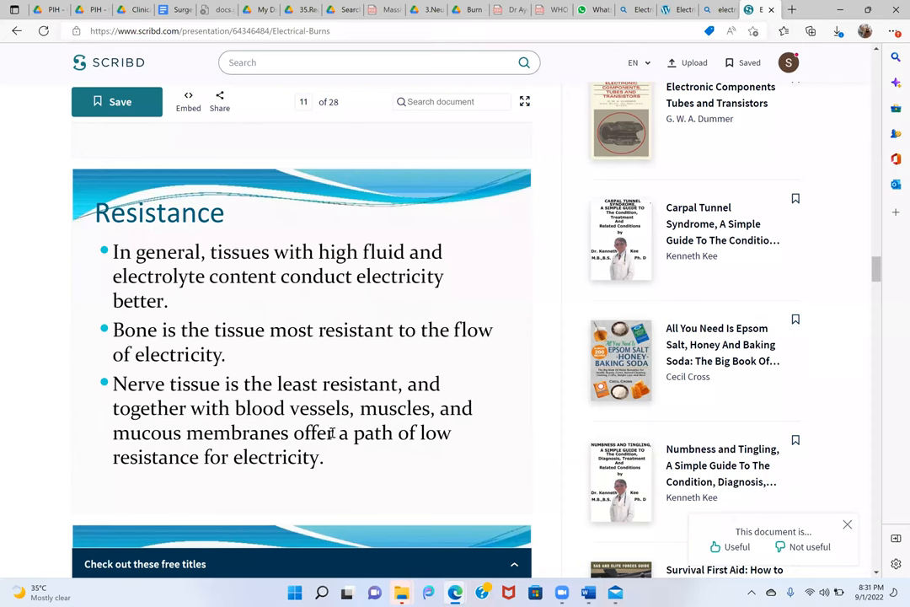
scroll("down", 3)
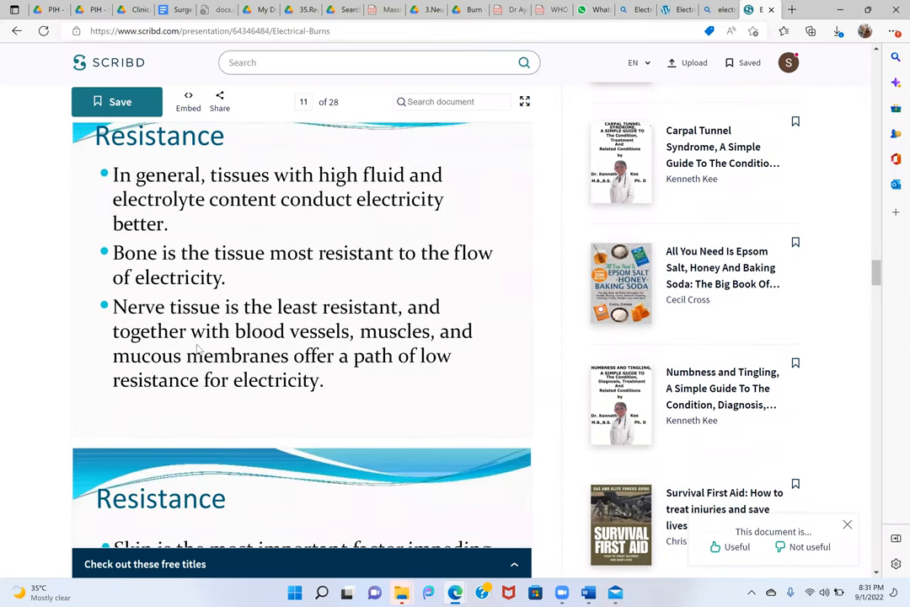
mouse_move(390, 398)
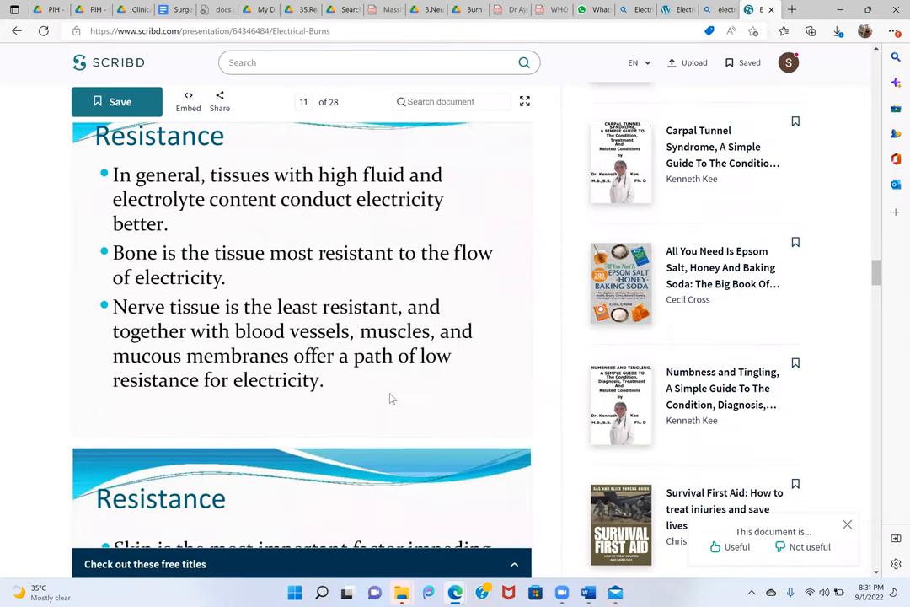
Scroll through the second Resistance slide on skin resistance
scroll("down", 3)
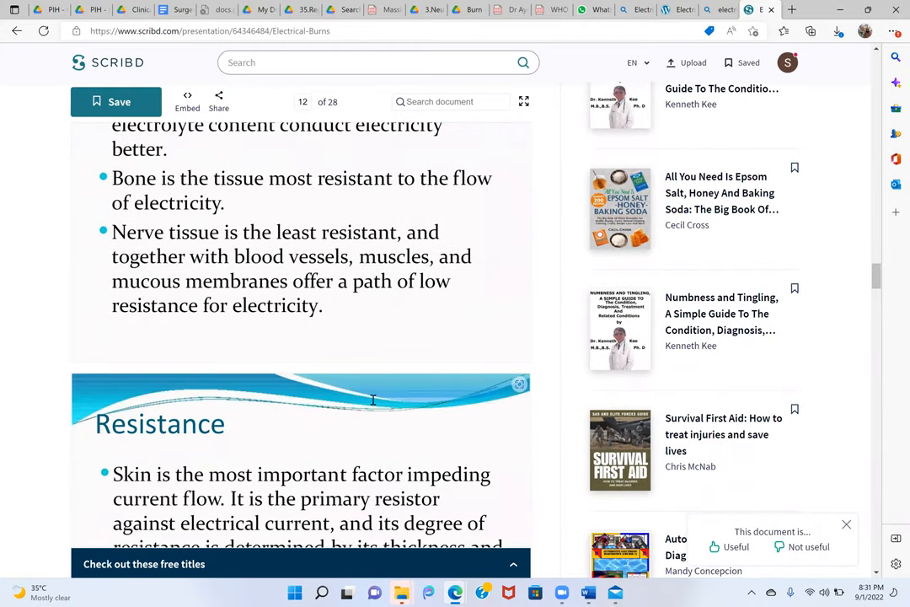
scroll("down", 3)
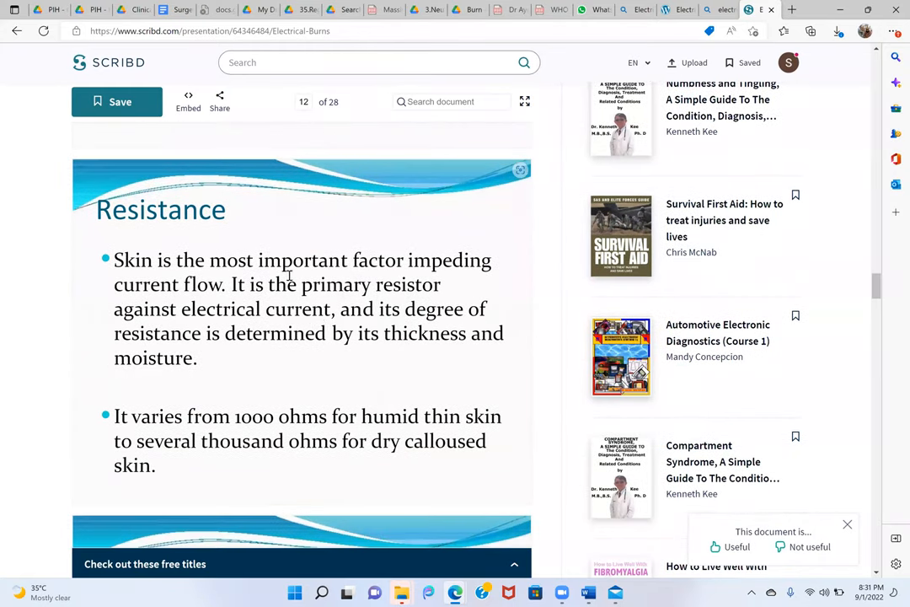
scroll("down", 3)
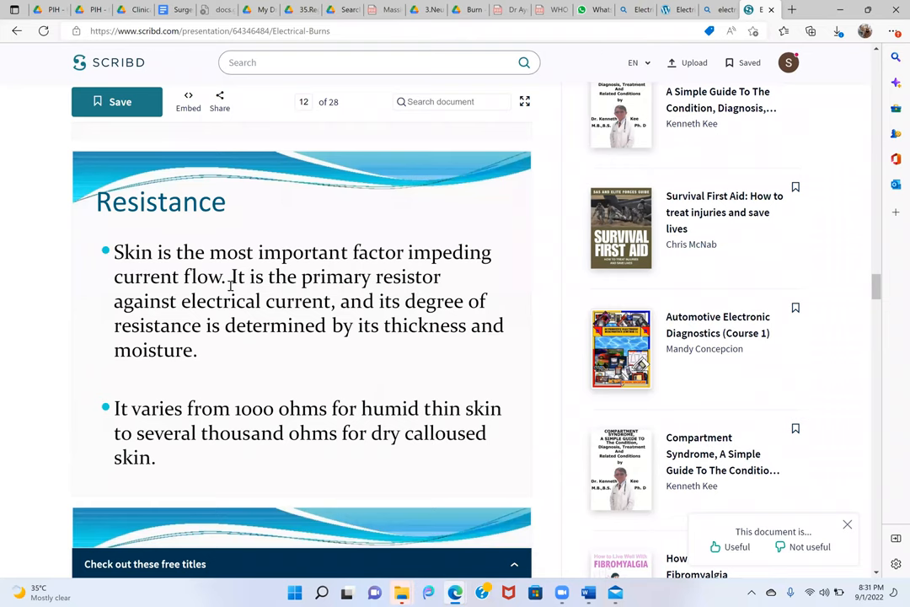
mouse_move(235, 311)
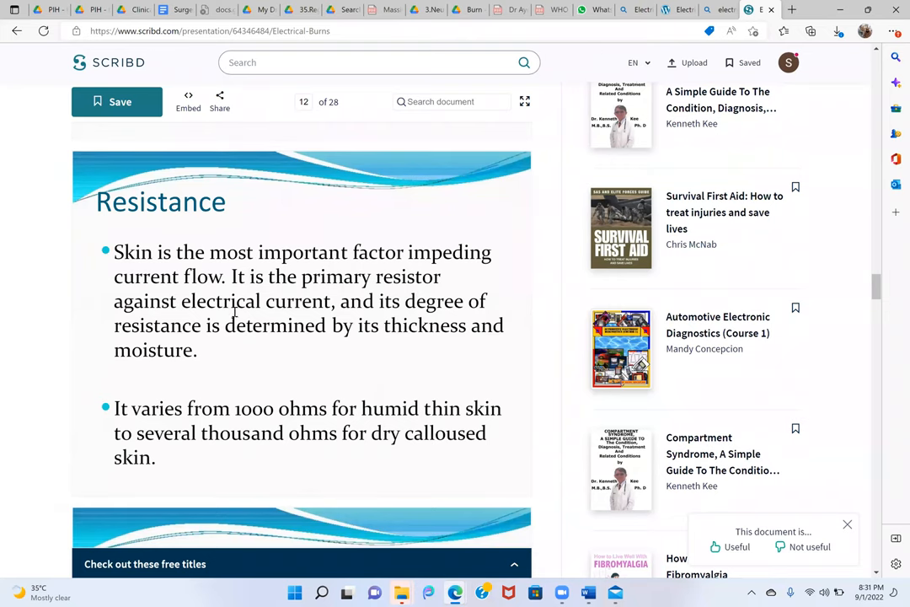
scroll("down", 3)
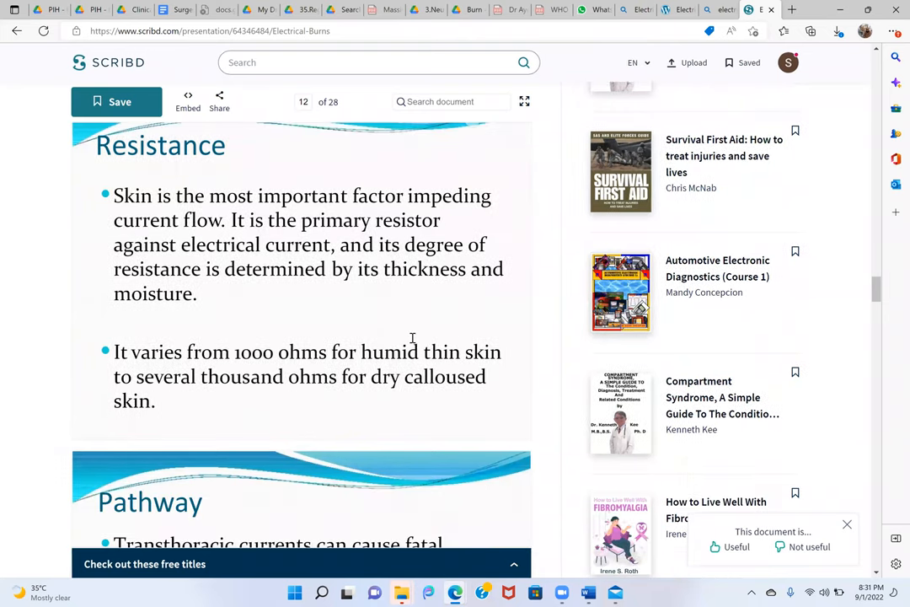
scroll("down", 3)
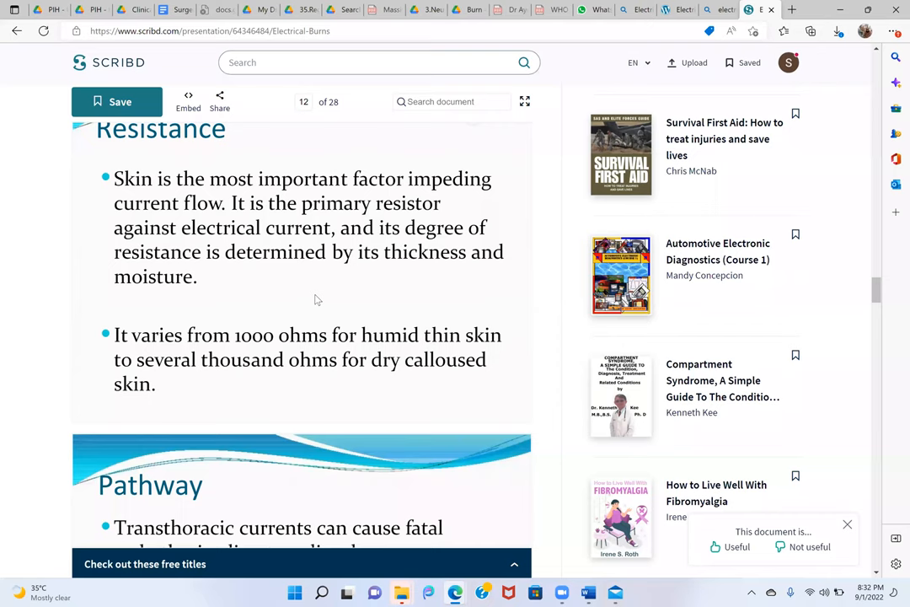
scroll("down", 3)
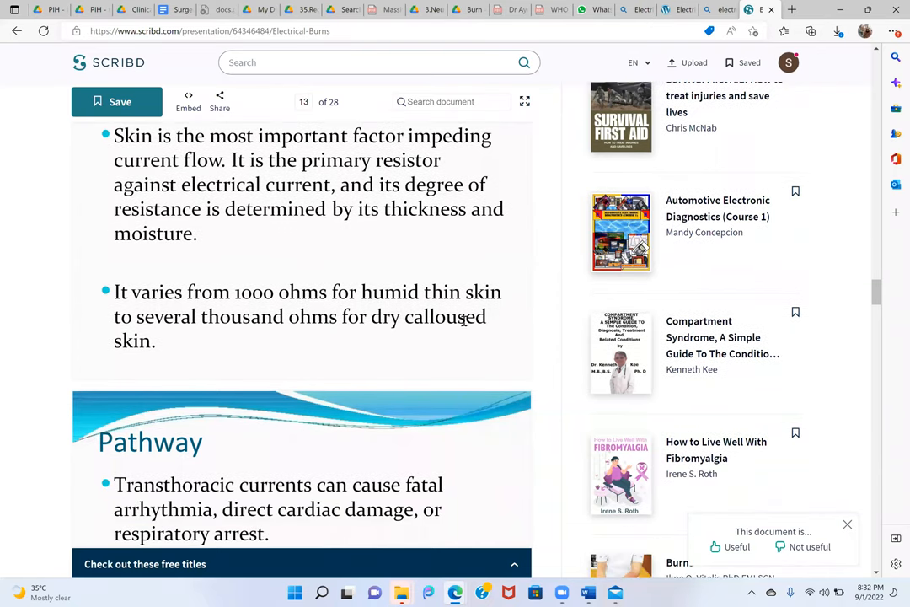
Scroll through the Pathway slide until the Magnitude slide starts to show
scroll("down", 3)
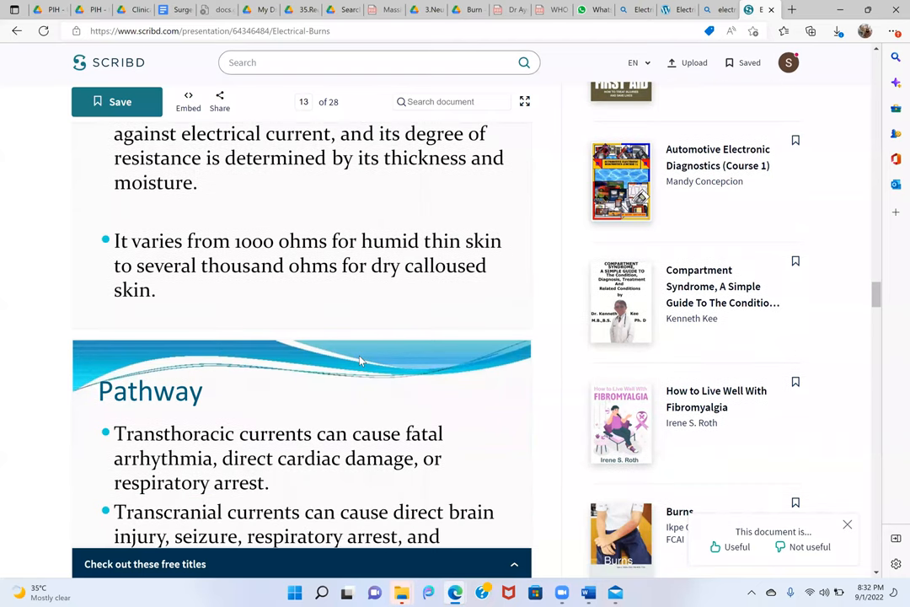
scroll("down", 3)
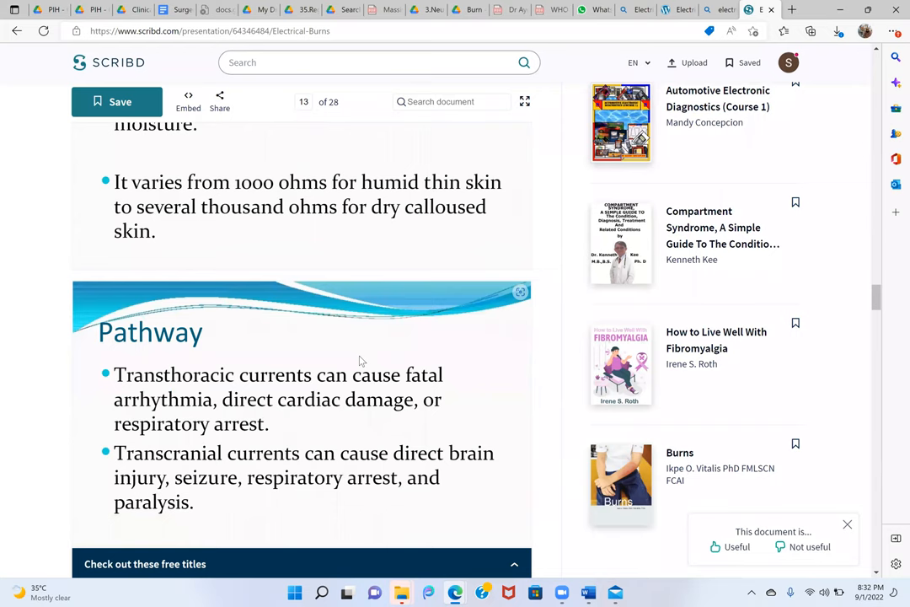
scroll("down", 3)
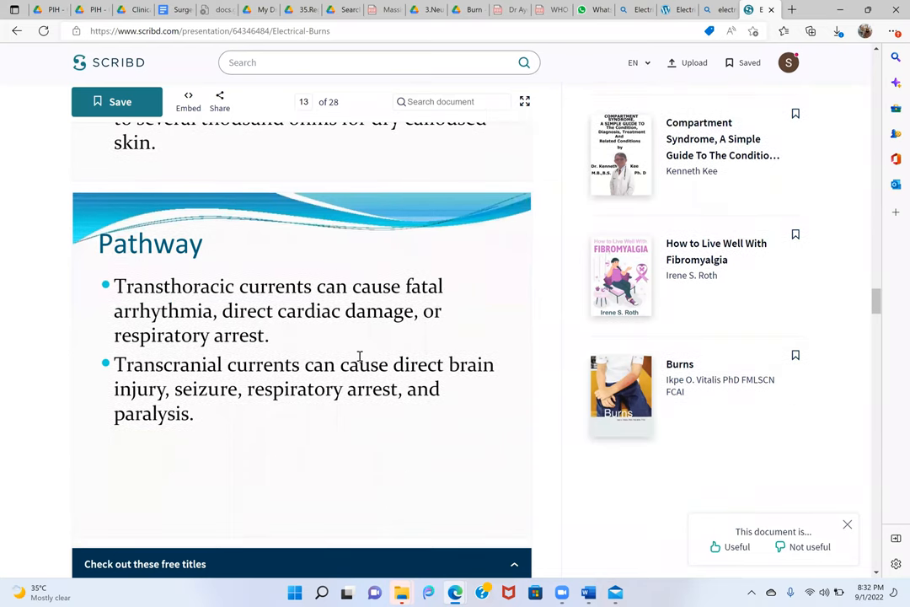
scroll("down", 3)
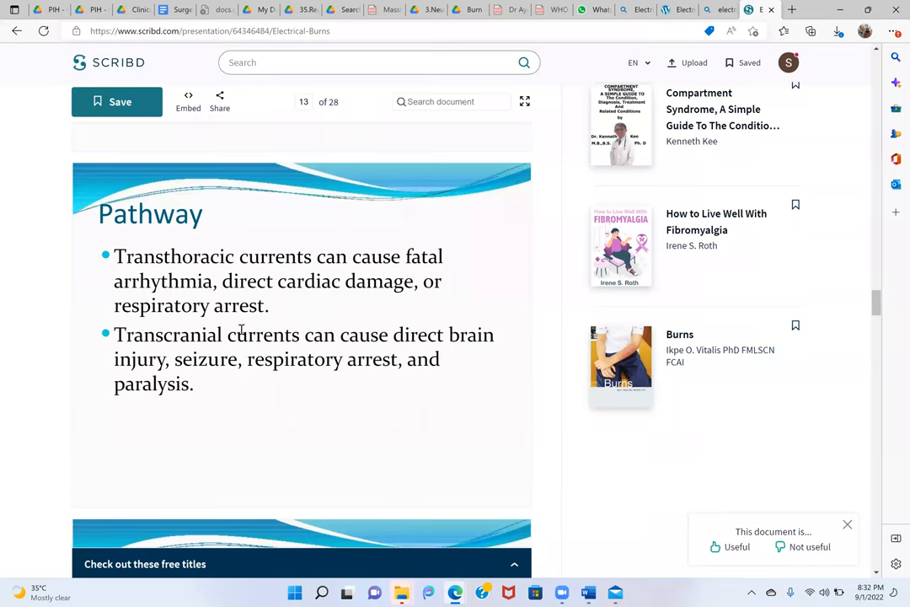
scroll("down", 3)
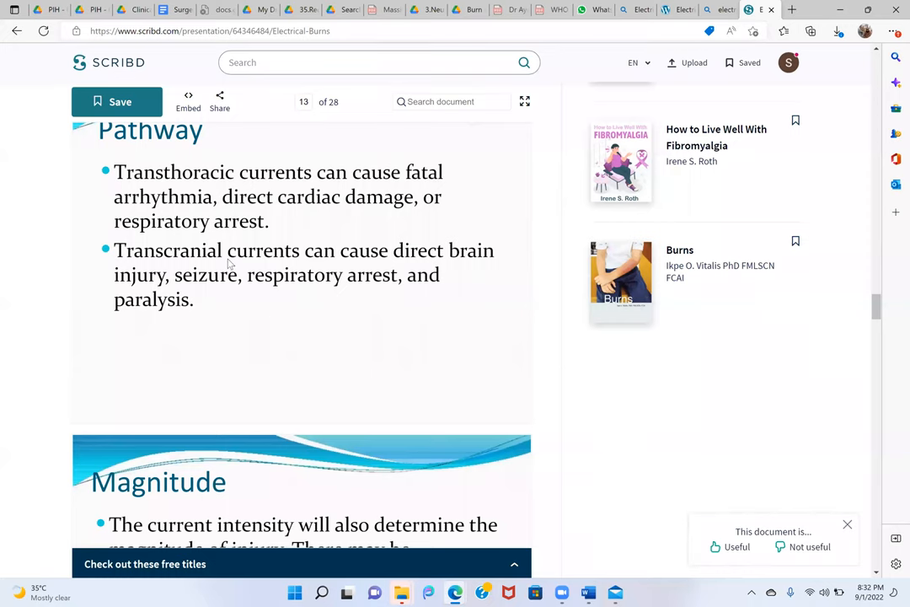
mouse_move(236, 377)
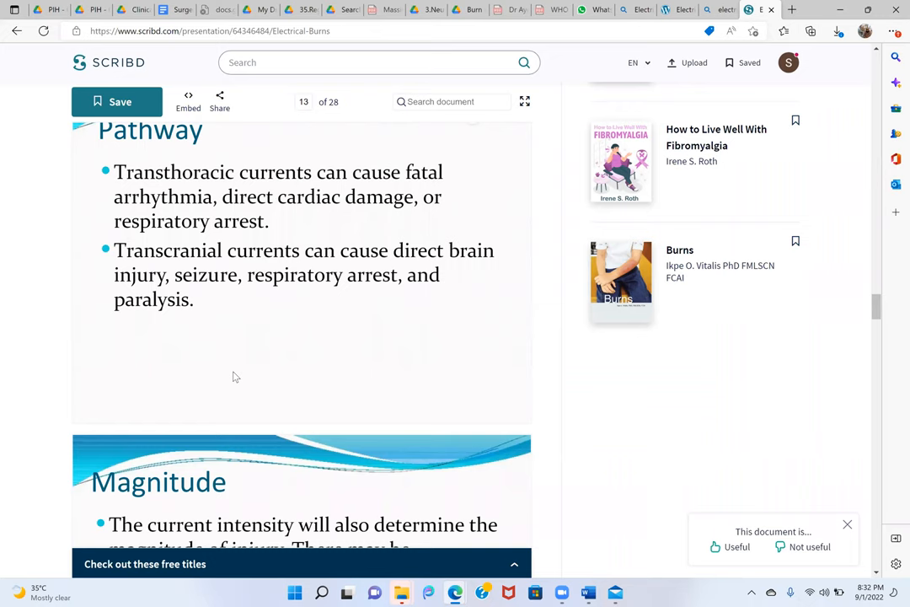
mouse_move(239, 321)
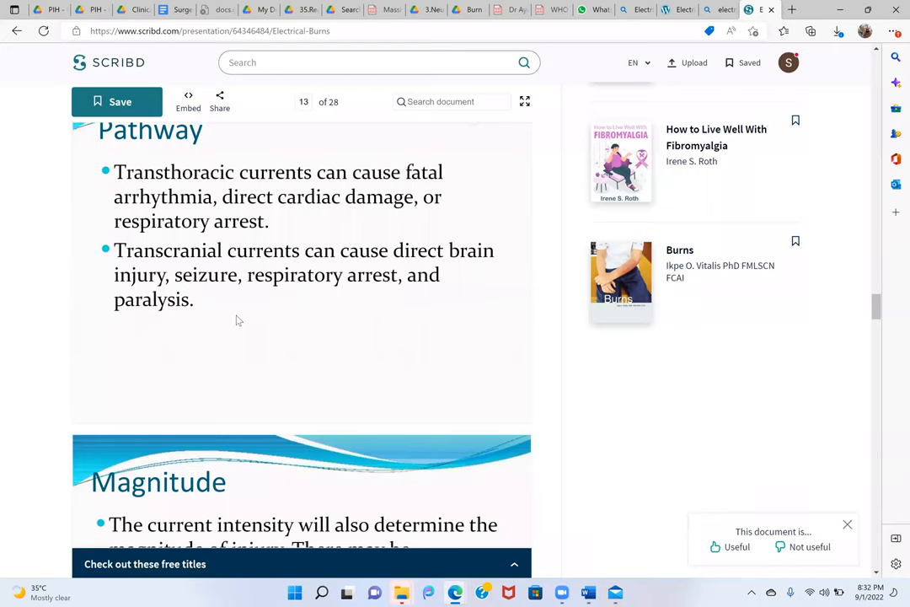
mouse_move(451, 270)
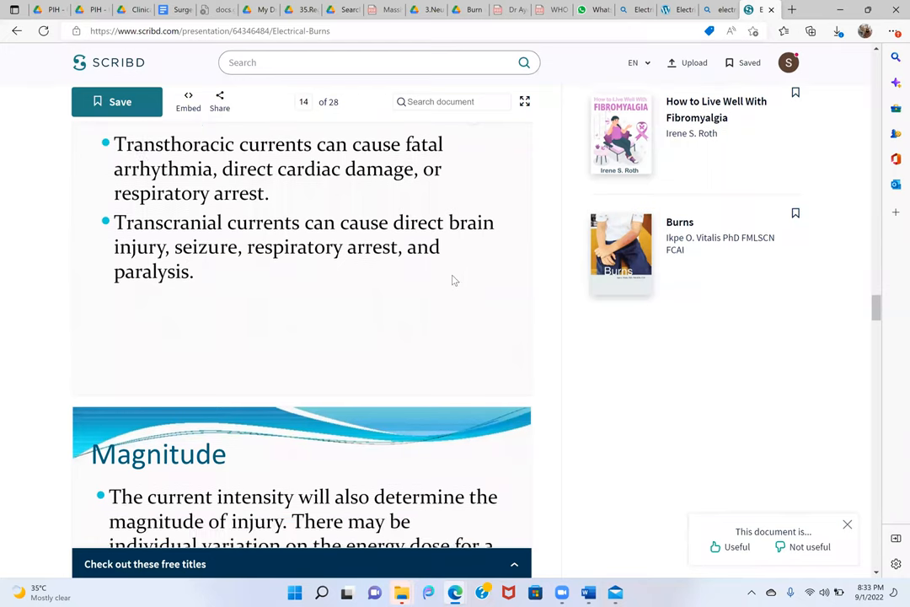
Scroll past the Magnitude slide to the start of page 15's current-intensity table
scroll("down", 3)
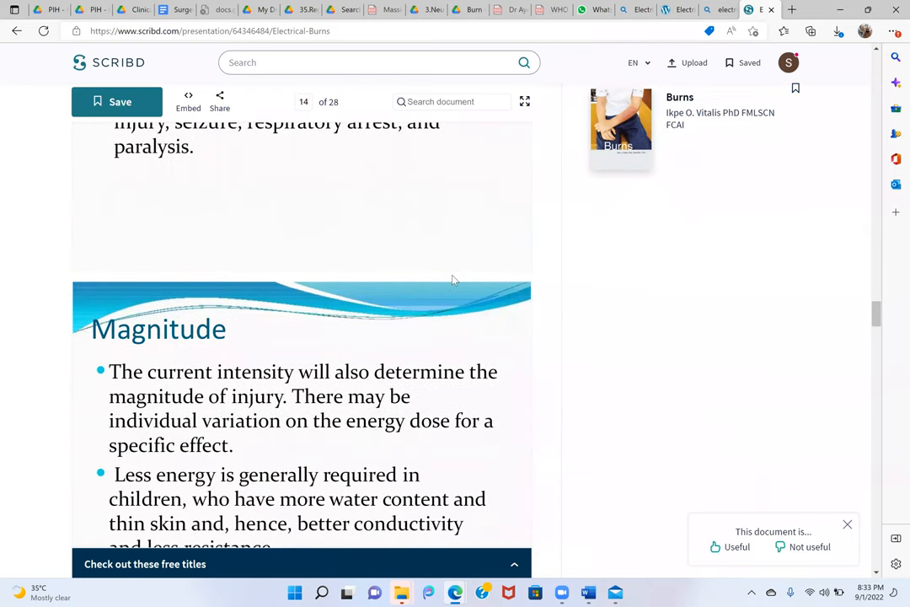
scroll("down", 3)
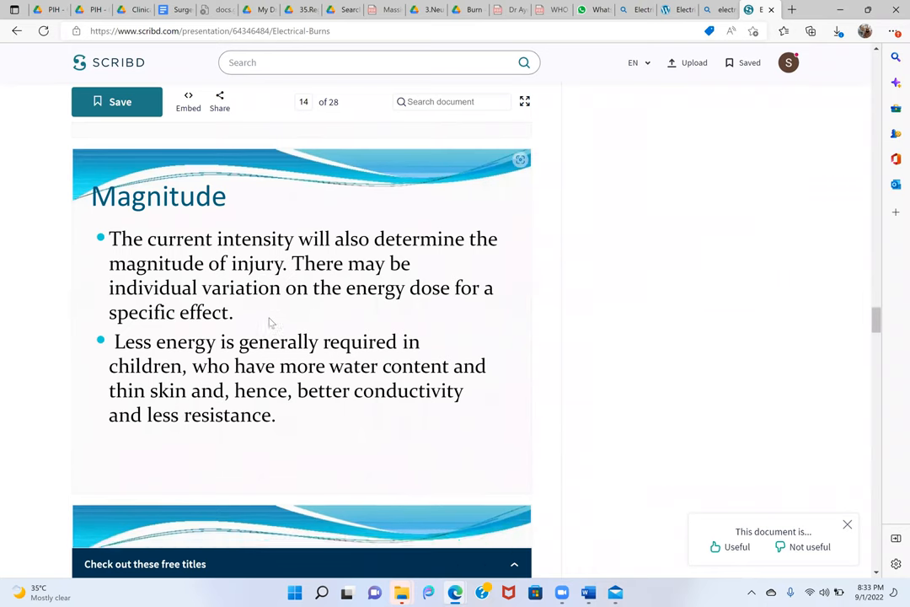
scroll("down", 3)
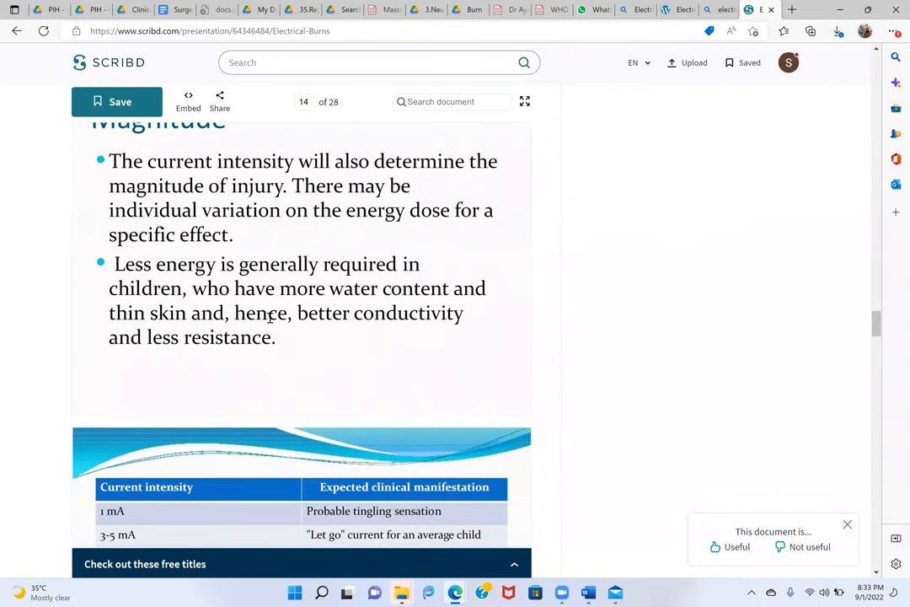
mouse_move(352, 269)
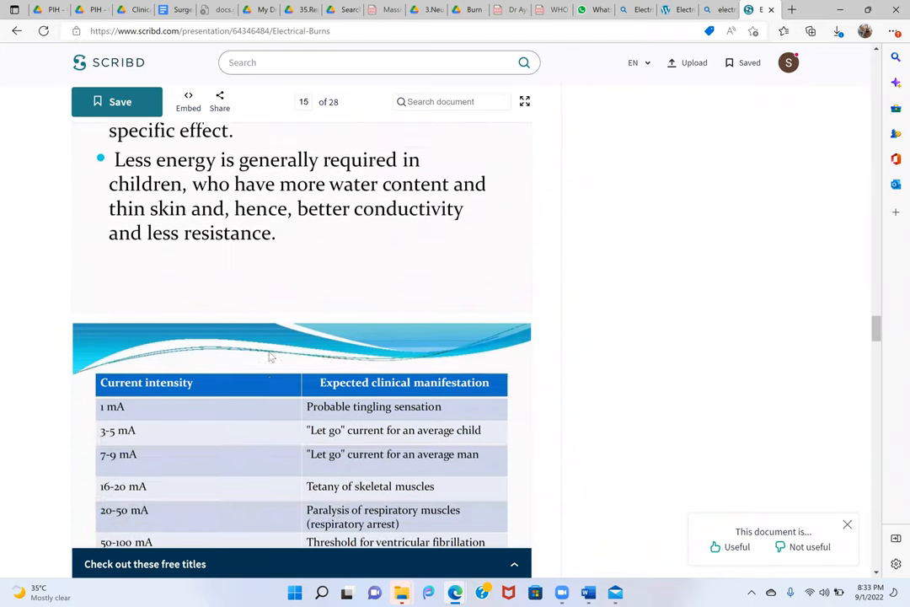
Scroll slightly so the whole 1 mA to 240 A current-intensity table is visible
scroll("down", 3)
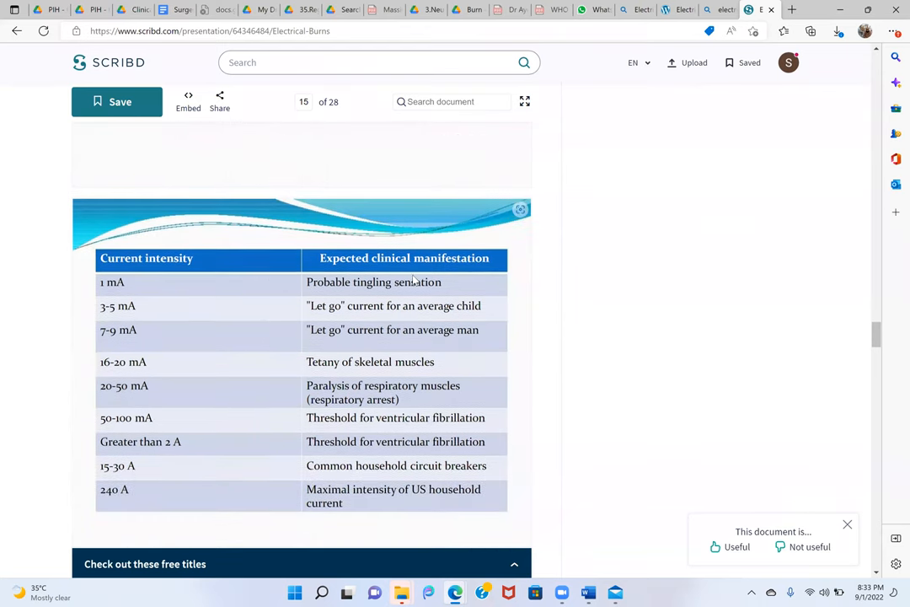
mouse_move(316, 381)
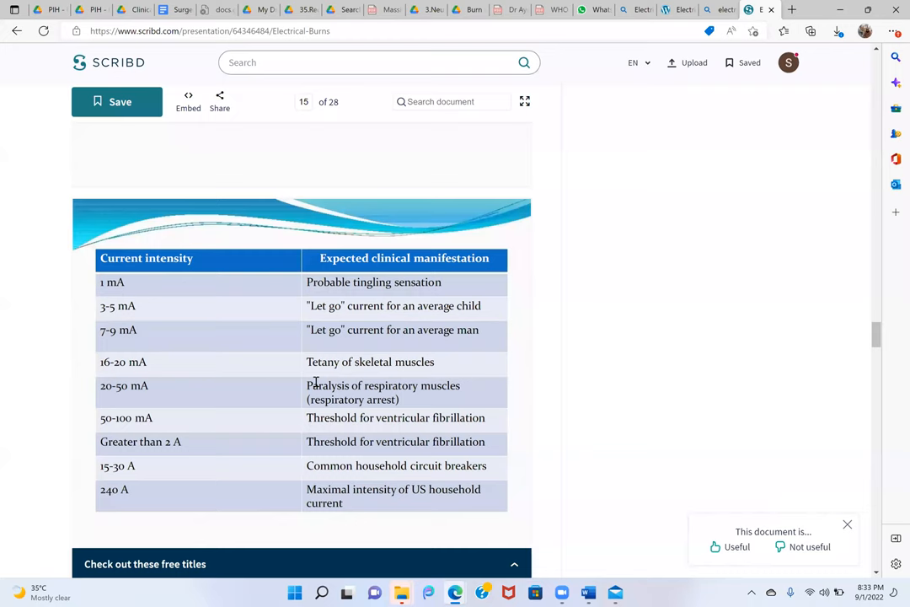
mouse_move(226, 420)
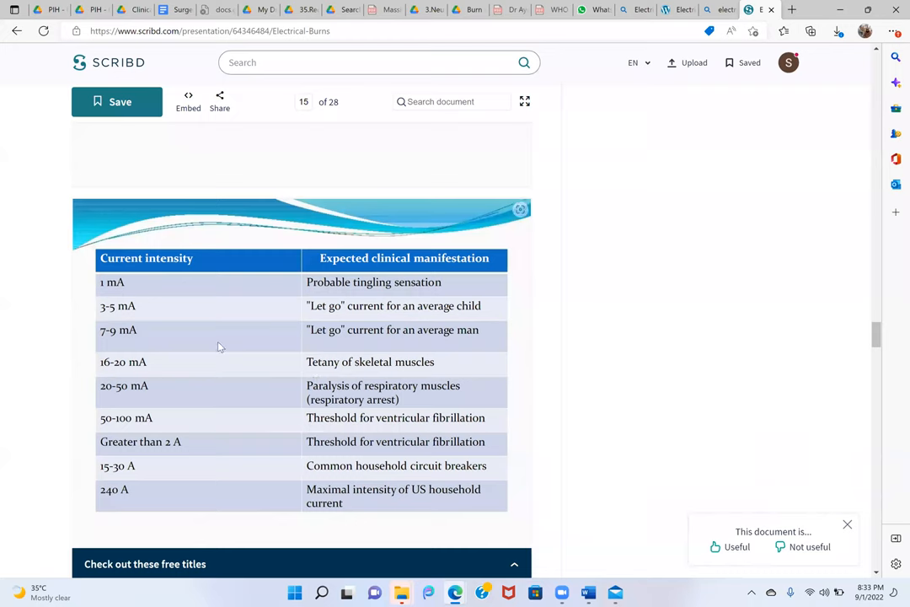
mouse_move(203, 412)
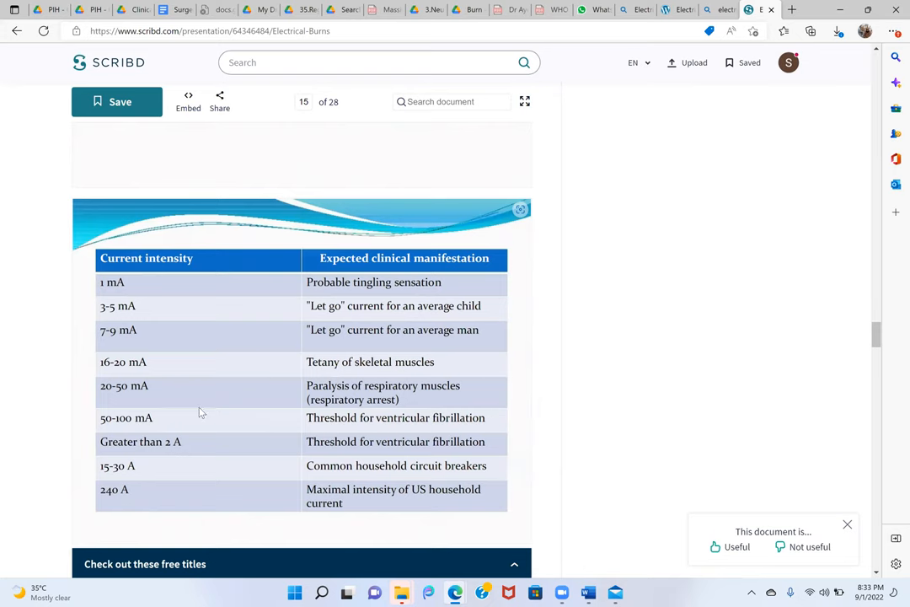
mouse_move(272, 471)
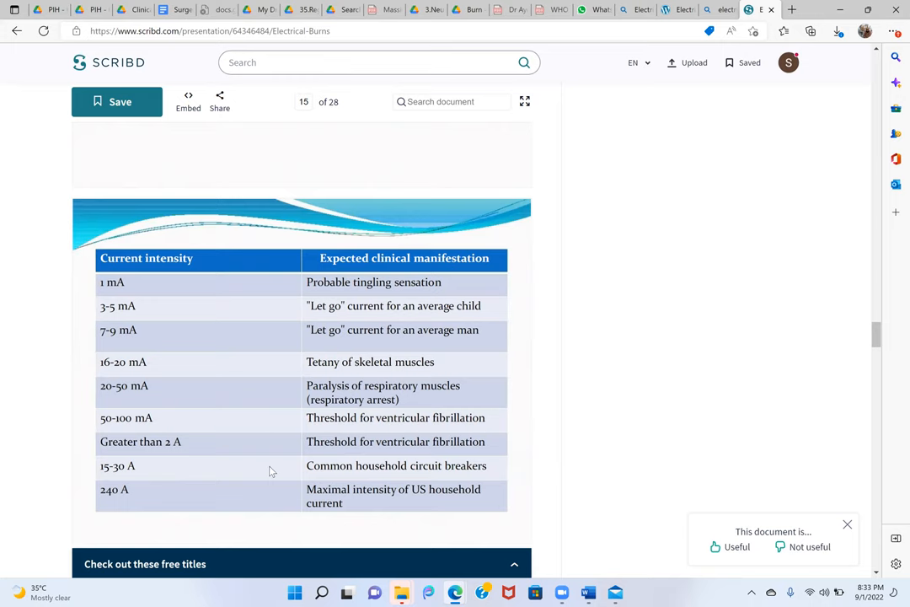
mouse_move(248, 460)
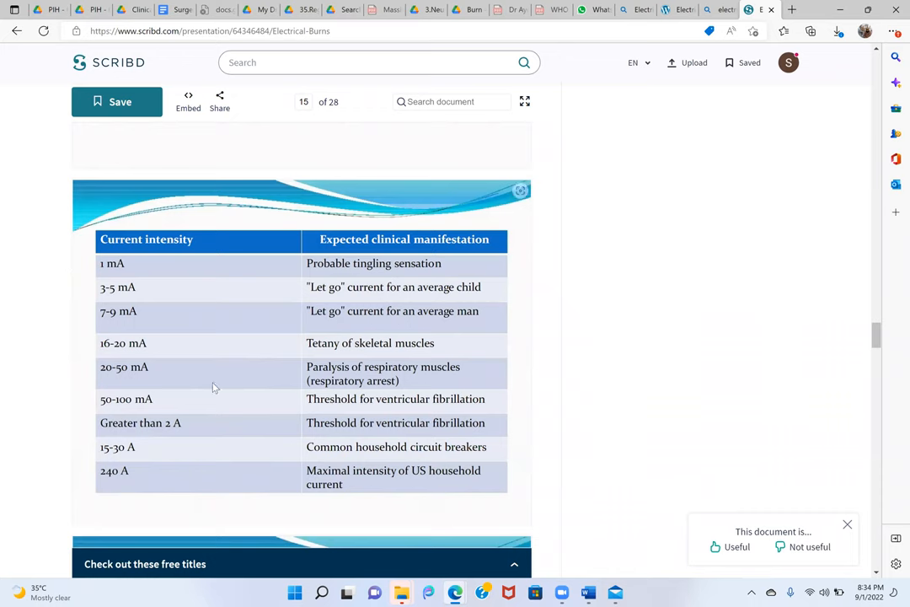
mouse_move(407, 263)
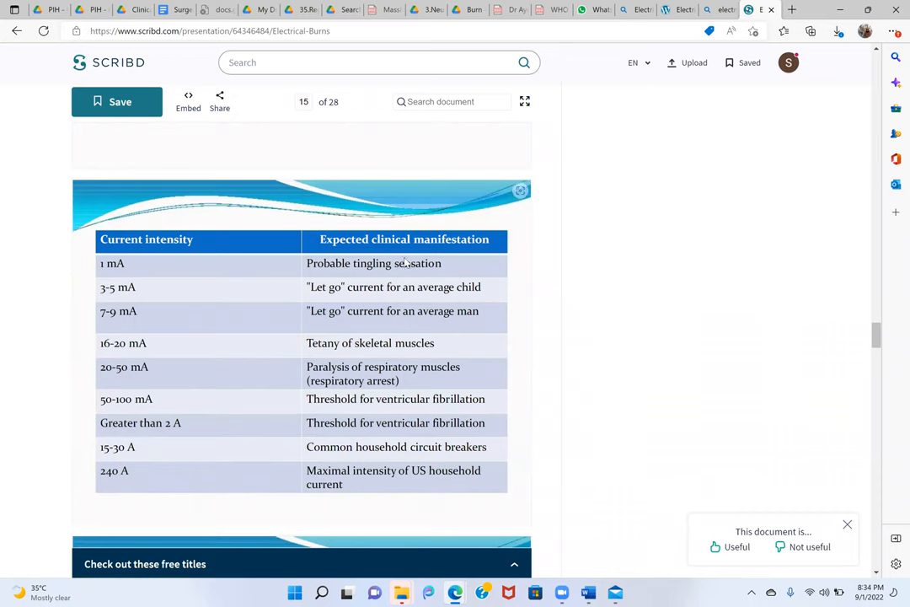
mouse_move(341, 274)
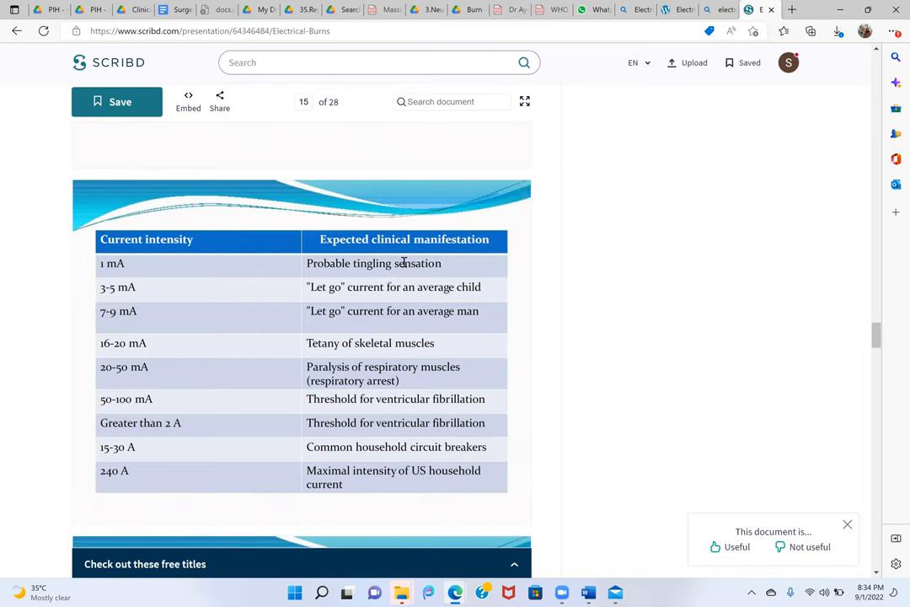
mouse_move(436, 436)
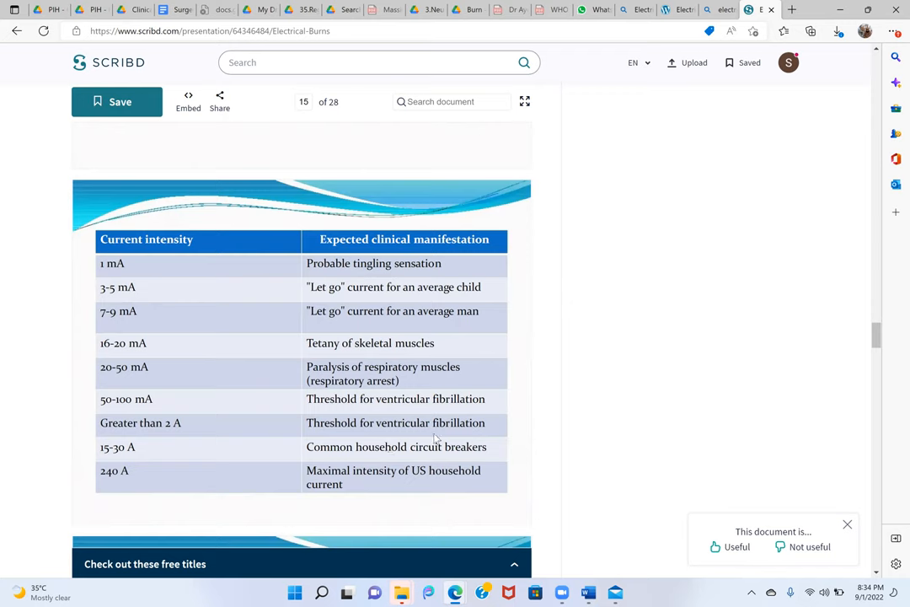
mouse_move(403, 426)
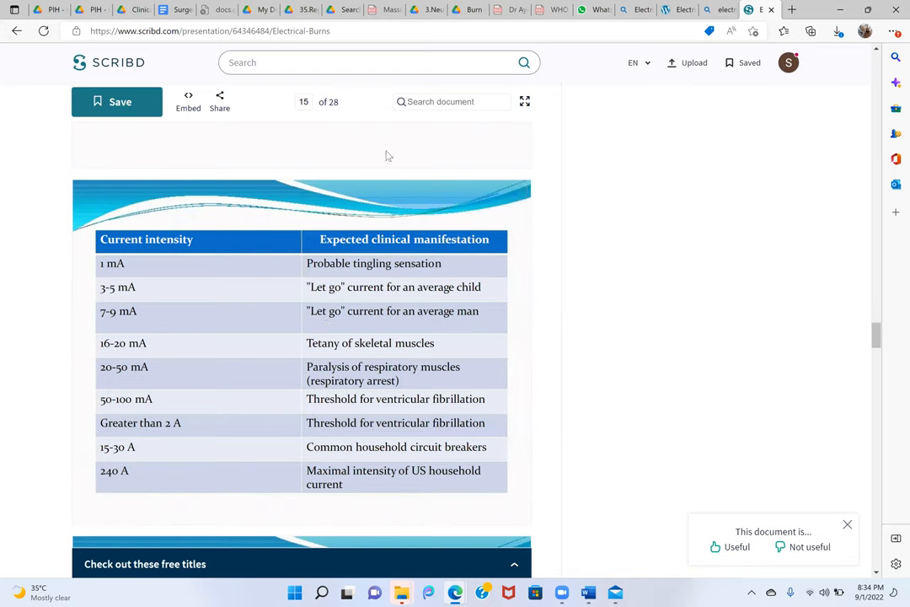
mouse_move(470, 116)
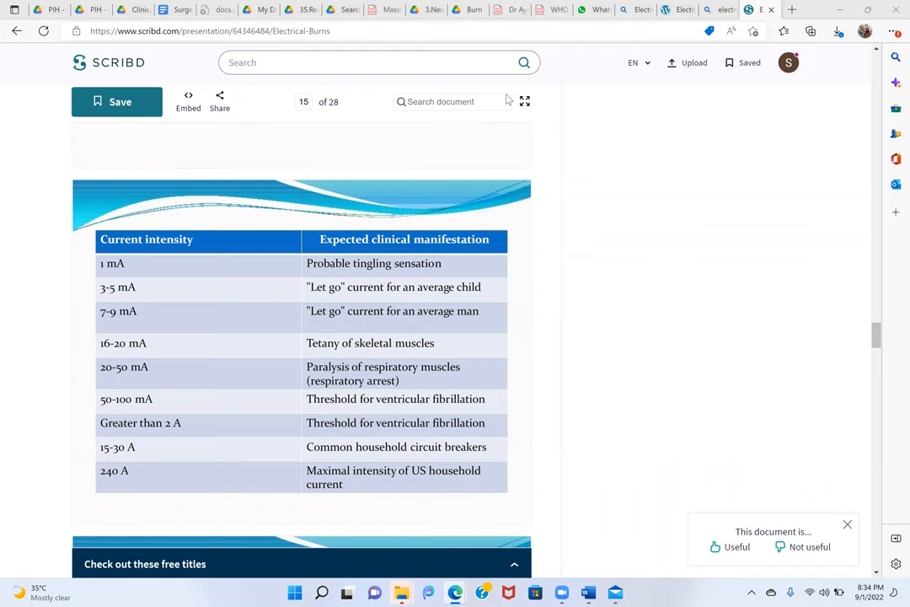
mouse_move(546, 174)
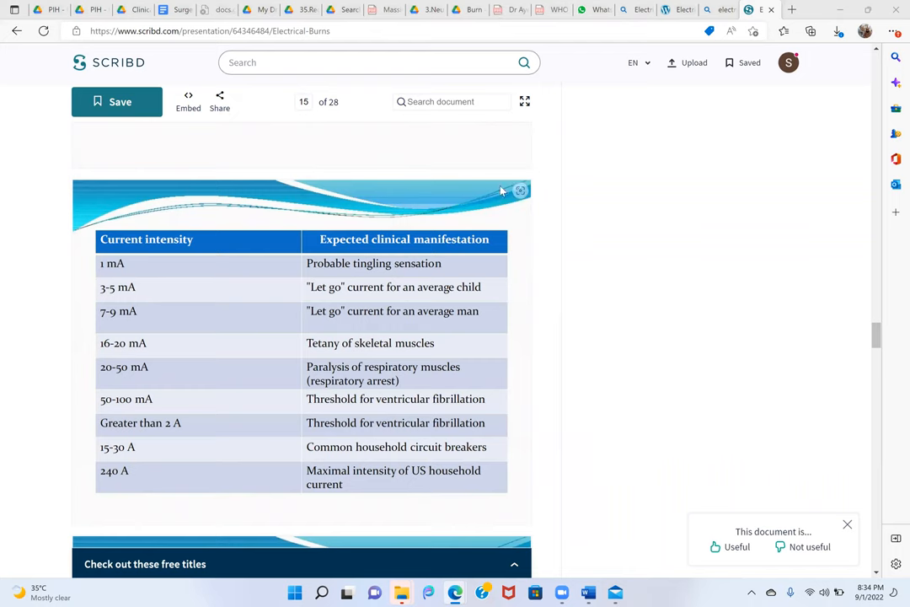
mouse_move(456, 212)
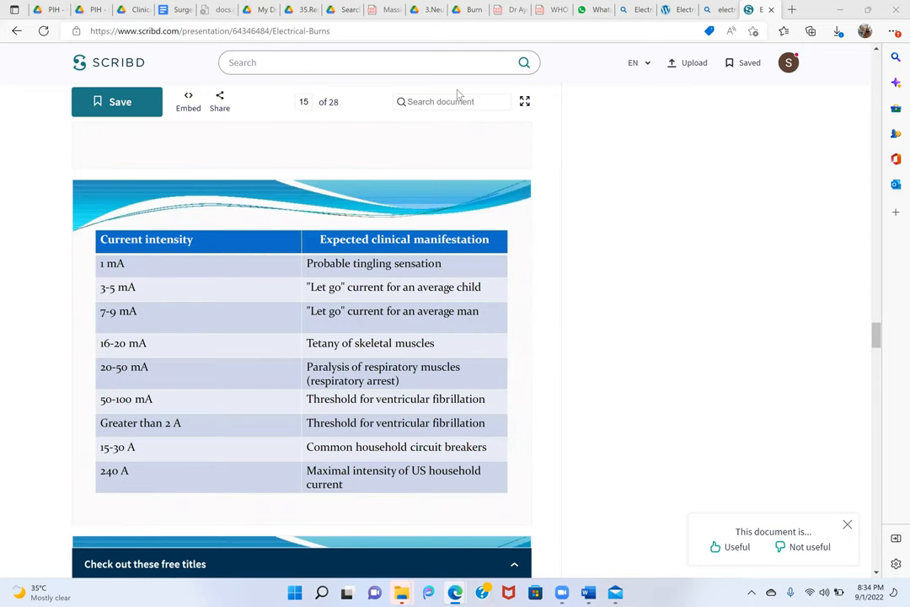
mouse_move(379, 310)
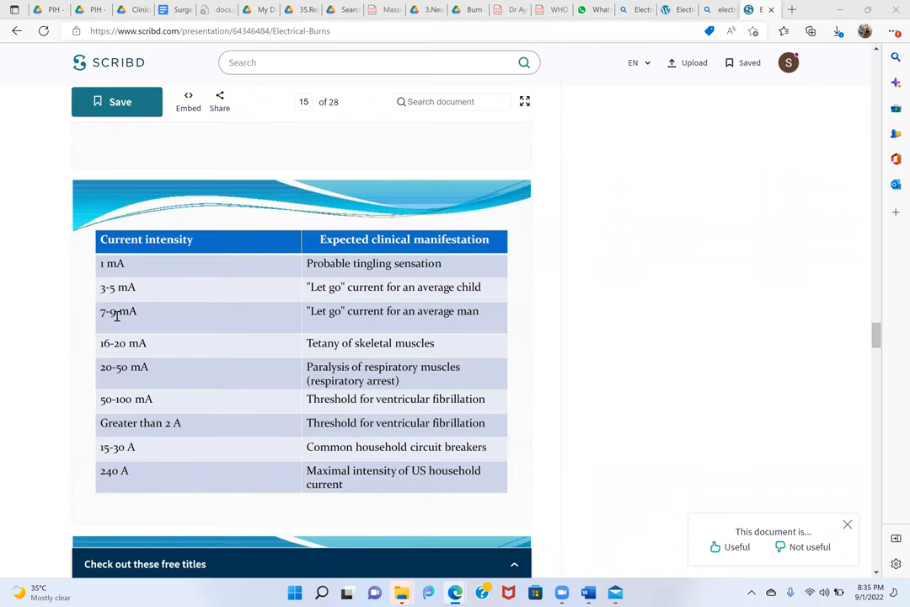
mouse_move(84, 315)
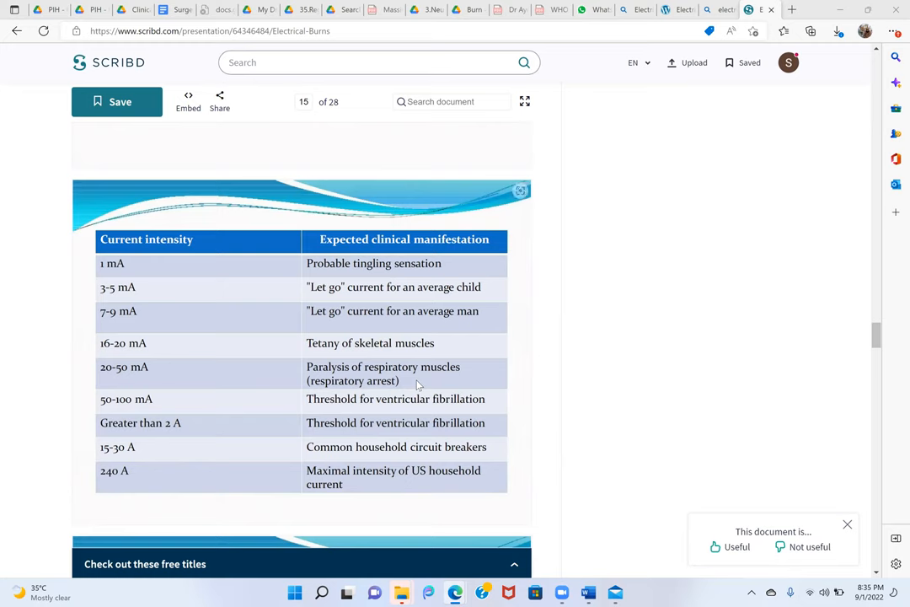
mouse_move(431, 416)
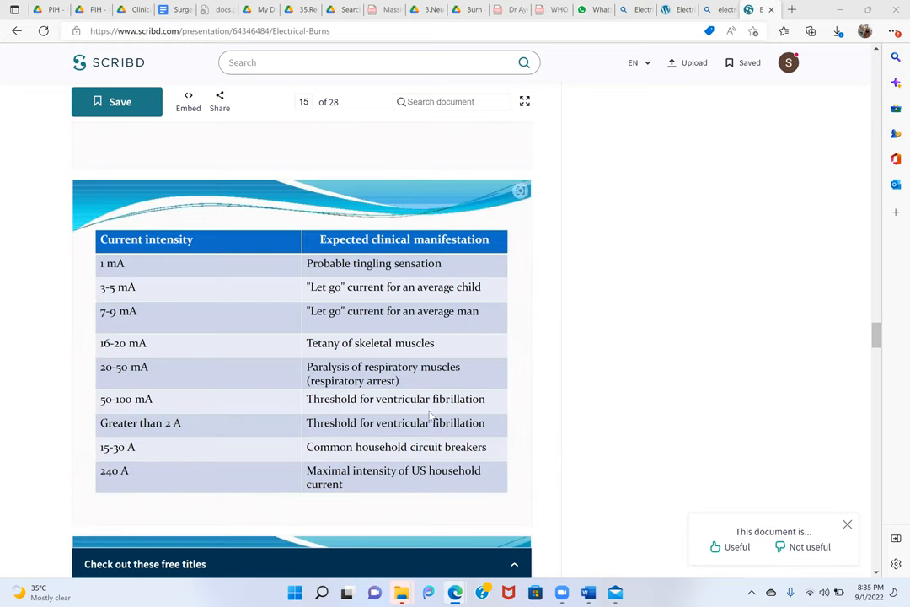
mouse_move(214, 283)
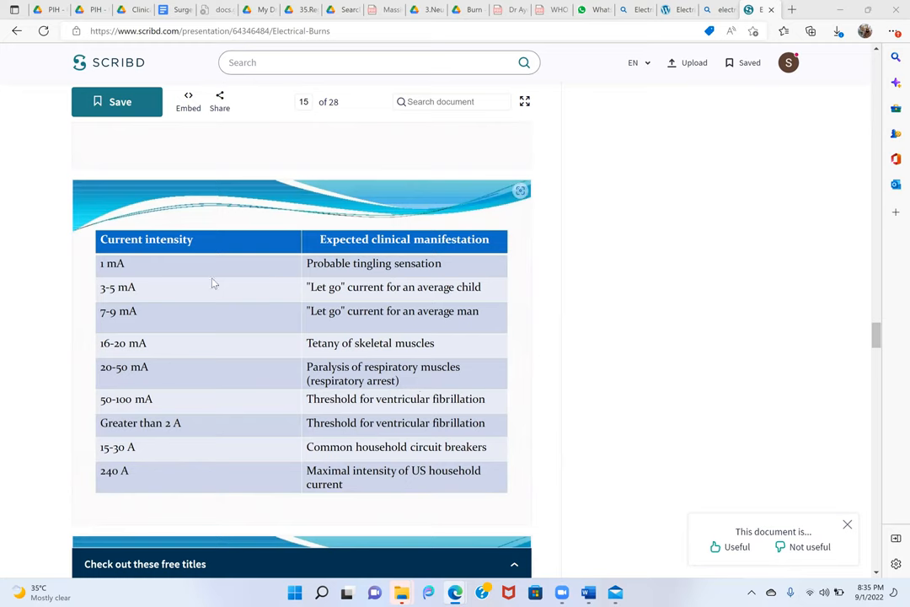
Scroll down to page 16's Clinical Features slide listing burns through seizures
scroll("down", 3)
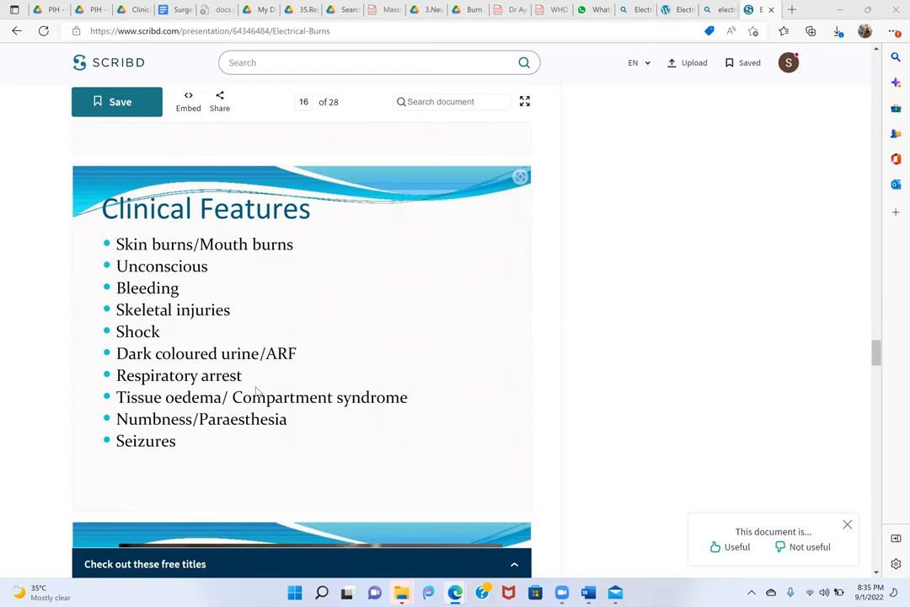
mouse_move(118, 371)
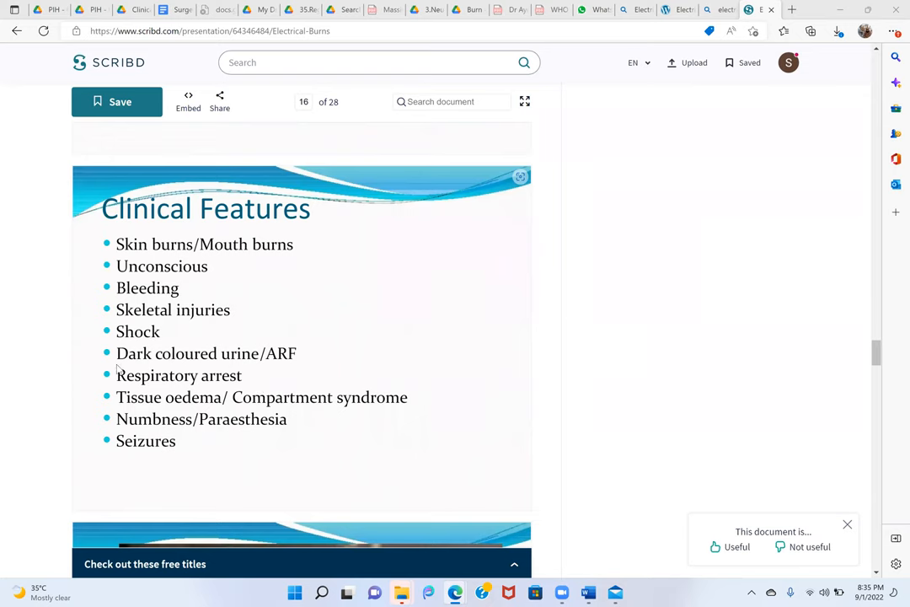
mouse_move(216, 390)
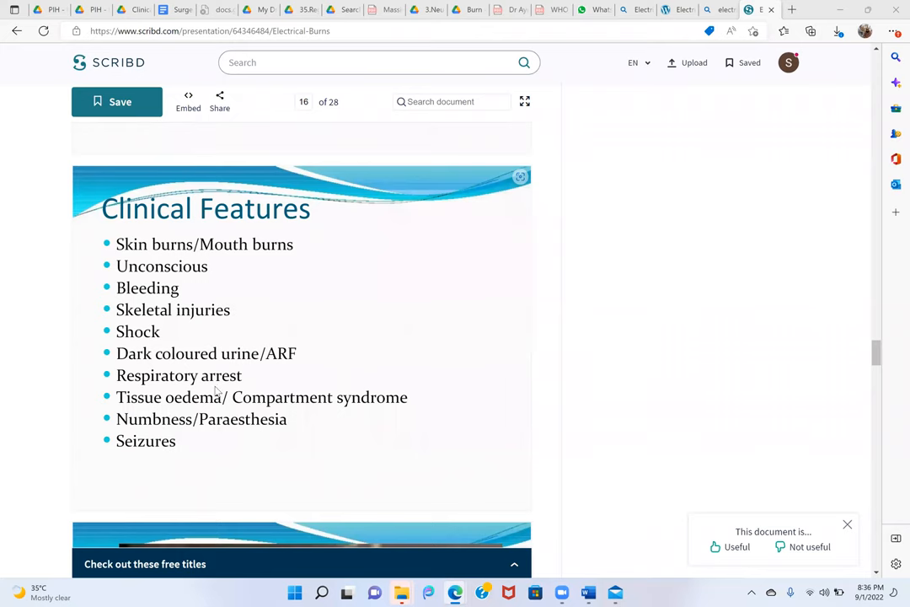
mouse_move(339, 428)
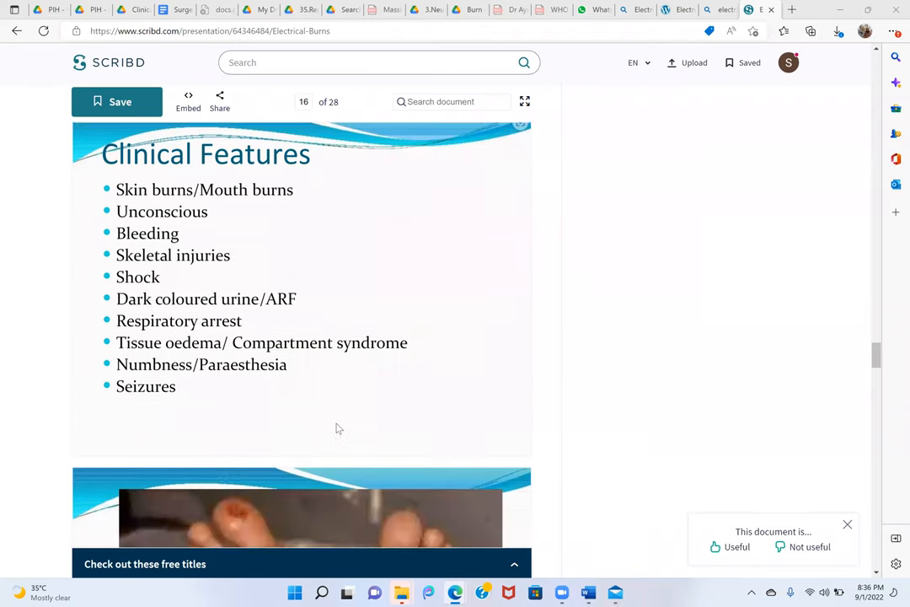
Scroll past the foot-burn photo and hand-to-hand current flow slide to page 19's Management slide
scroll("down", 3)
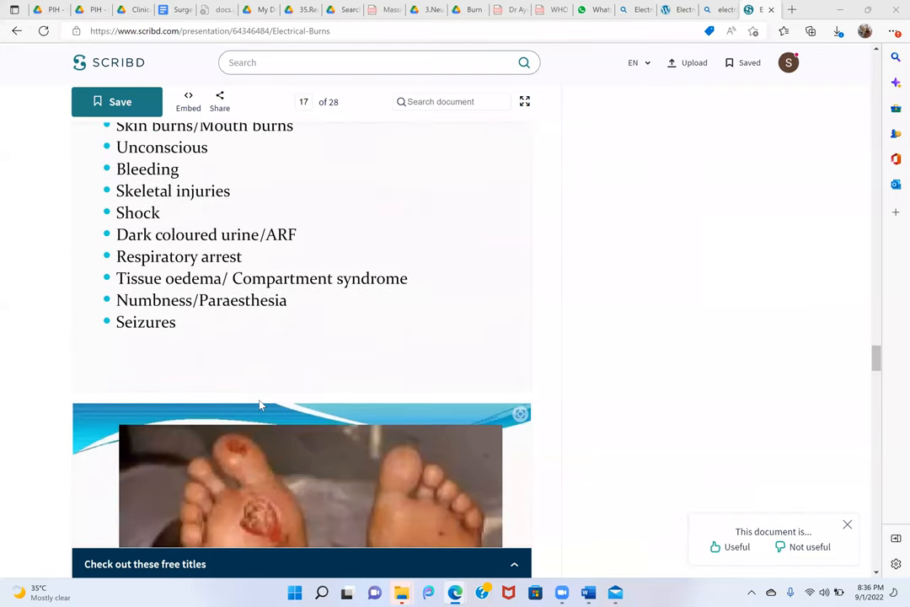
scroll("down", 3)
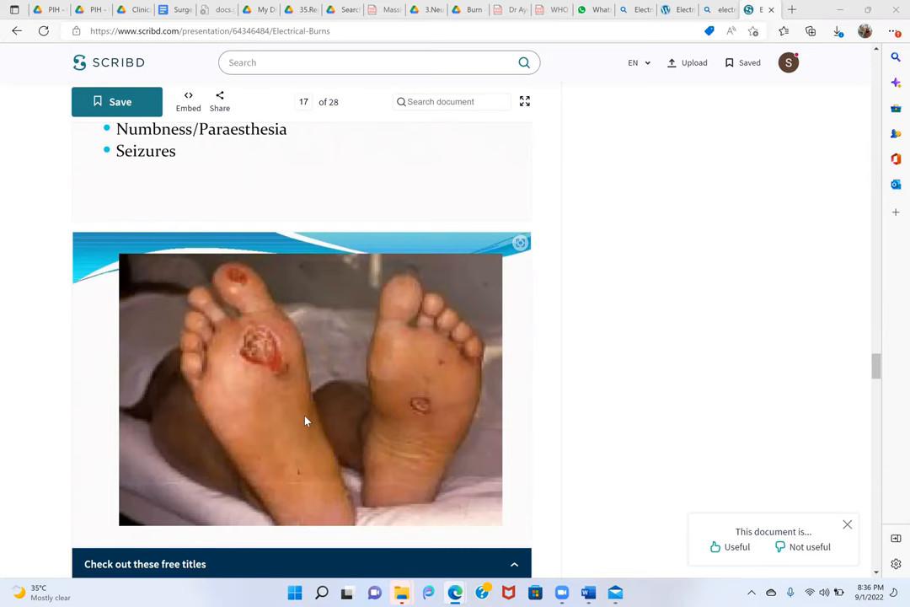
scroll("down", 3)
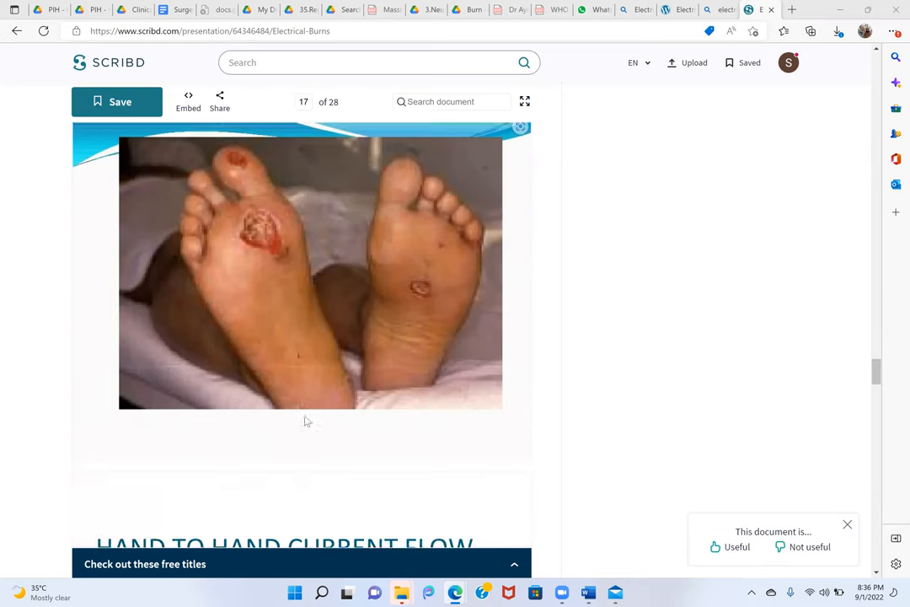
scroll("down", 3)
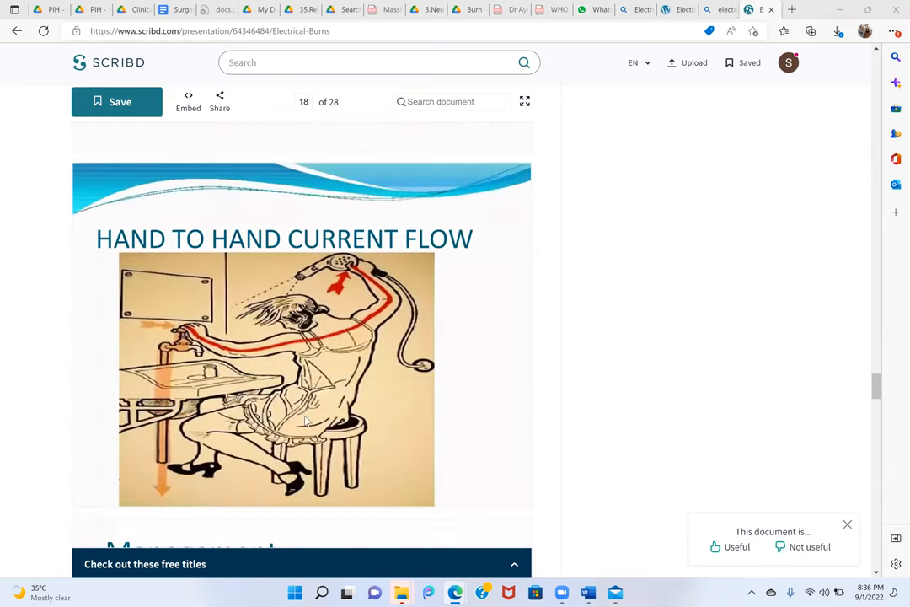
scroll("down", 3)
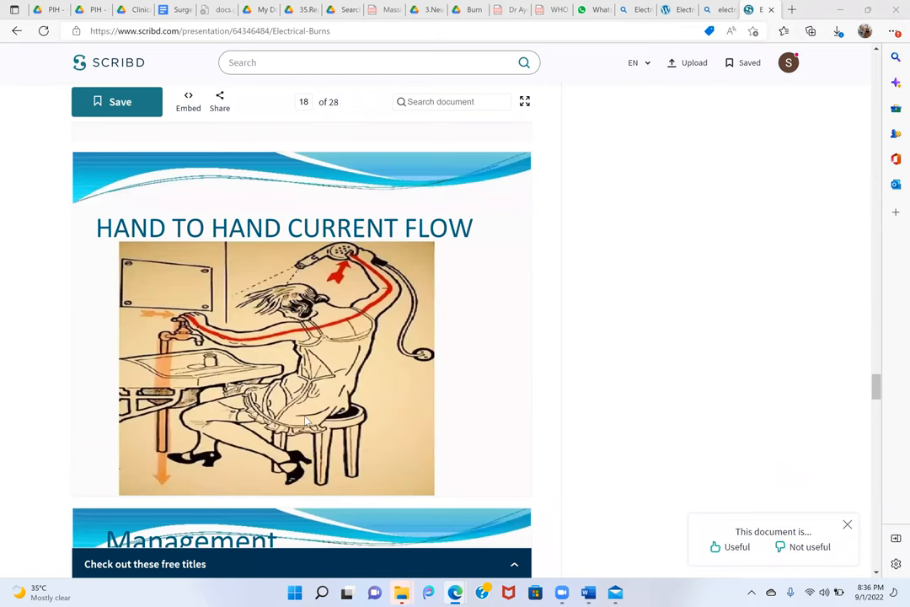
scroll("down", 3)
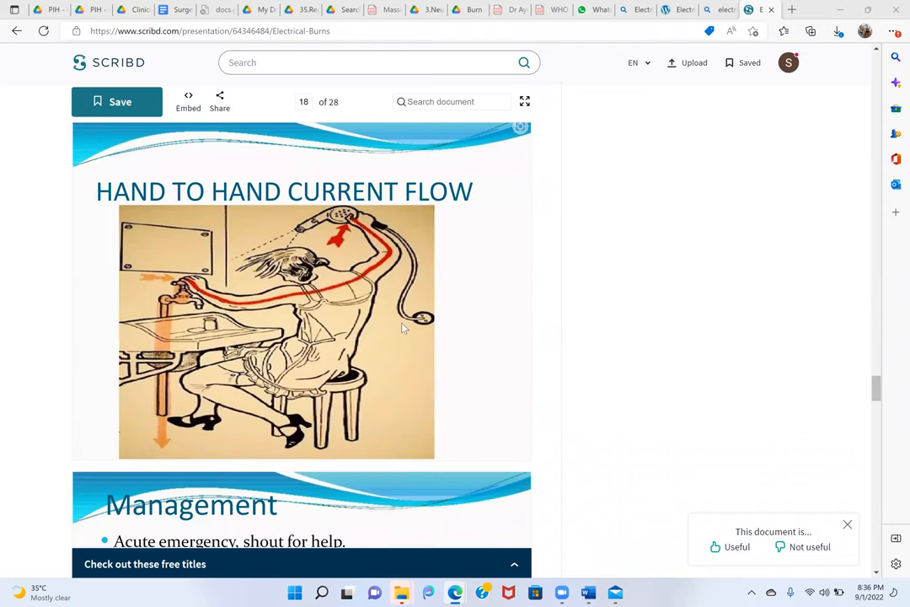
scroll("down", 3)
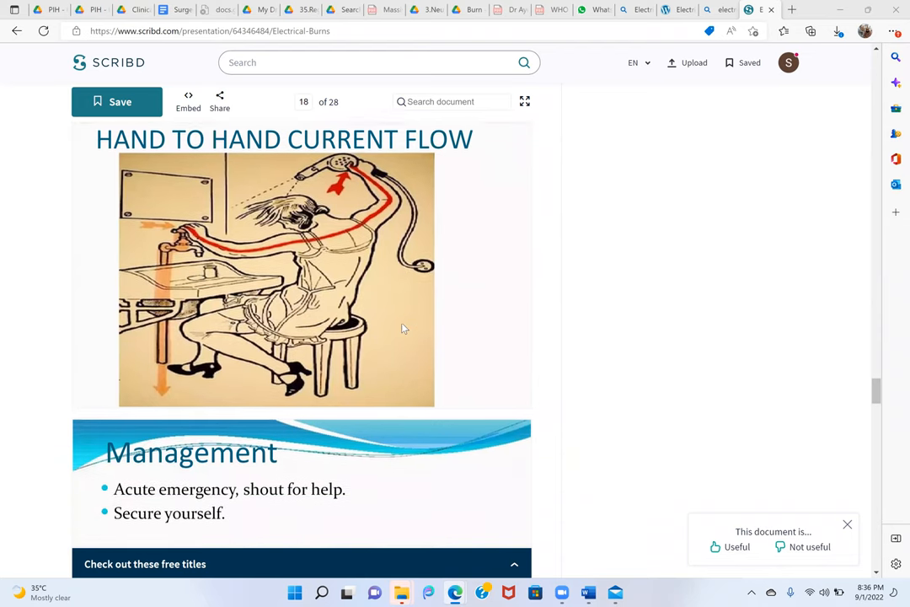
scroll("down", 3)
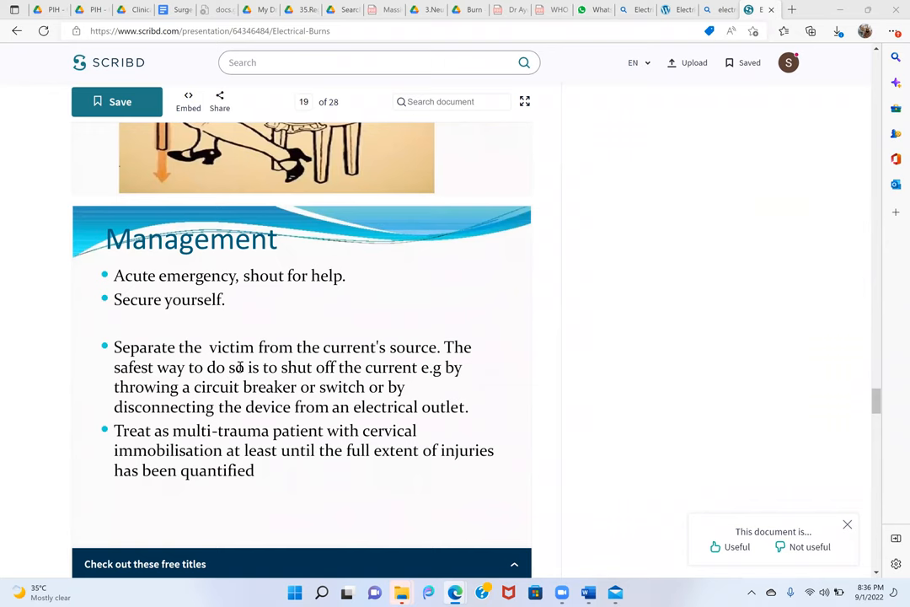
Scroll through the electrical burn Management slides from ABCs onward, pages 19–20
scroll("down", 3)
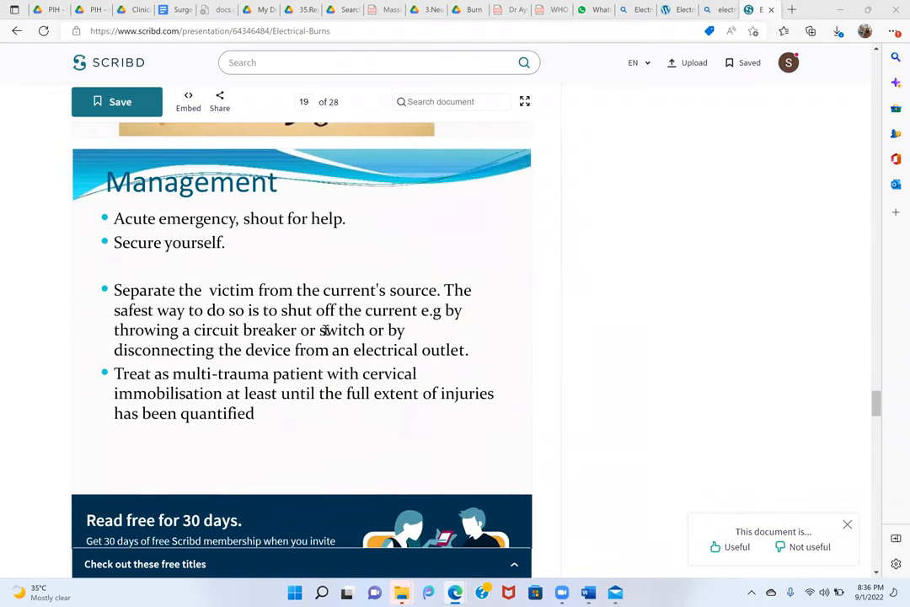
mouse_move(244, 345)
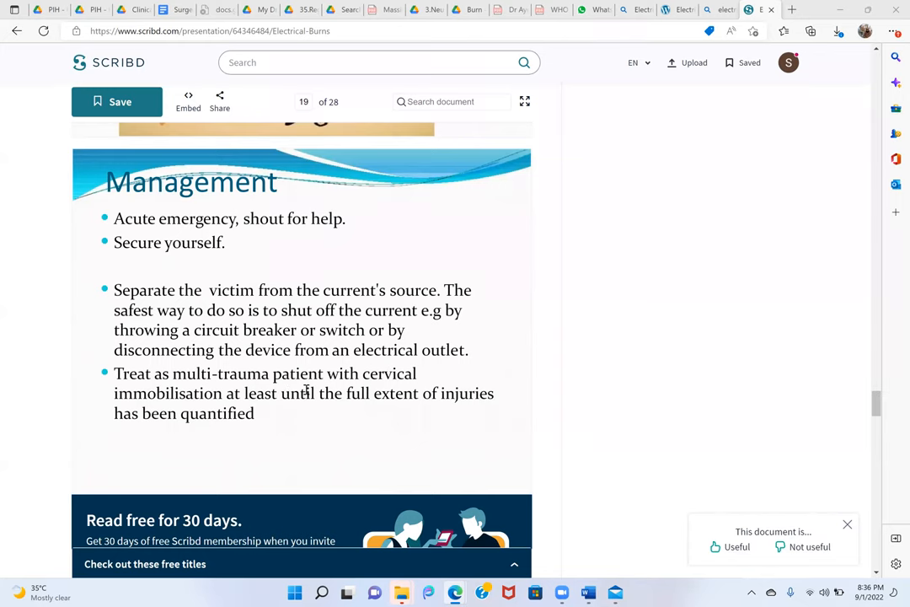
scroll("down", 3)
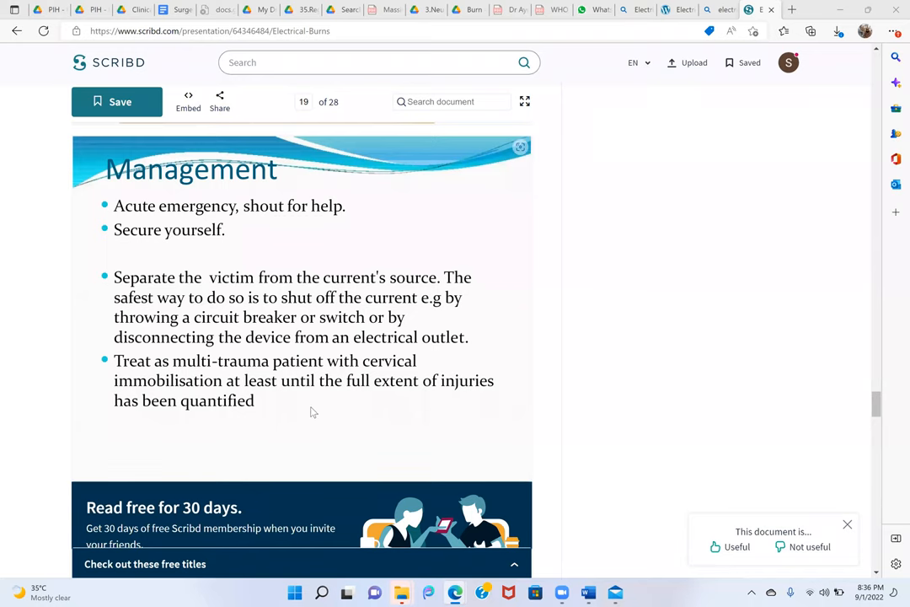
mouse_move(305, 415)
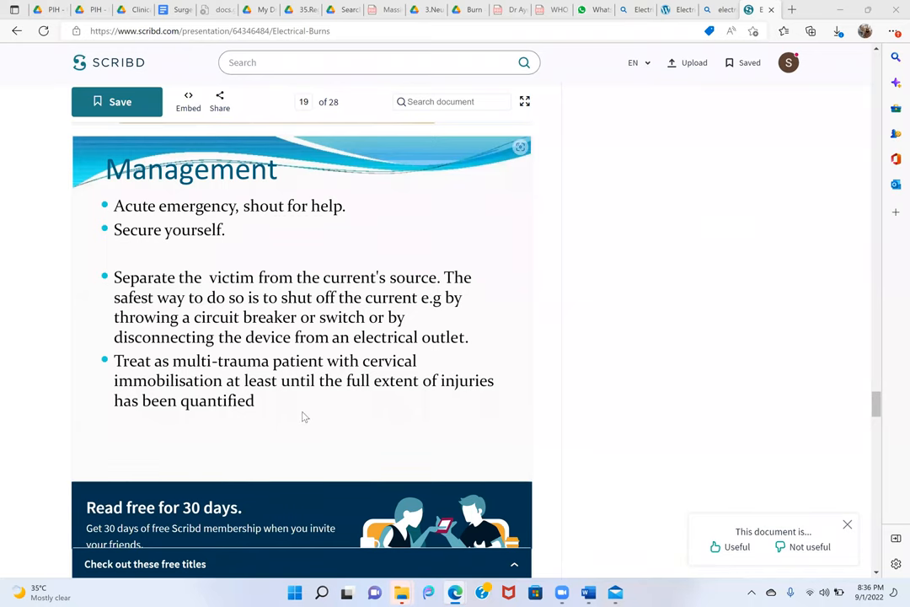
scroll("down", 3)
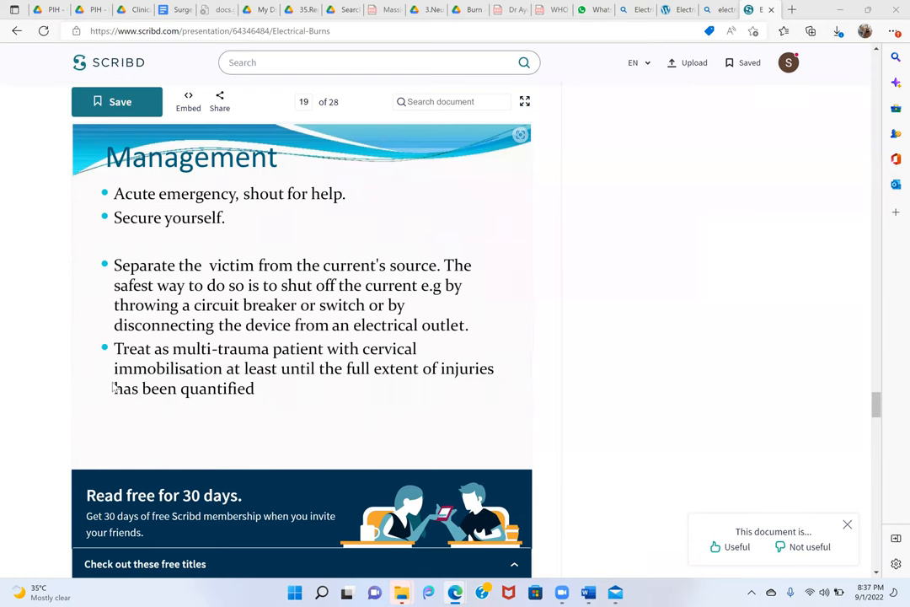
scroll("down", 3)
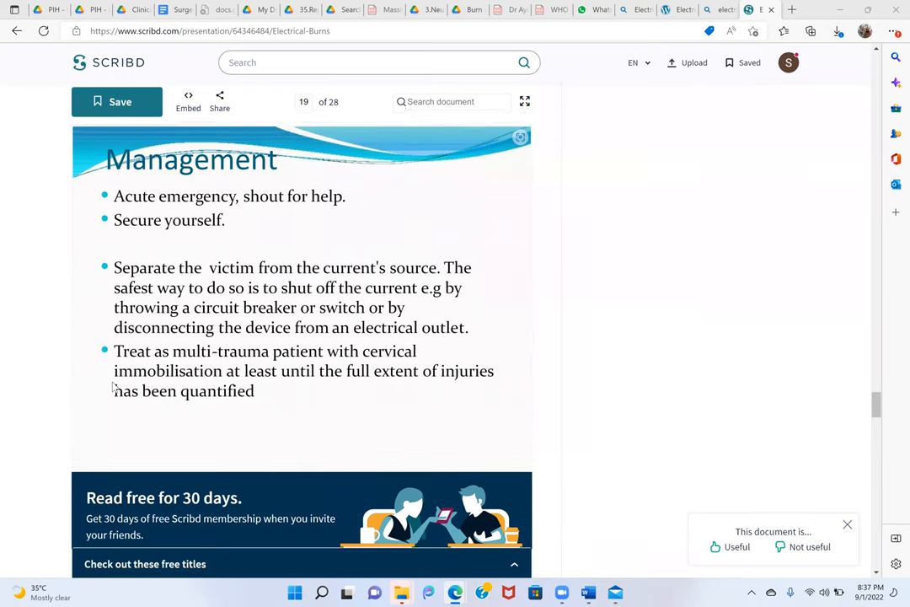
scroll("down", 3)
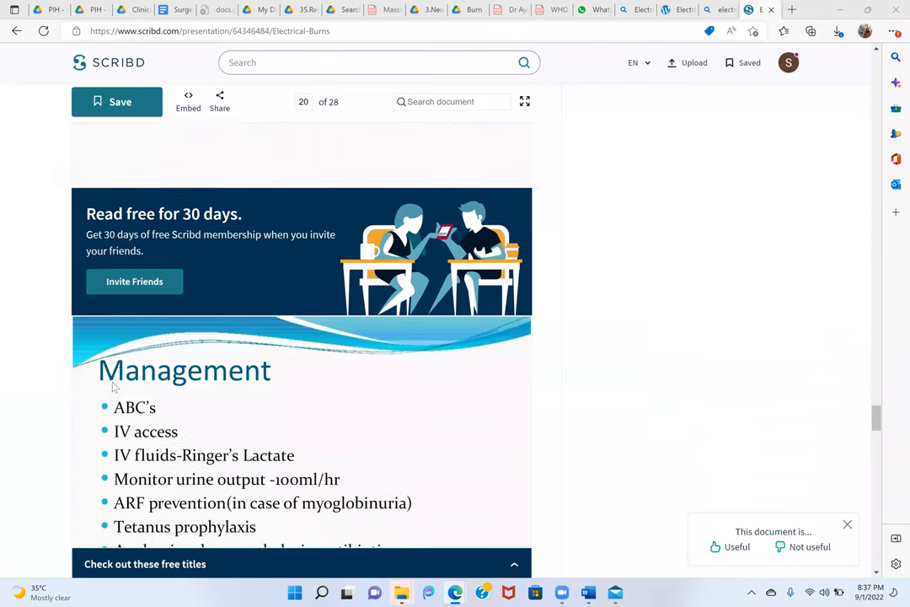
scroll("down", 3)
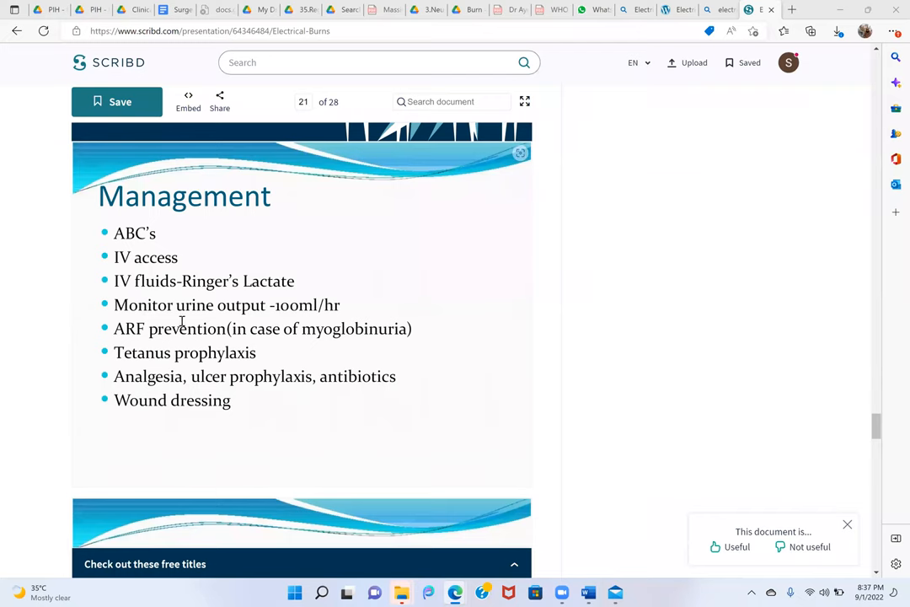
mouse_move(273, 428)
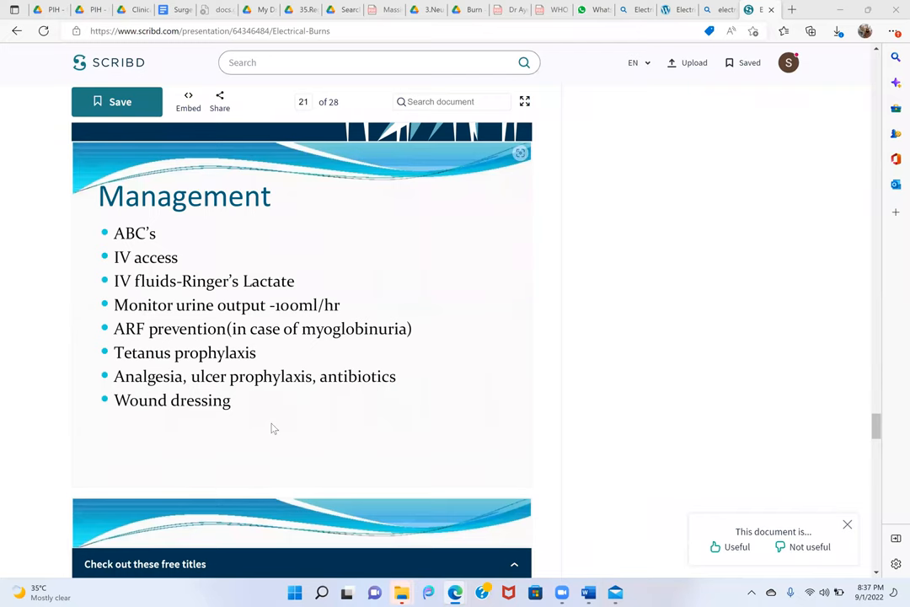
mouse_move(270, 350)
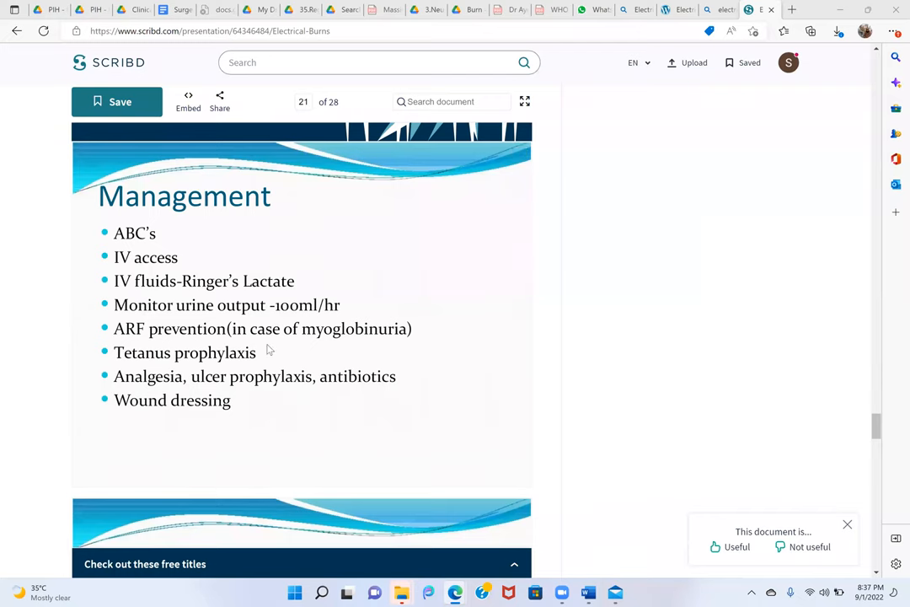
Continue past the reconstructive surgery slide to page 22, Investigations
scroll("down", 3)
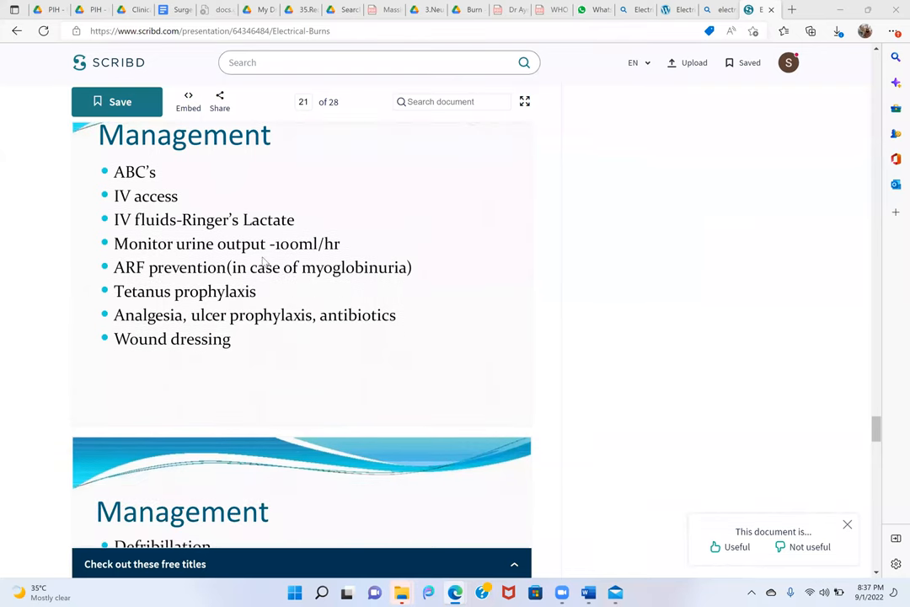
mouse_move(269, 279)
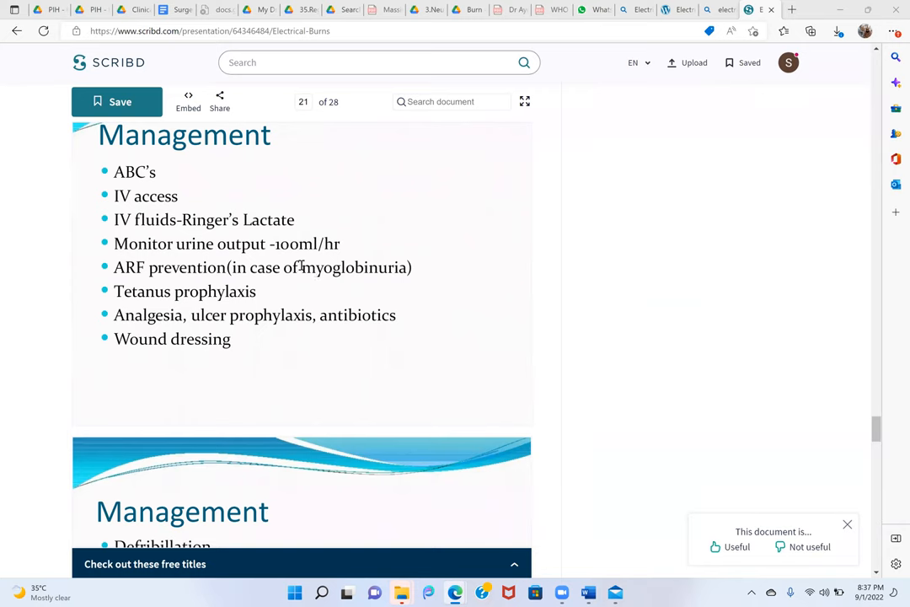
scroll("down", 3)
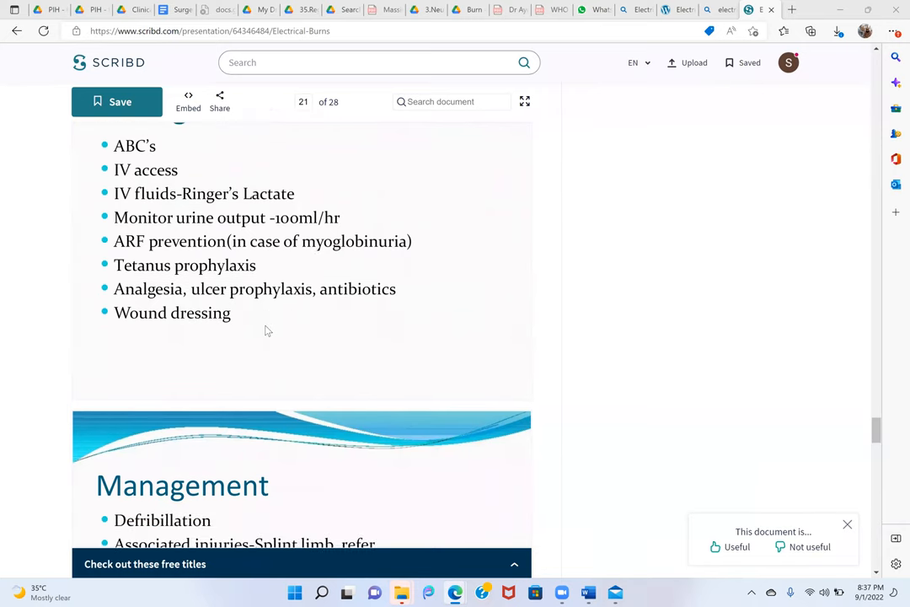
mouse_move(325, 354)
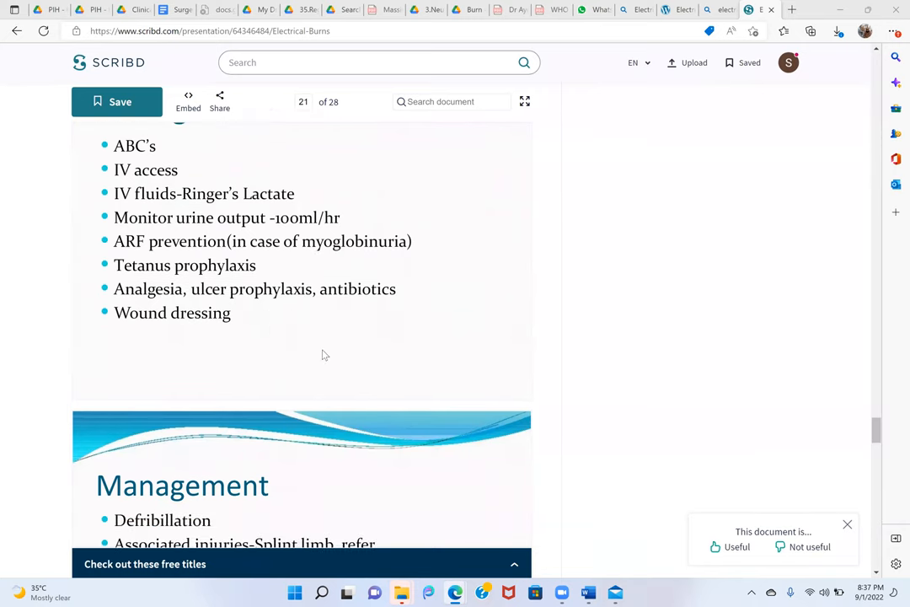
scroll("down", 3)
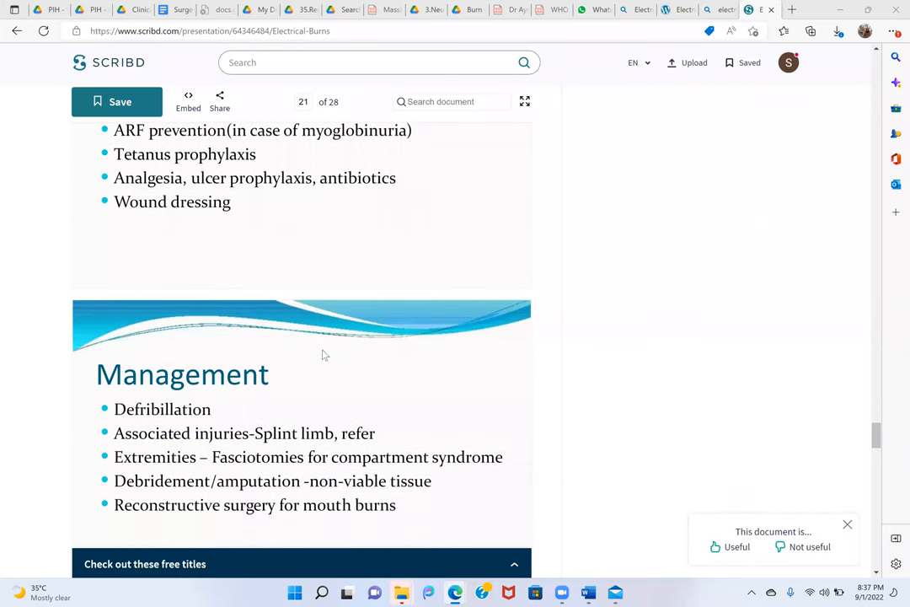
scroll("down", 3)
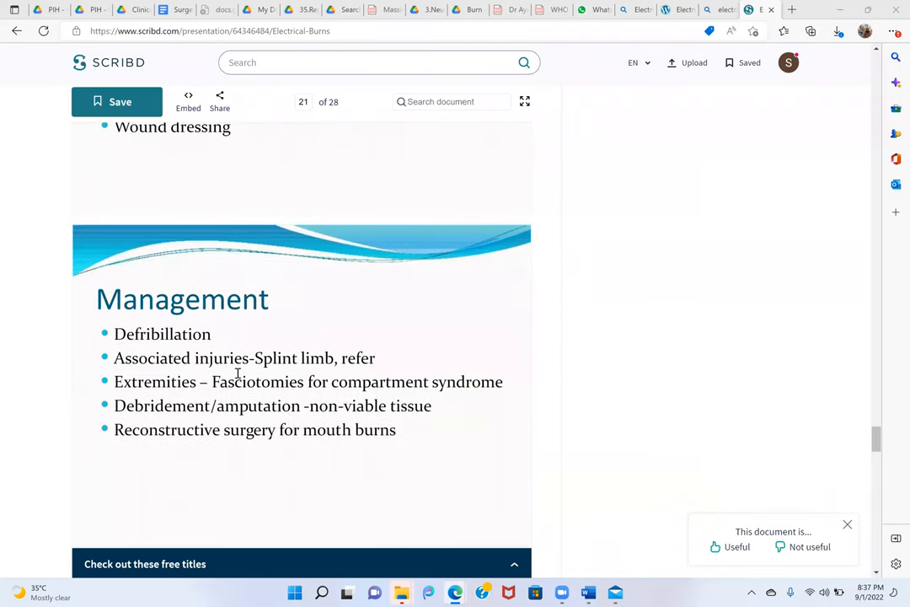
mouse_move(295, 464)
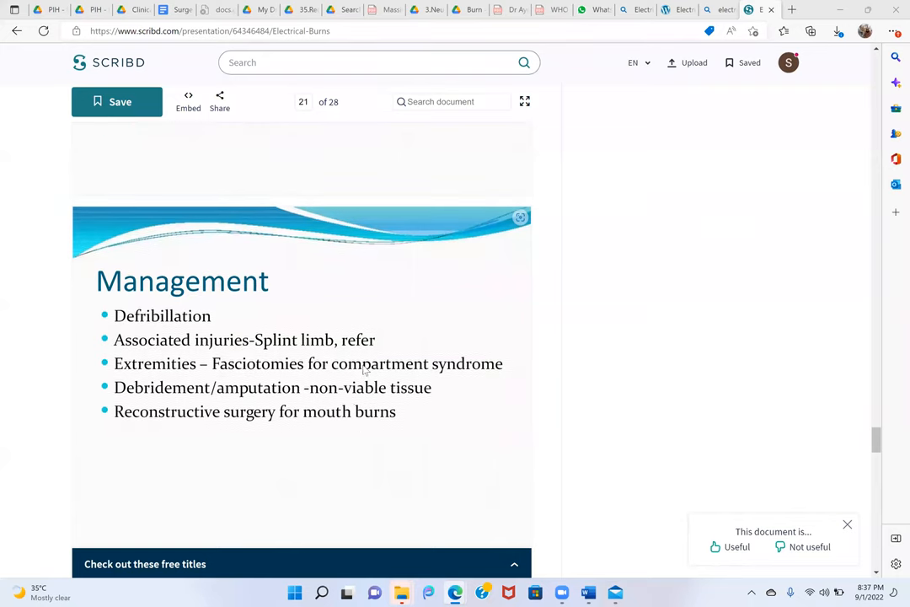
scroll("down", 3)
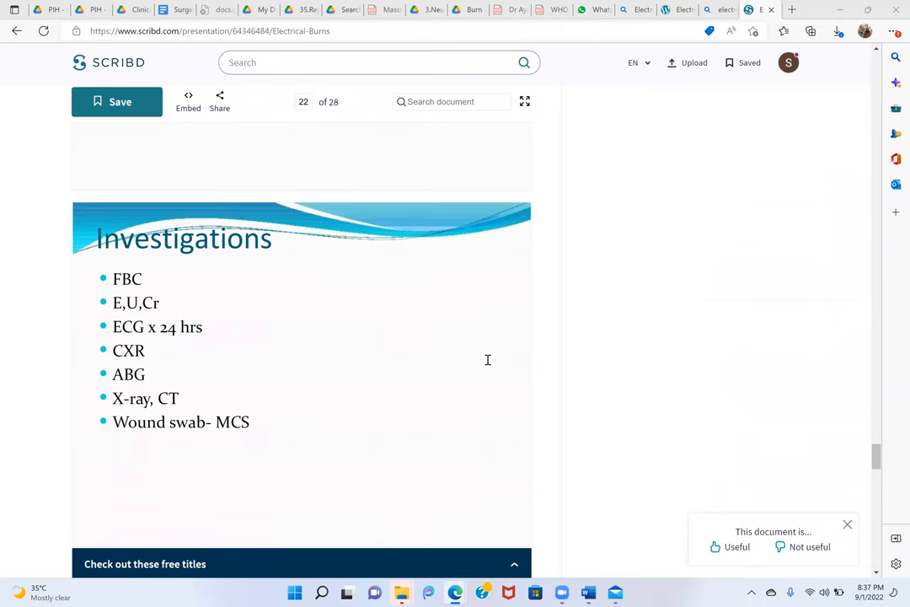
Scroll through Complications and Prevention to page 26 and the Thank You For Listening slide
scroll("down", 3)
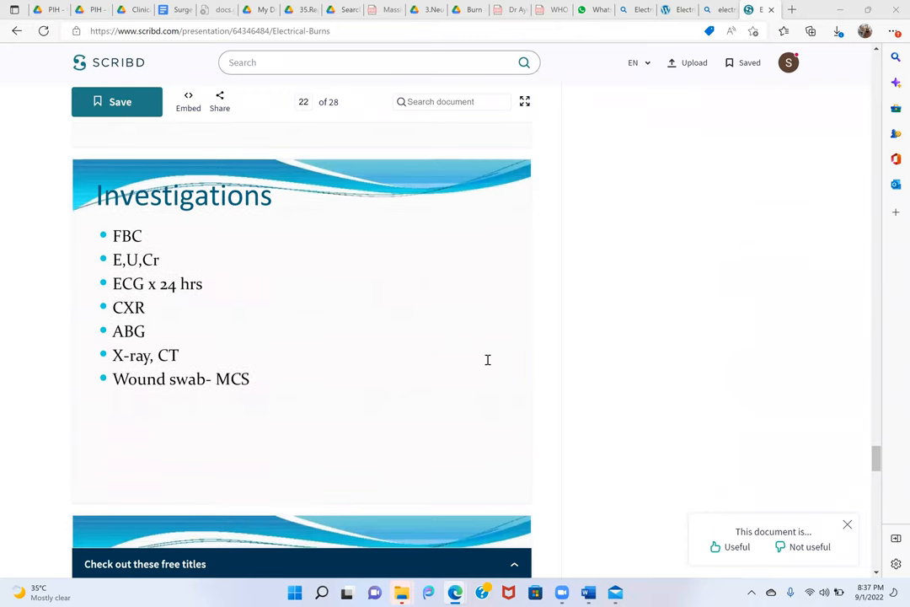
mouse_move(320, 419)
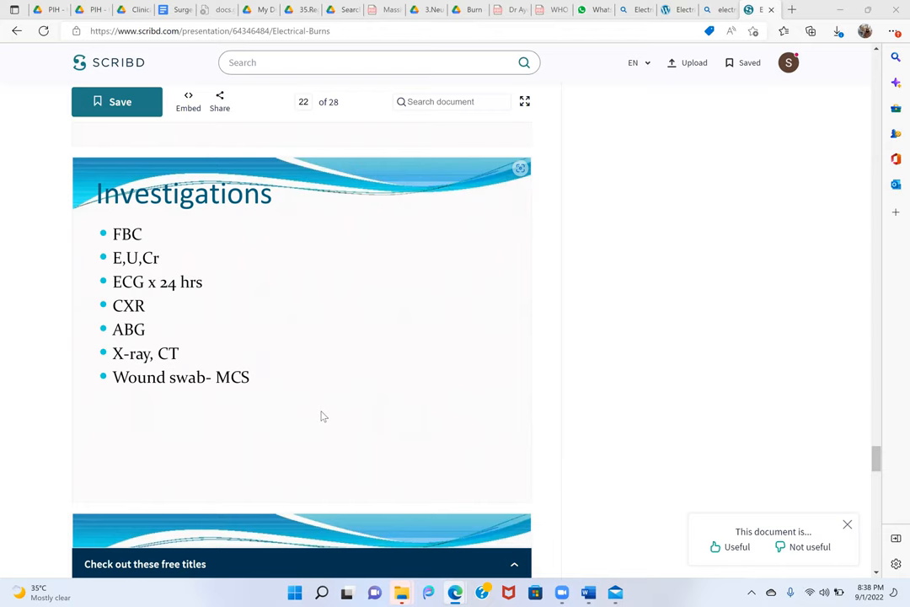
scroll("down", 3)
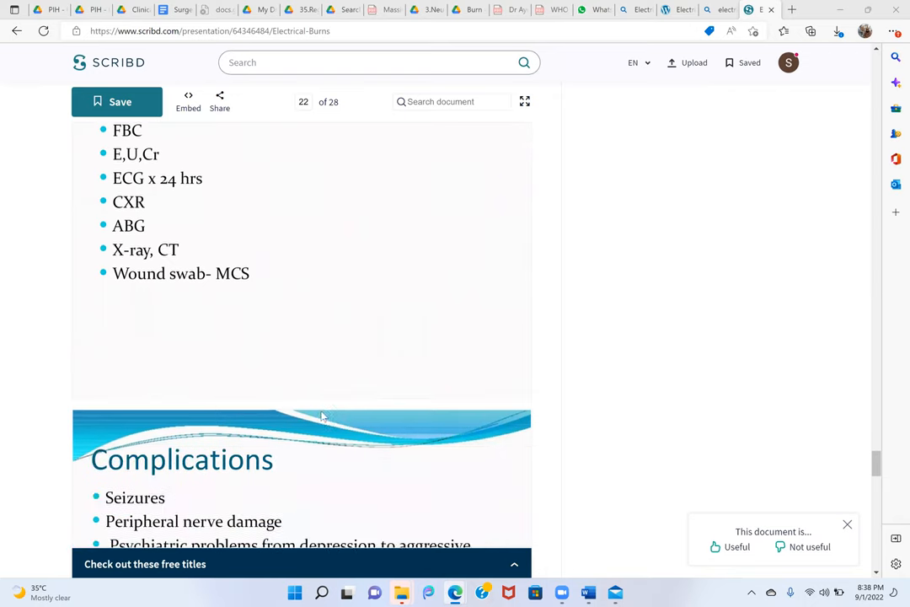
scroll("down", 3)
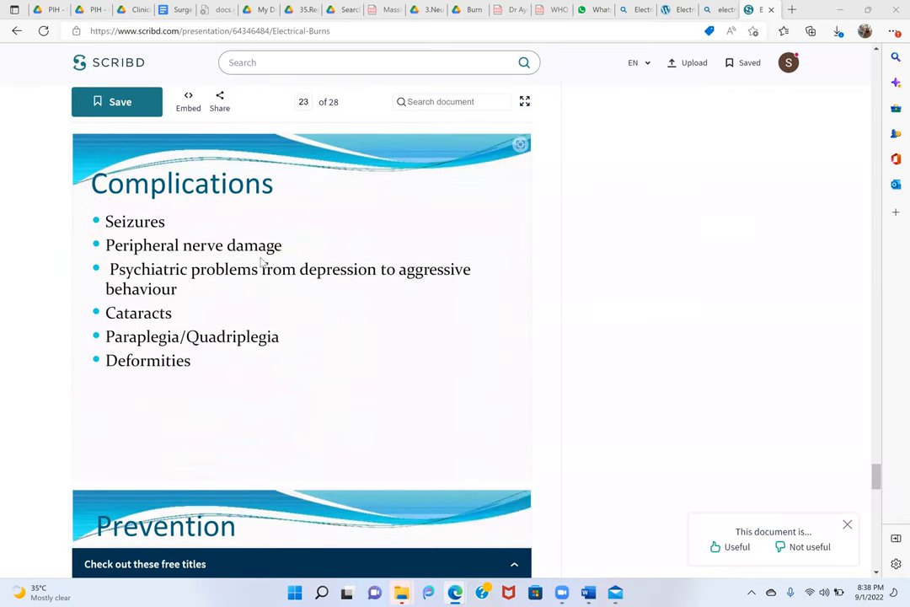
mouse_move(306, 303)
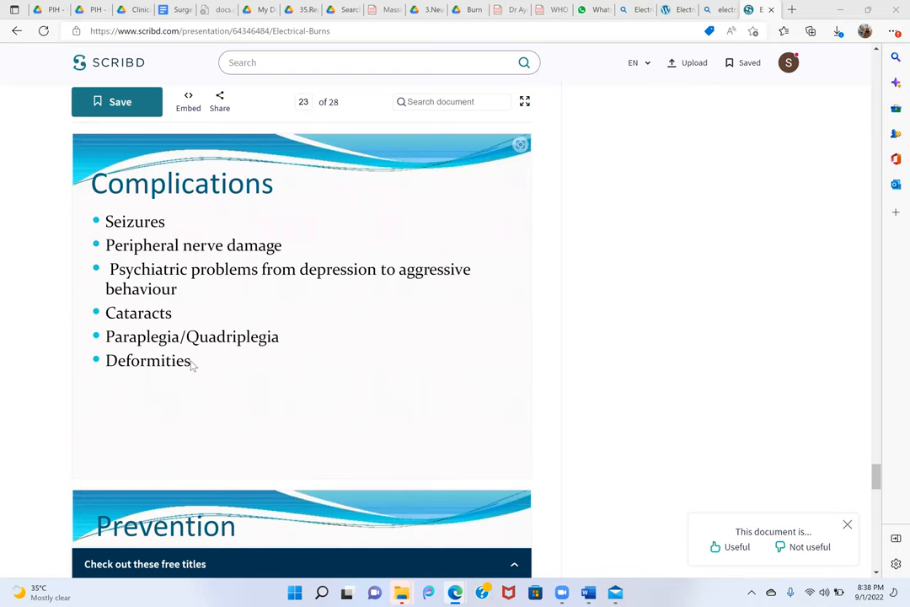
scroll("down", 3)
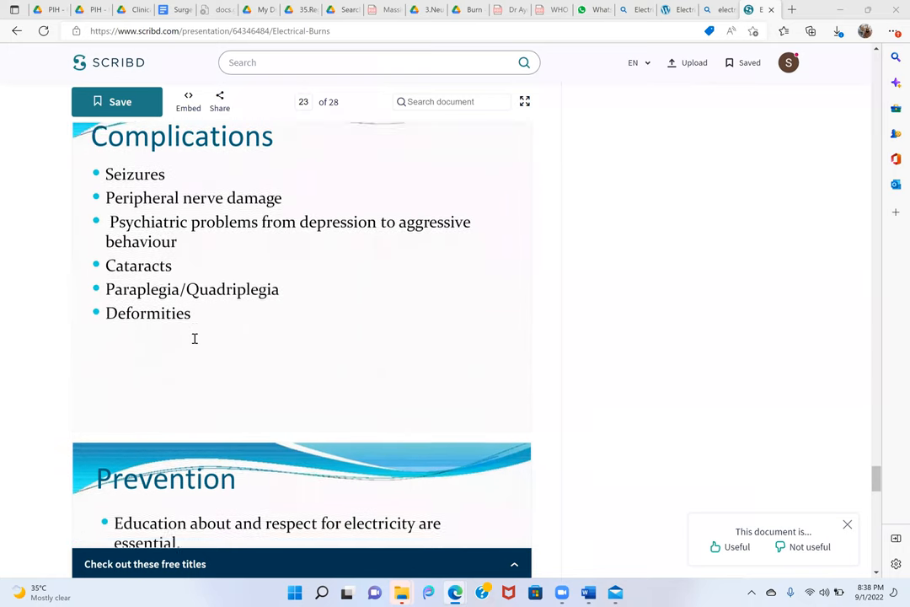
scroll("down", 3)
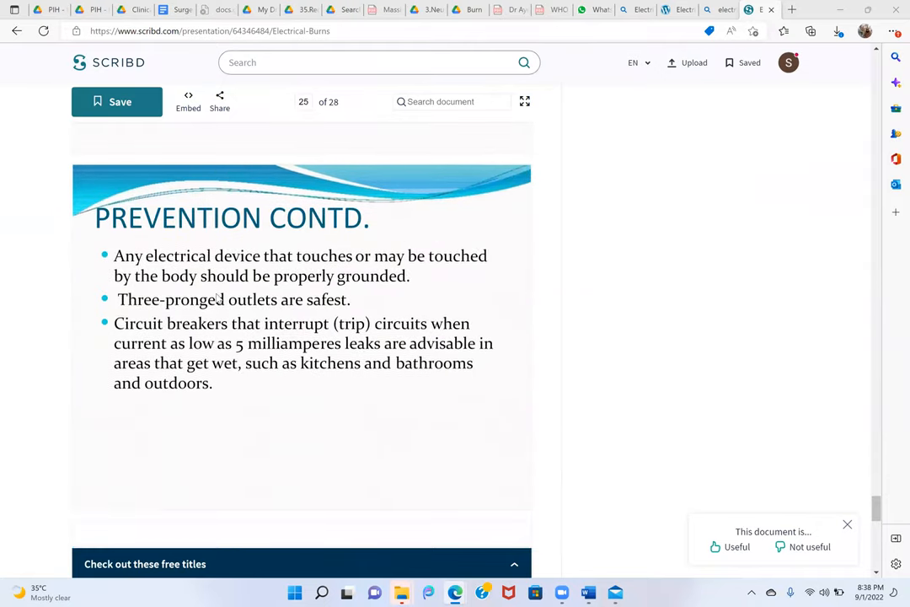
scroll("down", 3)
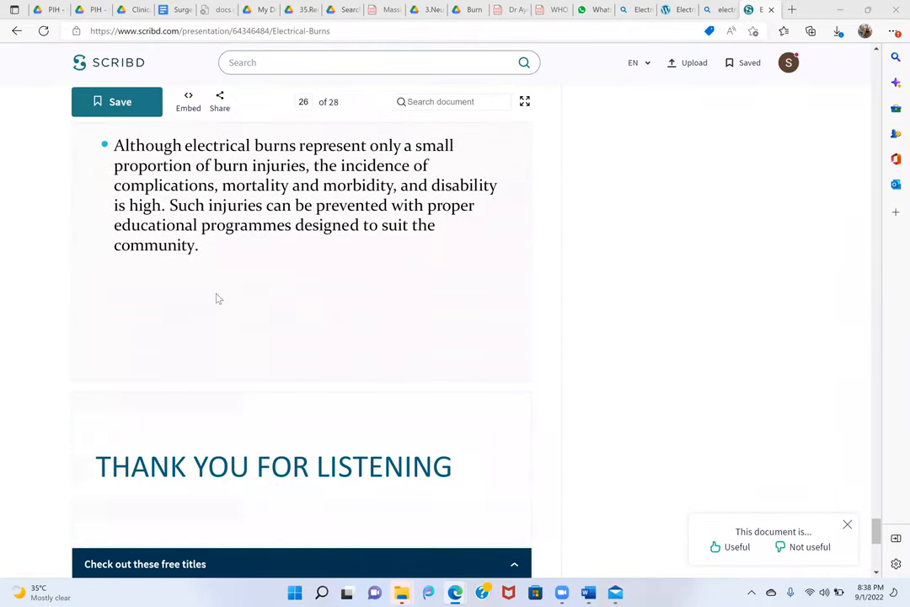
scroll("down", 3)
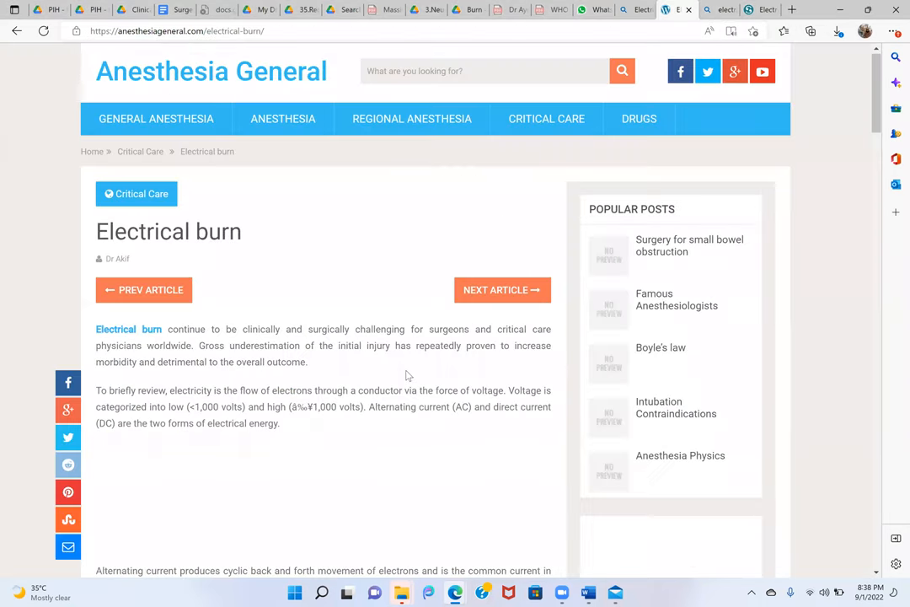
Scroll into the Electrical burn article's current-type and severity-factor paragraphs
scroll("down", 3)
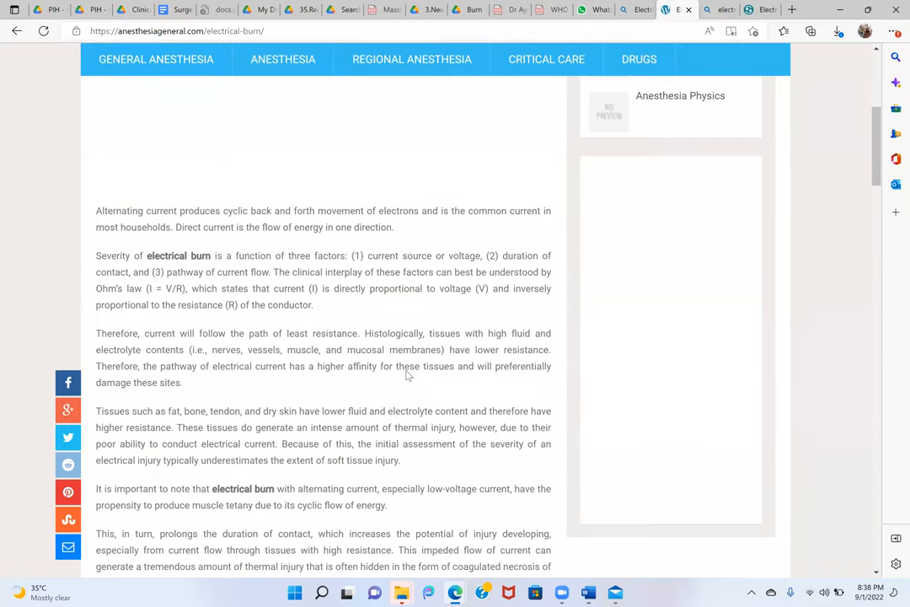
scroll("down", 3)
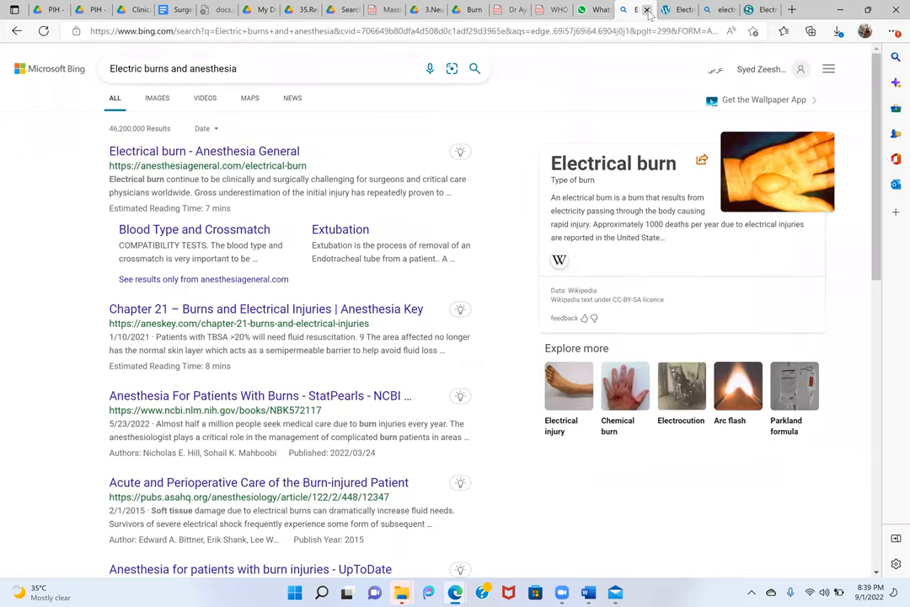
Close the Bing results, return to the Burn folder and select the 2014 Smoke inhalation injury PDF
left_click(204, 151)
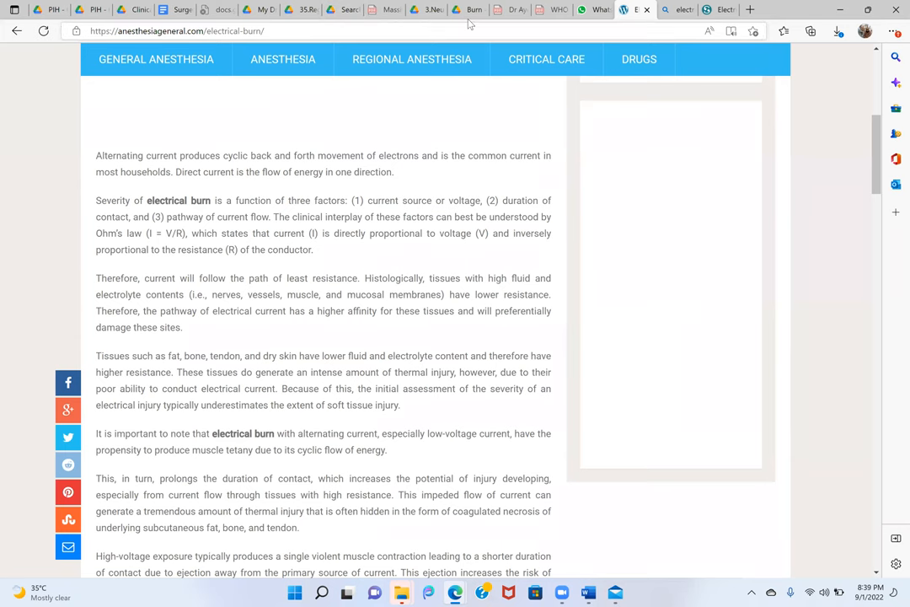
left_click(485, 9)
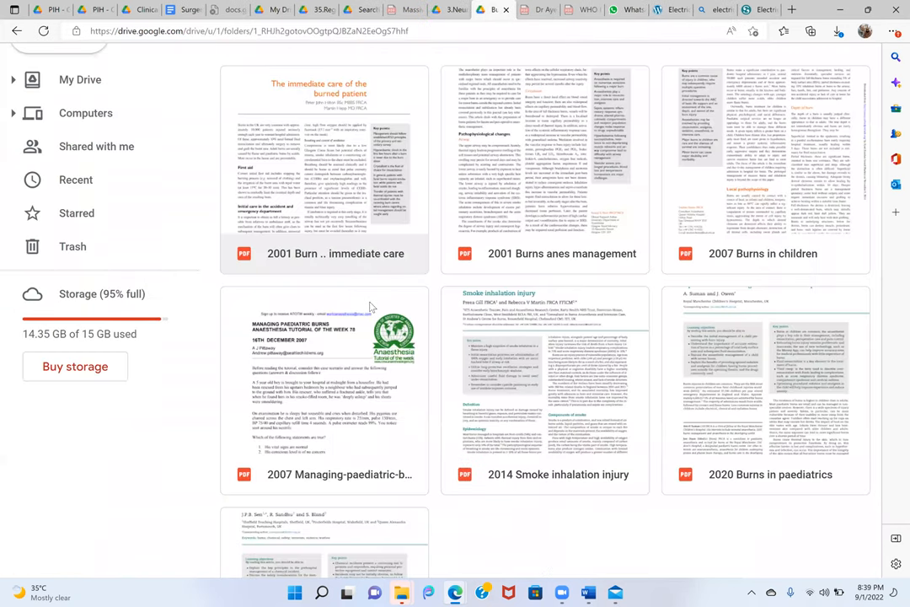
mouse_move(550, 411)
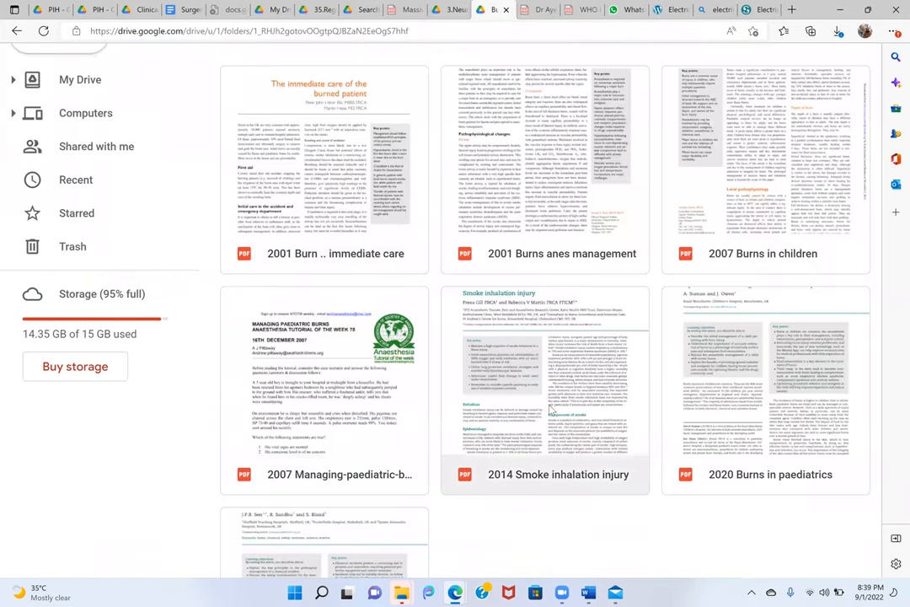
left_click(558, 474)
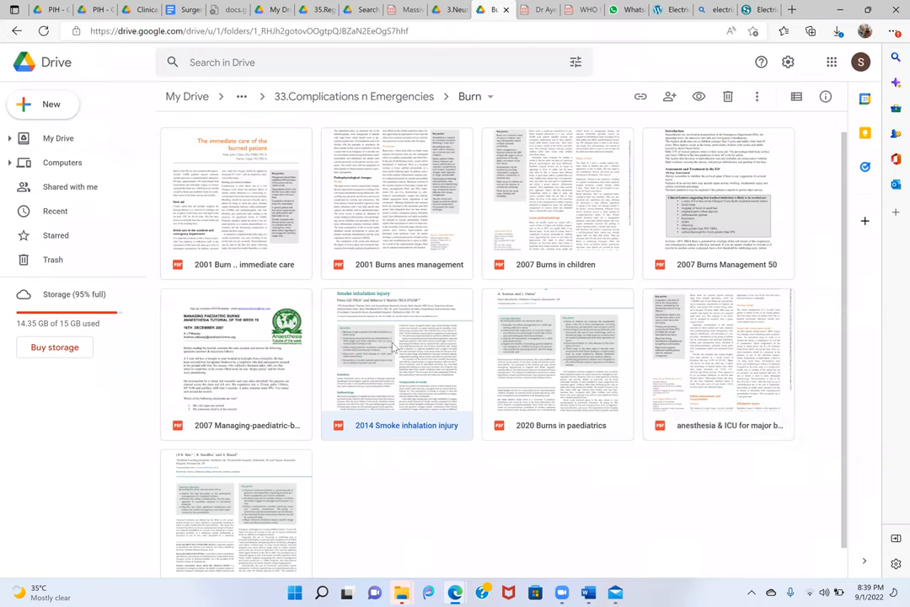
Preview the 2014 Smoke inhalation injury PDF and read into its pathophysiology section
double_click(406, 362)
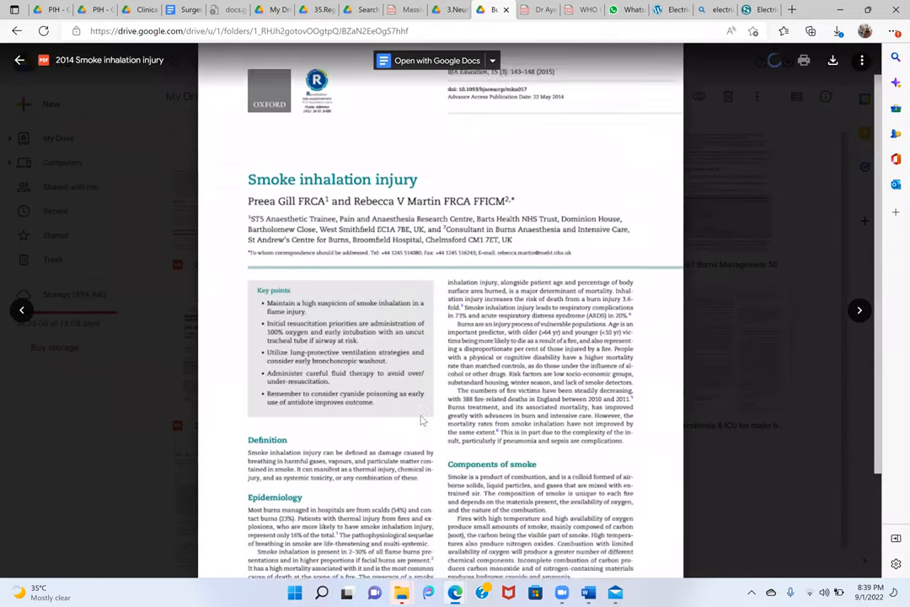
scroll("down", 3)
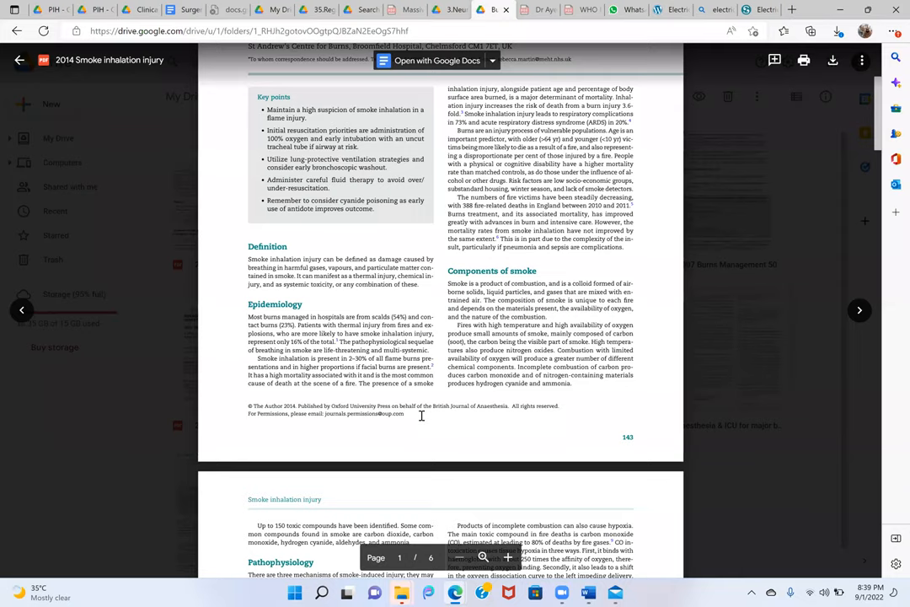
scroll("down", 3)
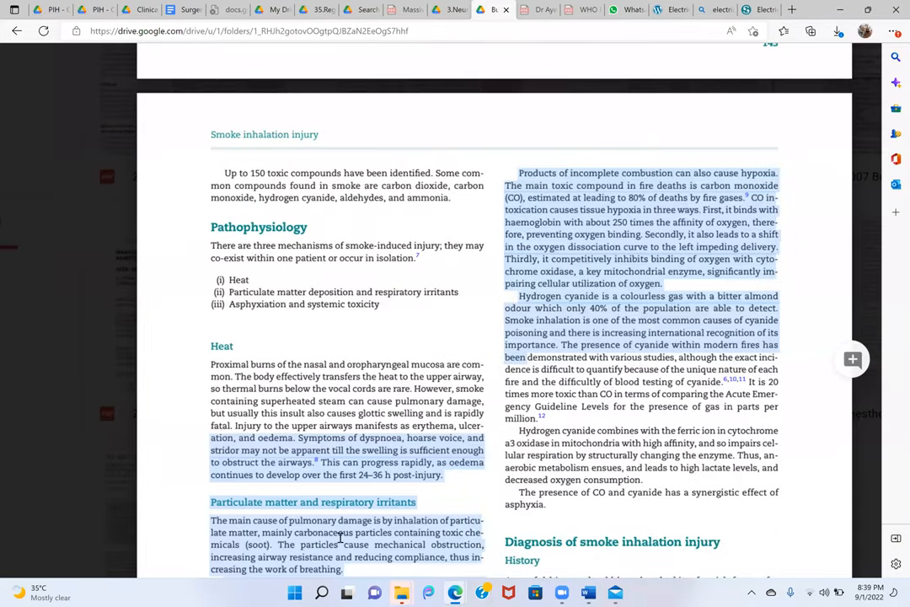
left_click(441, 354)
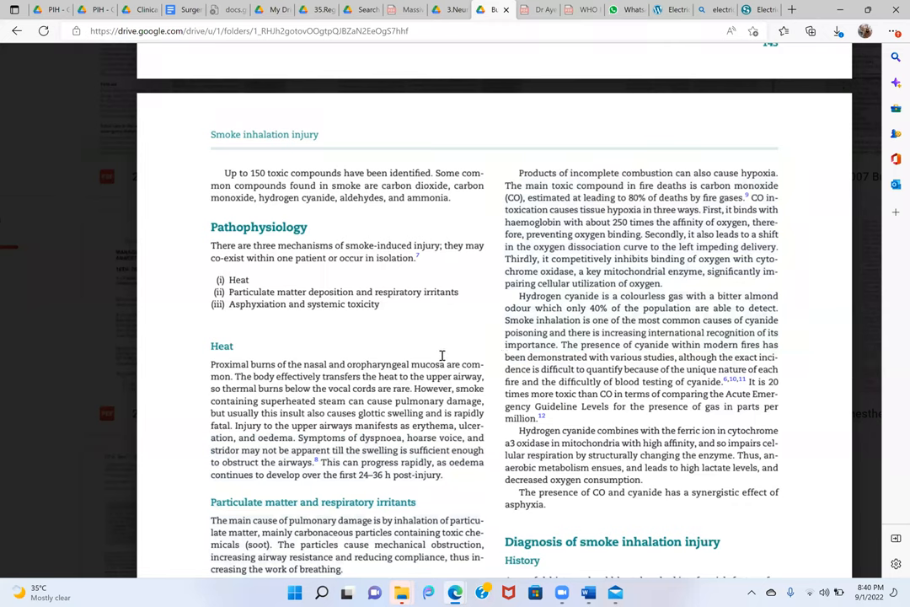
mouse_move(518, 270)
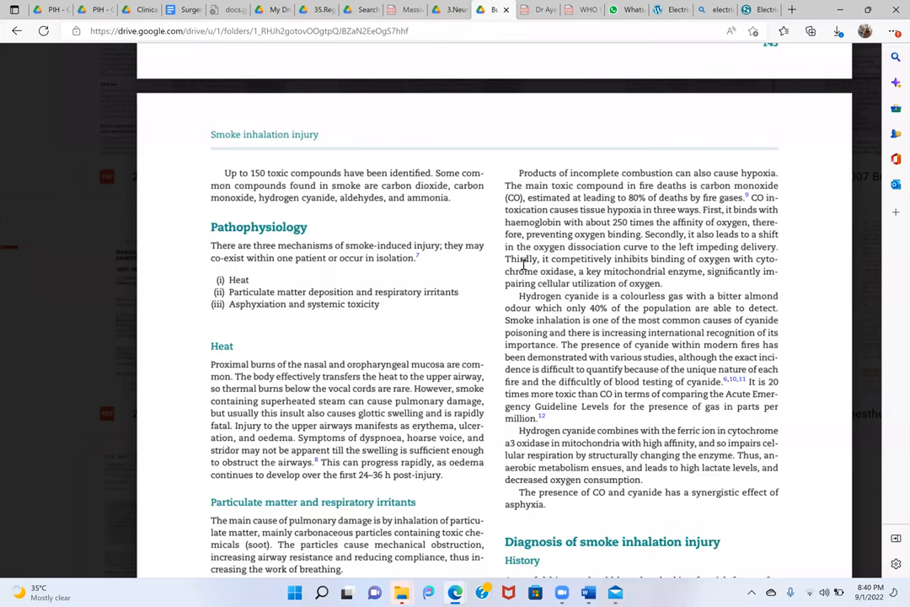
mouse_move(537, 312)
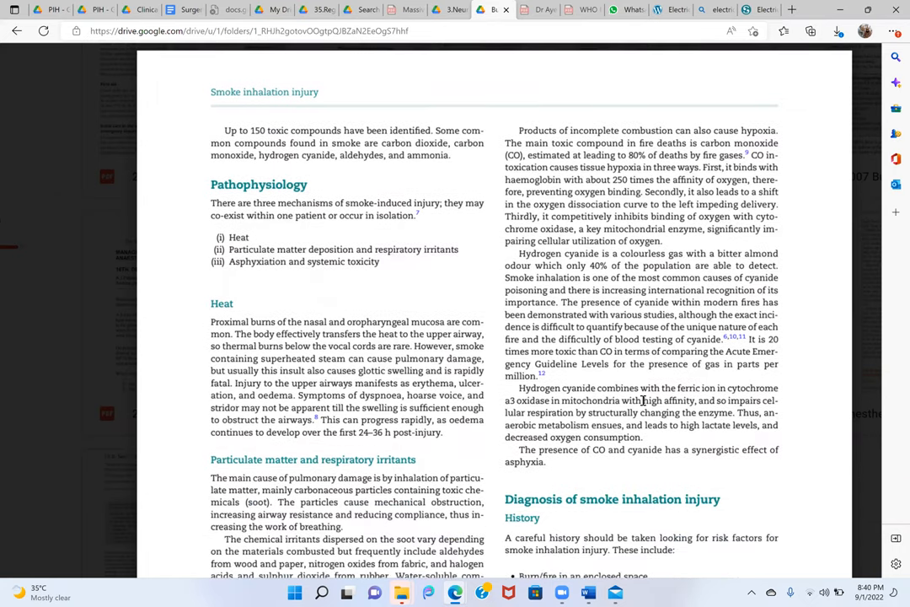
Continue through diagnosis onto page 145's management section
scroll("down", 3)
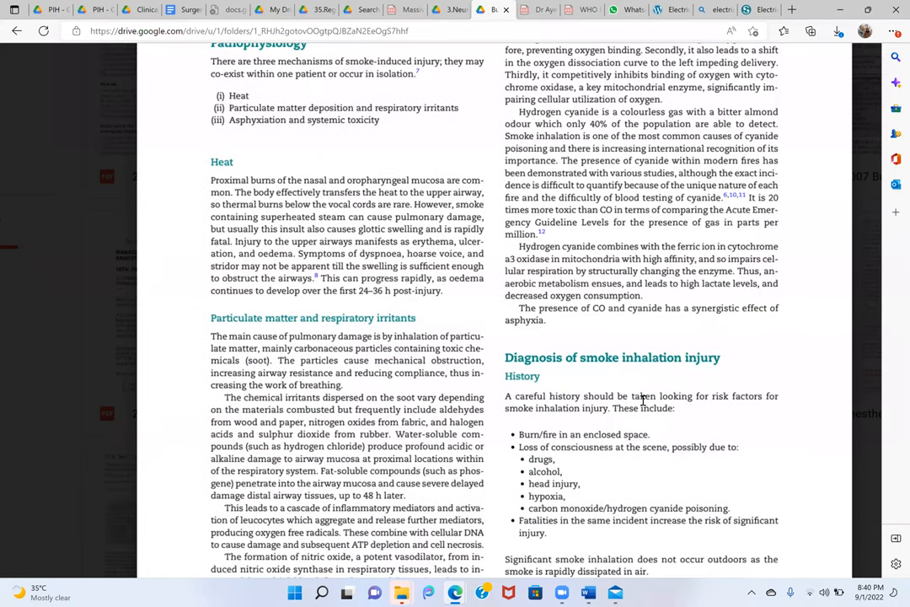
scroll("down", 3)
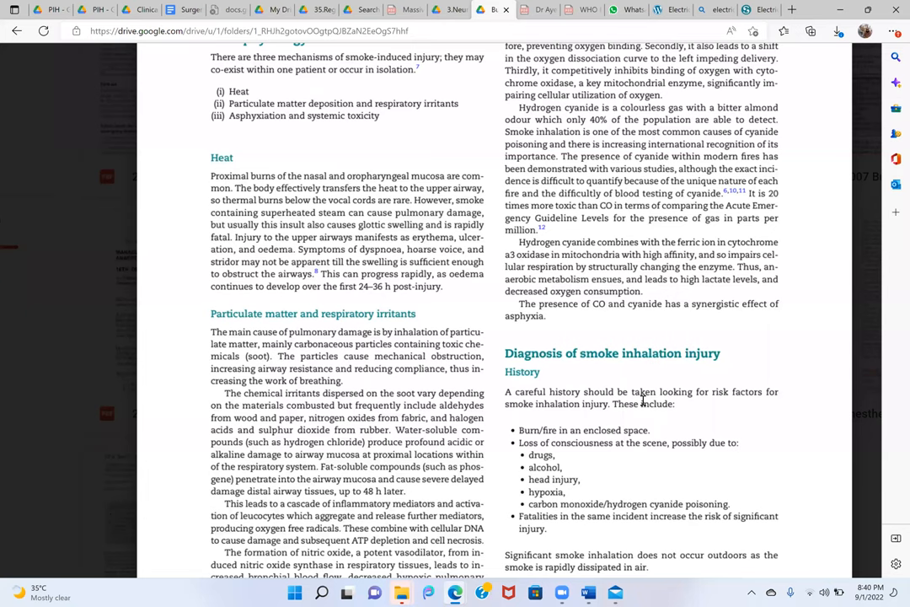
scroll("down", 3)
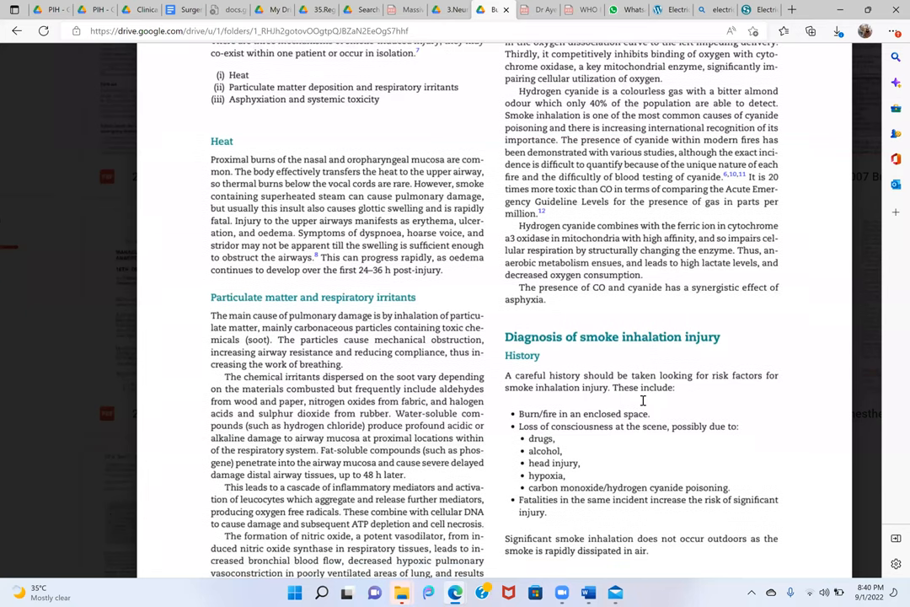
scroll("down", 3)
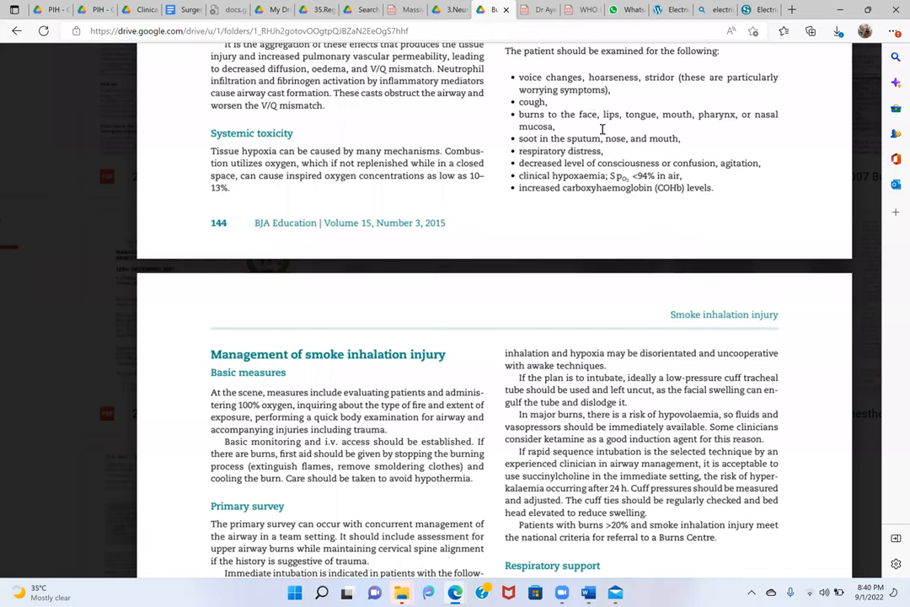
mouse_move(481, 93)
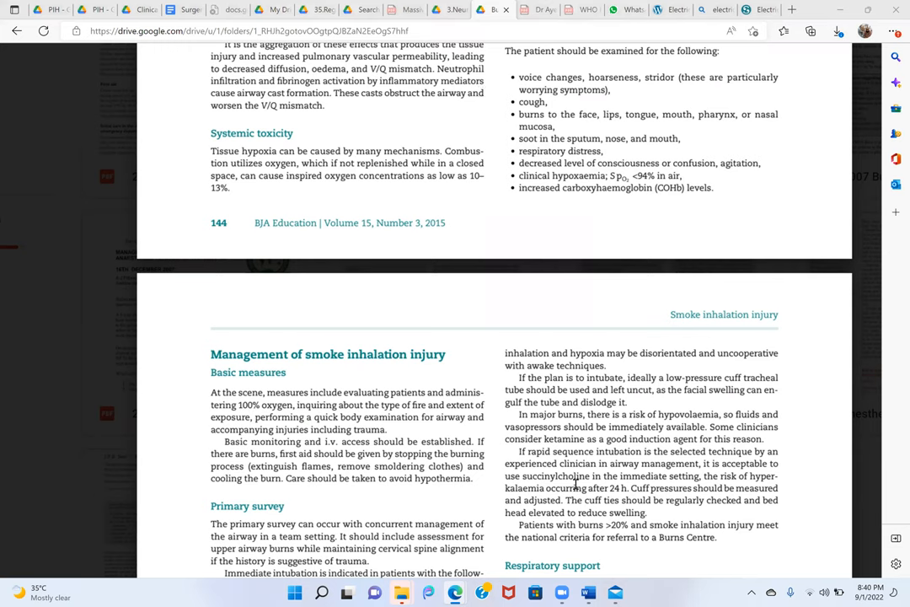
mouse_move(524, 433)
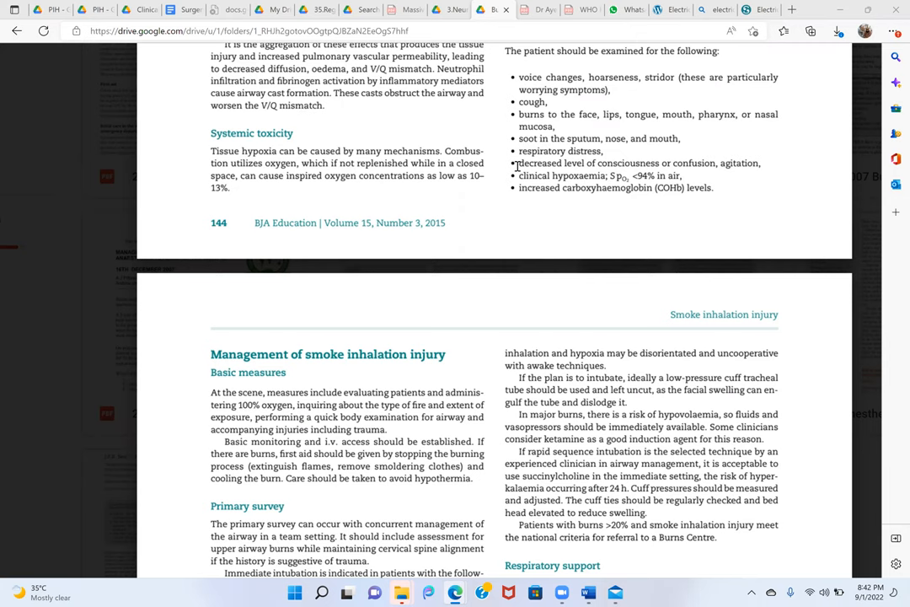
mouse_move(674, 425)
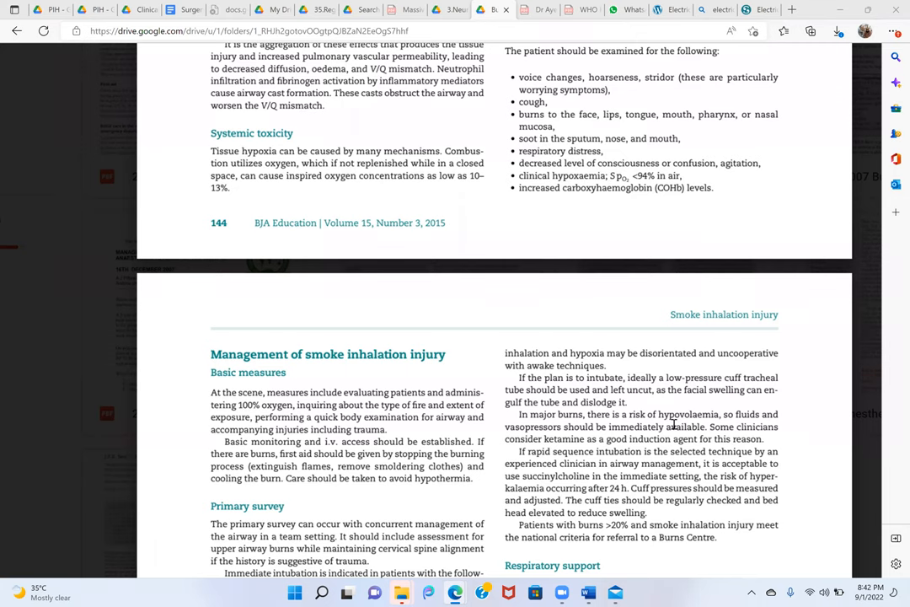
Scroll pages 144–146 through management, the Parkland formula and carbon monoxide poisoning
scroll("down", 3)
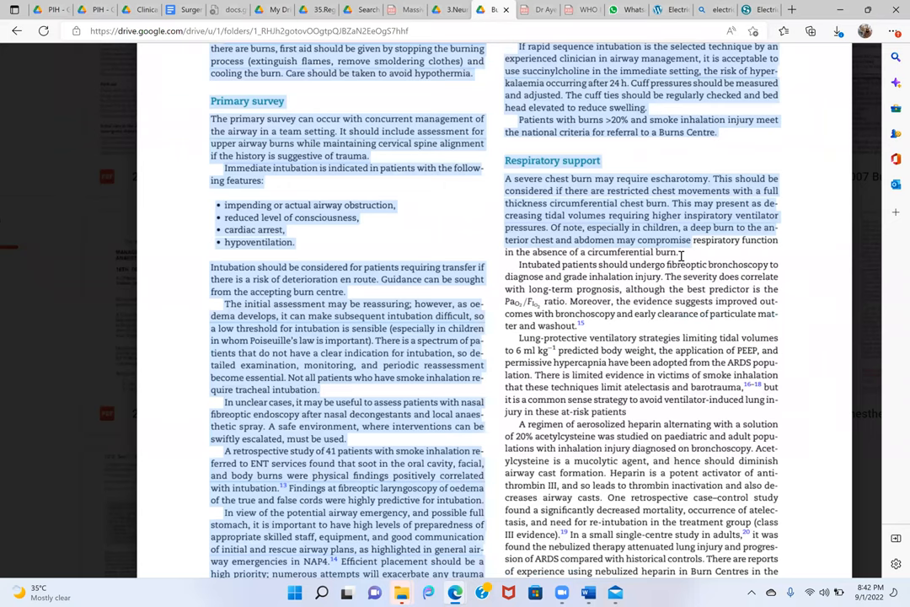
scroll("down", 3)
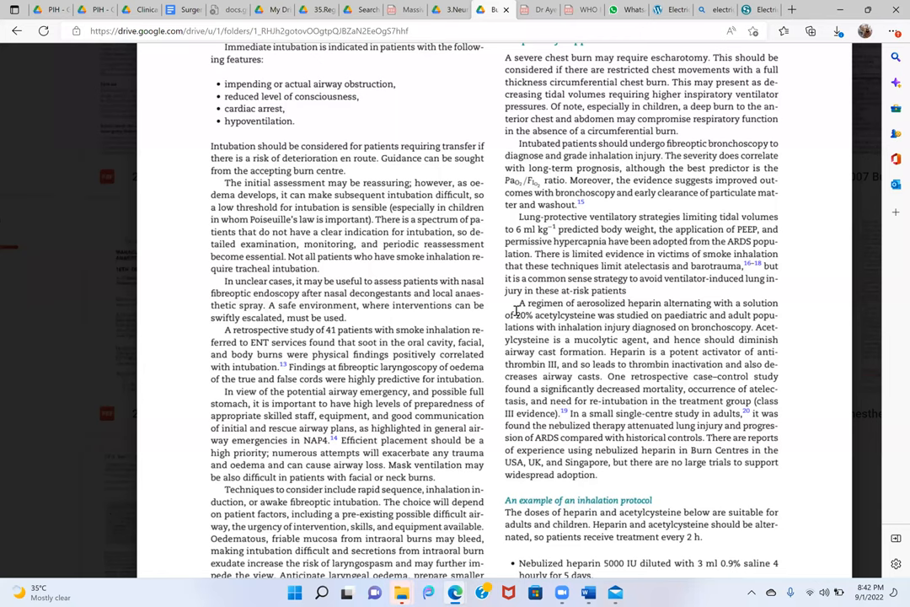
scroll("down", 3)
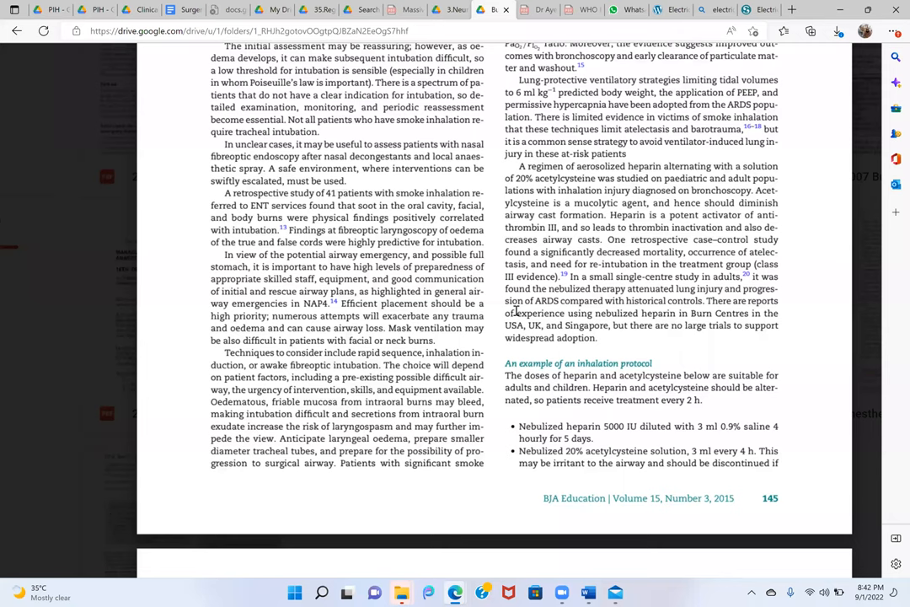
scroll("down", 3)
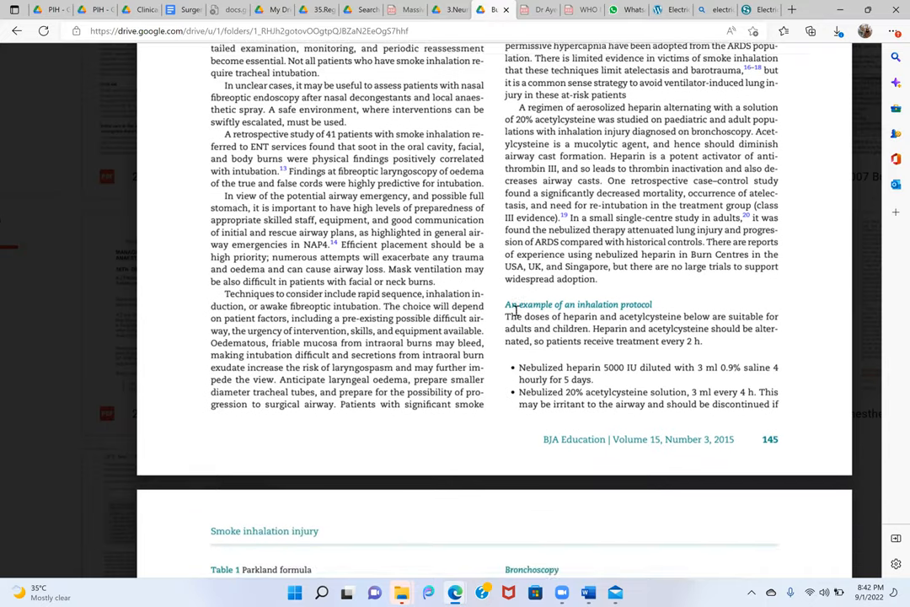
scroll("down", 3)
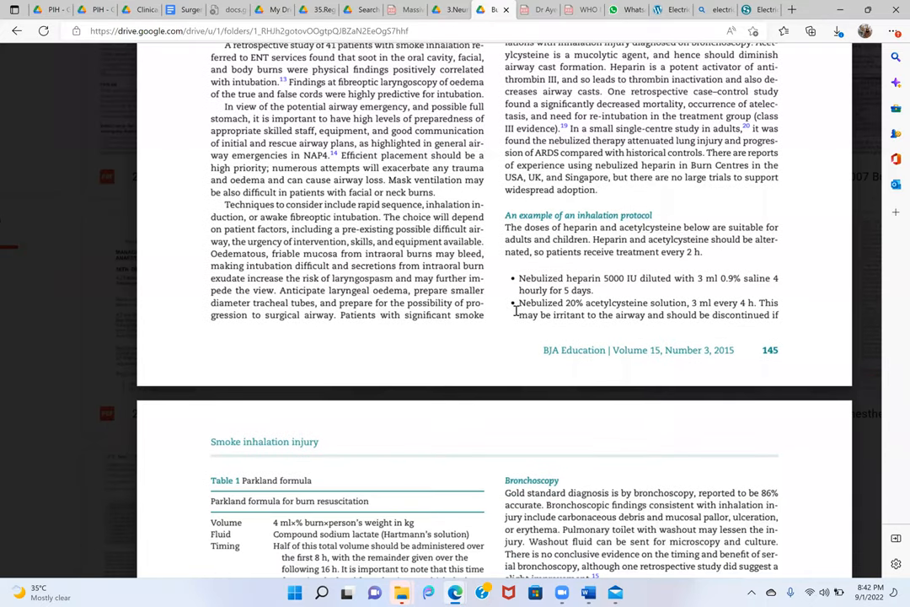
scroll("down", 3)
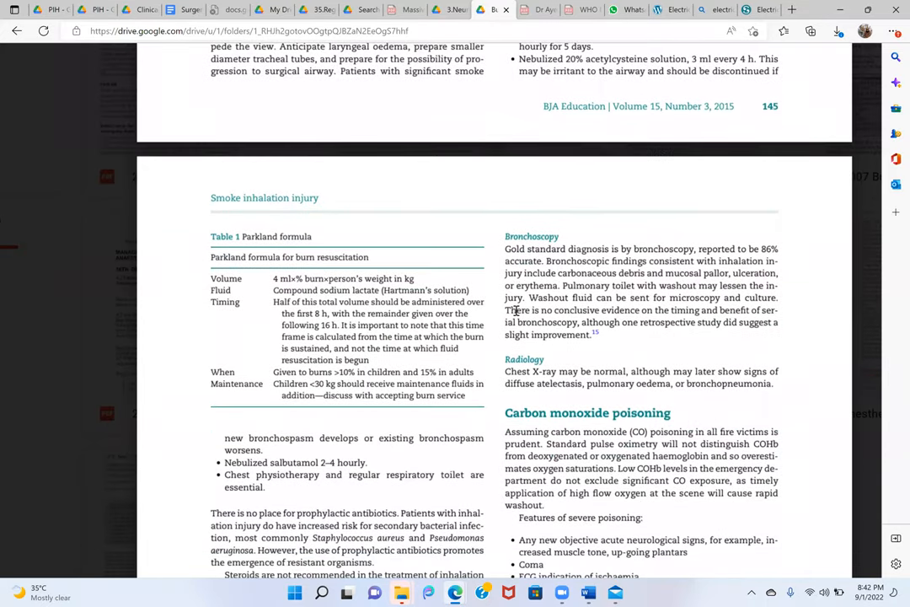
scroll("down", 3)
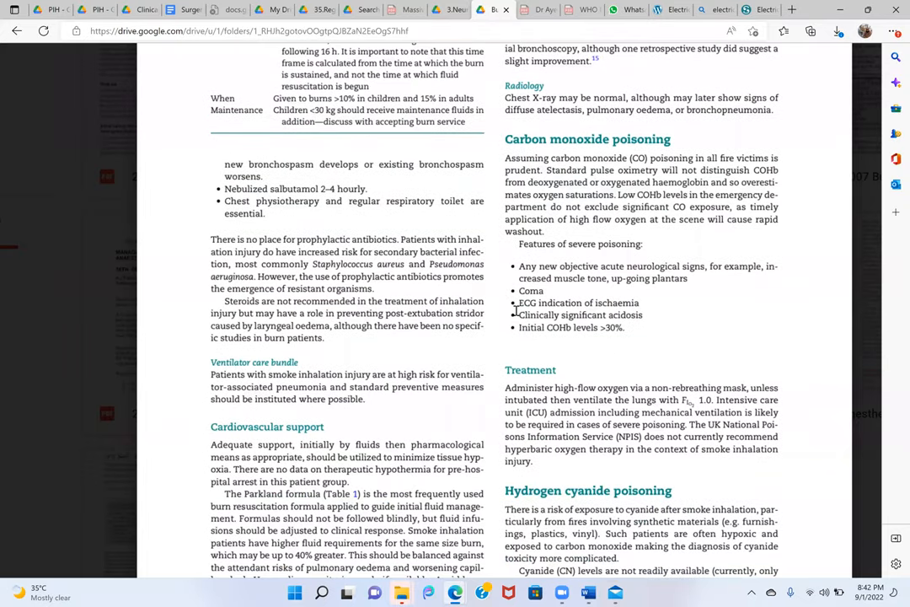
scroll("down", 3)
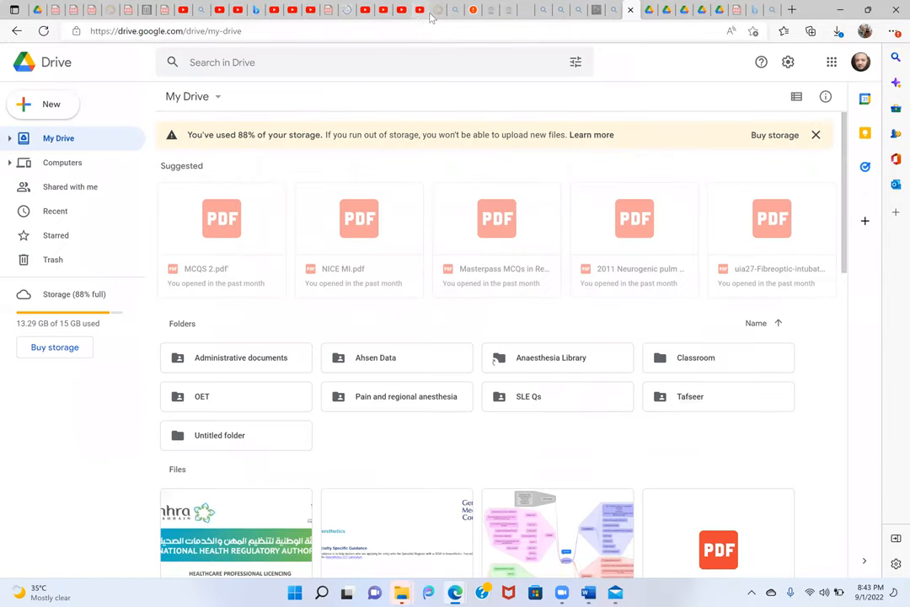
Switch to YouTube Studio and show Channel content listing Burns Management Part 1
left_click(419, 9)
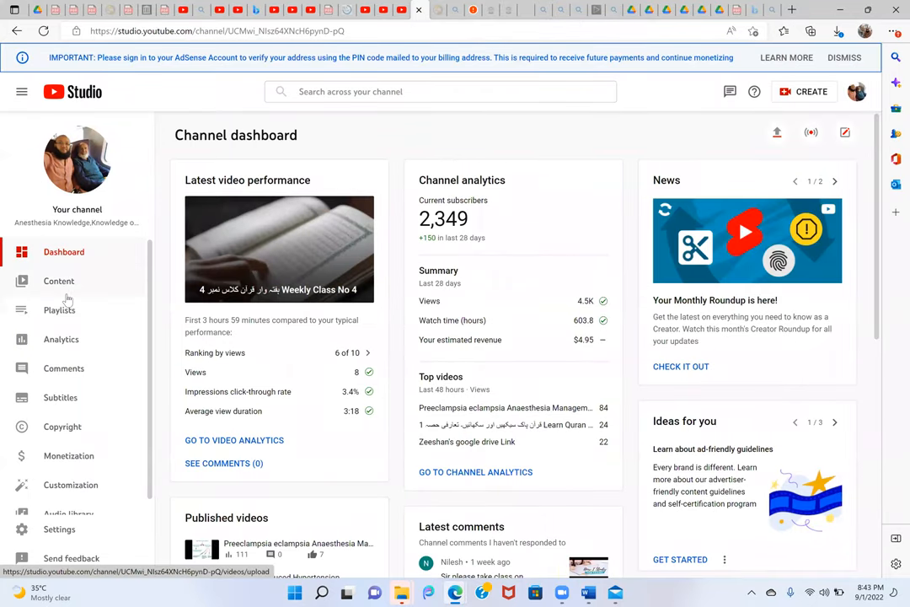
left_click(59, 281)
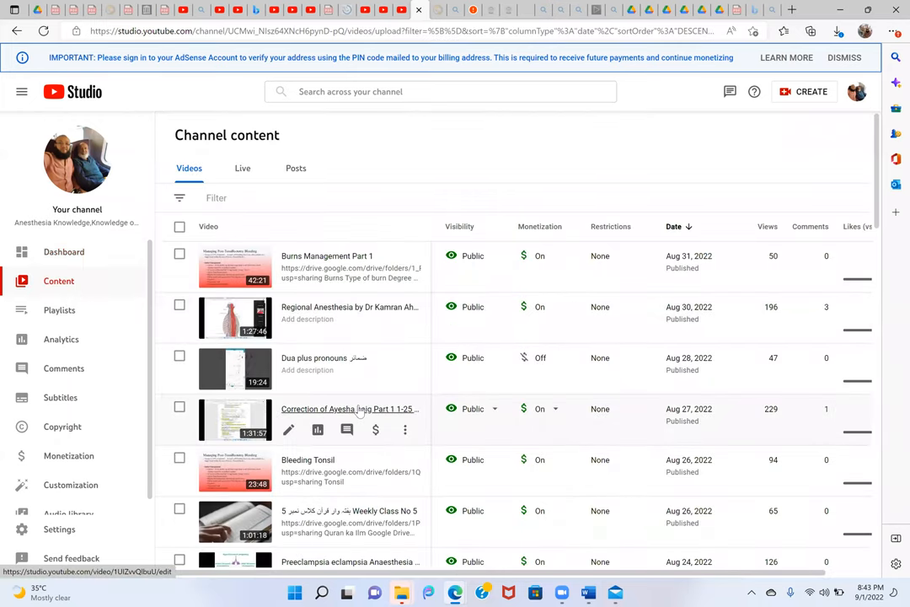
scroll("down", 3)
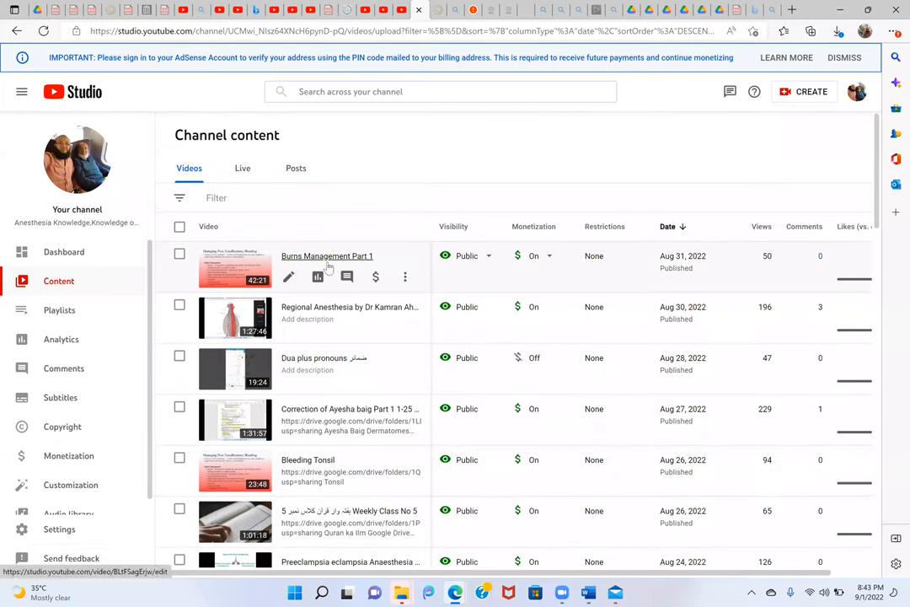
left_click(327, 256)
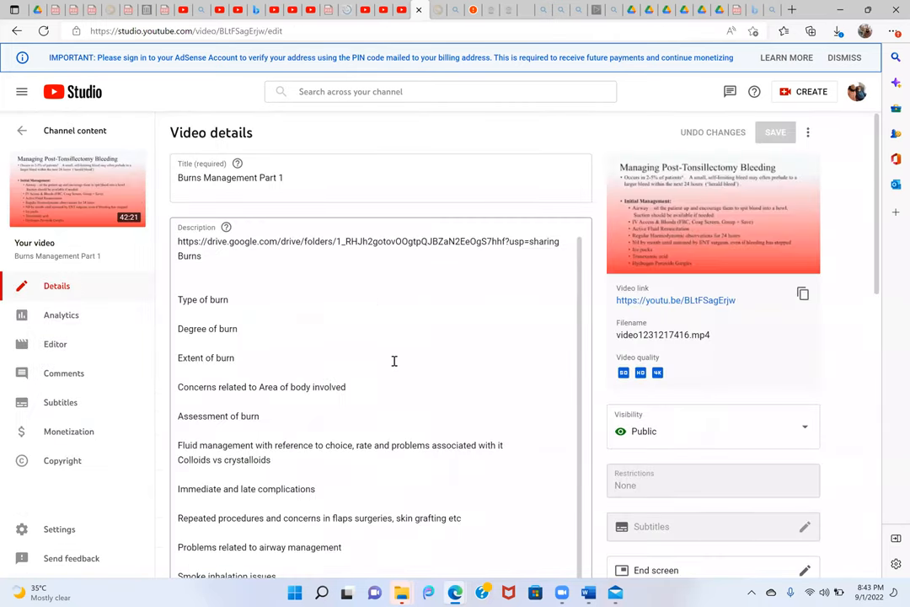
mouse_move(382, 383)
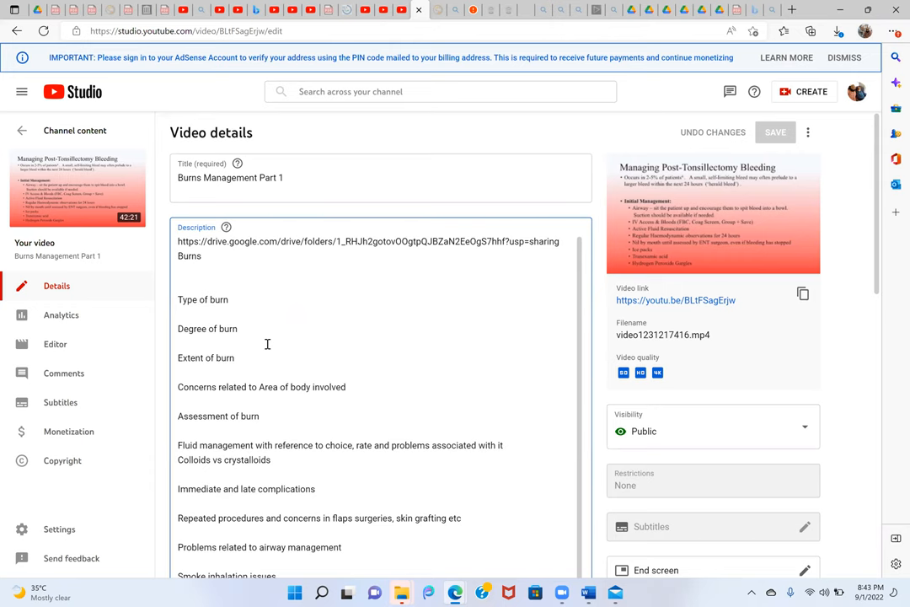
scroll("down", 3)
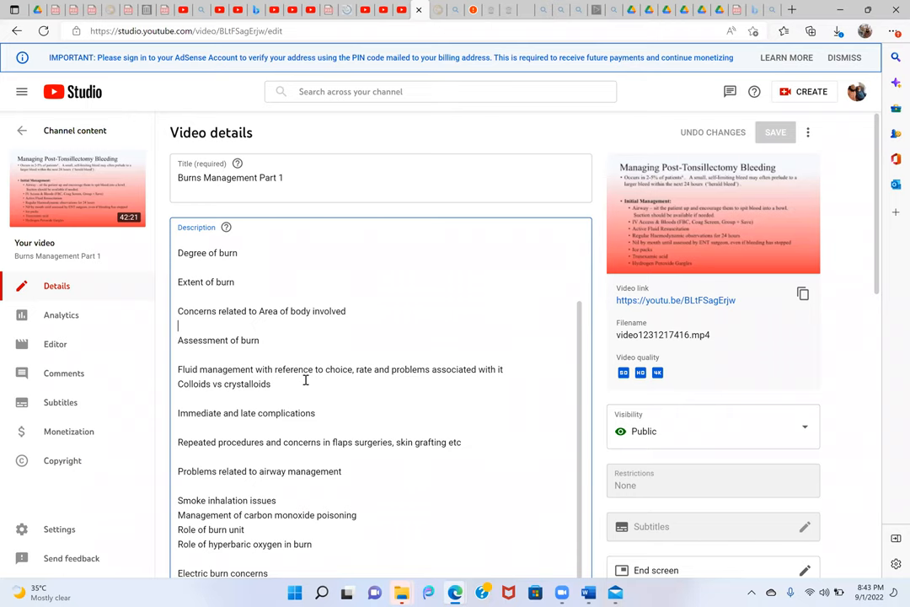
mouse_move(420, 397)
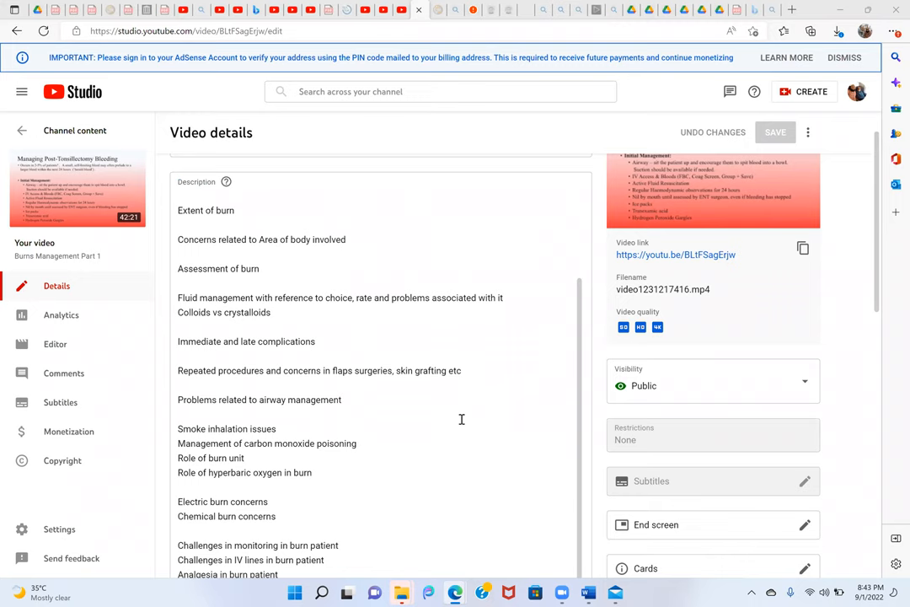
mouse_move(414, 440)
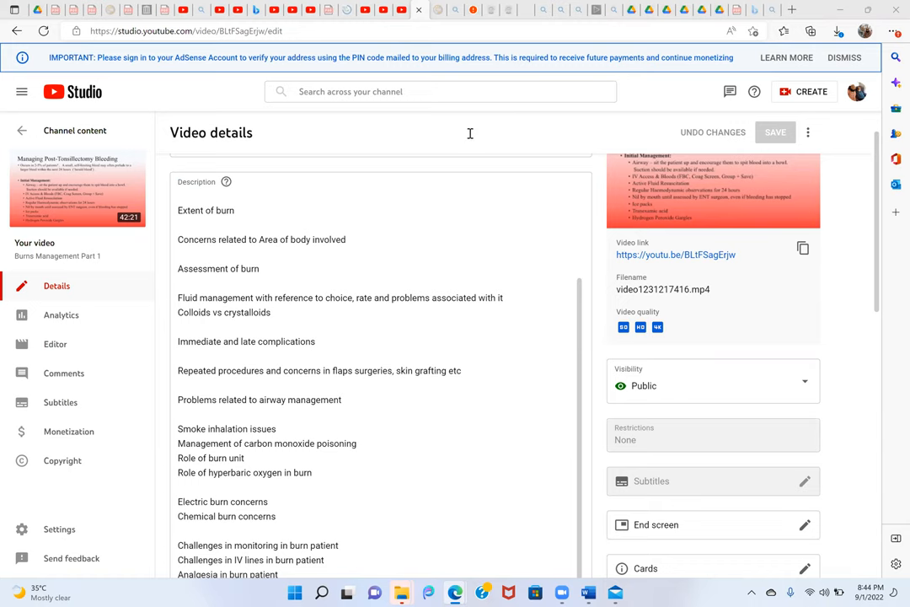
mouse_move(529, 259)
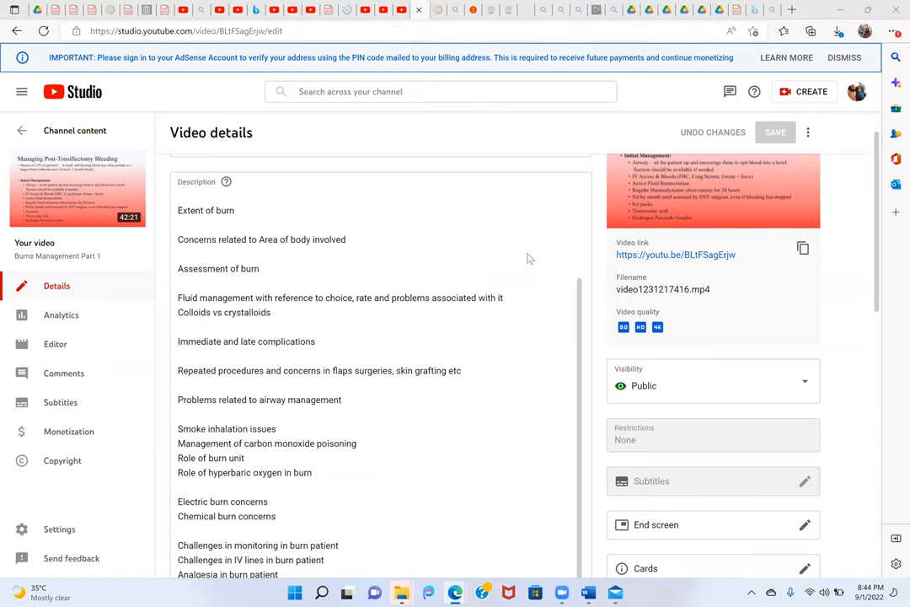
mouse_move(432, 402)
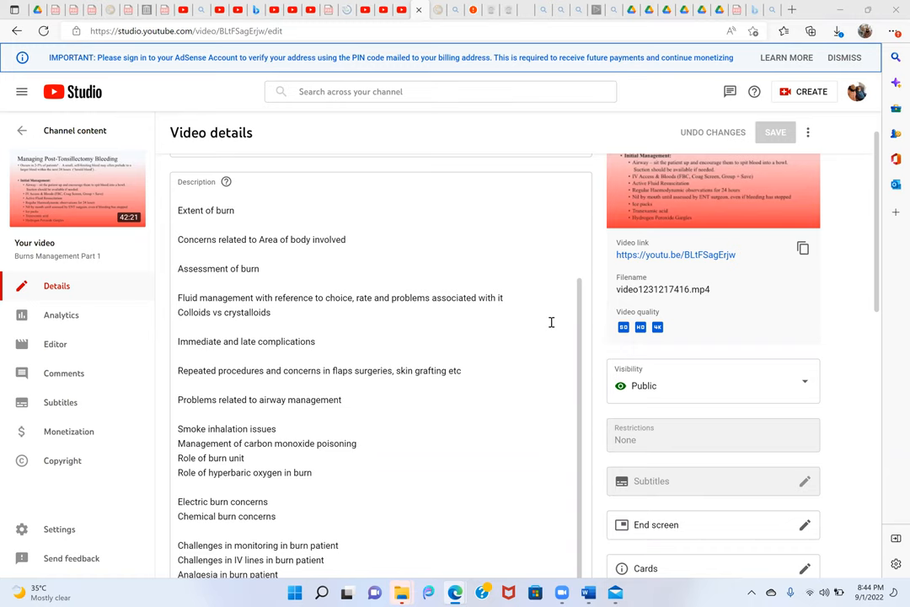
mouse_move(489, 115)
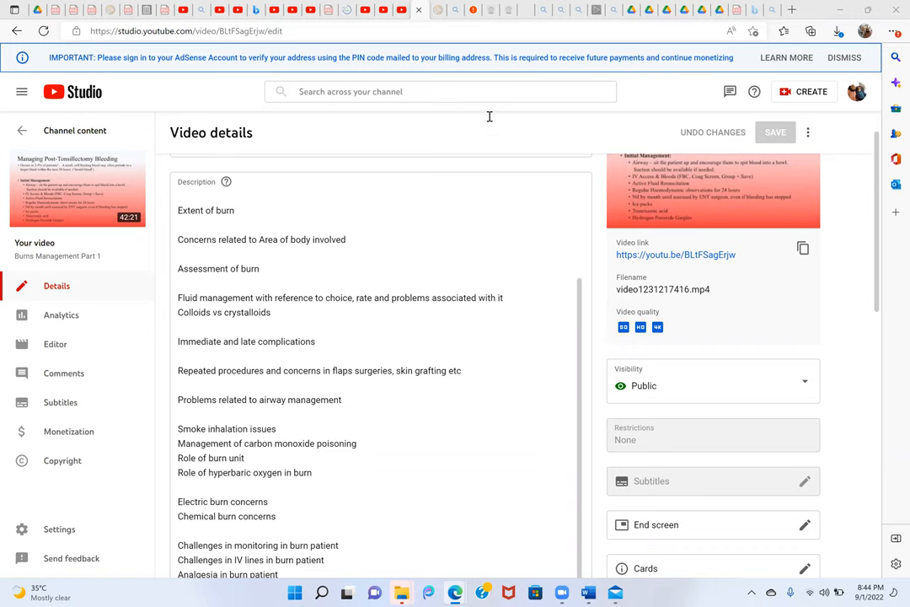
mouse_move(474, 146)
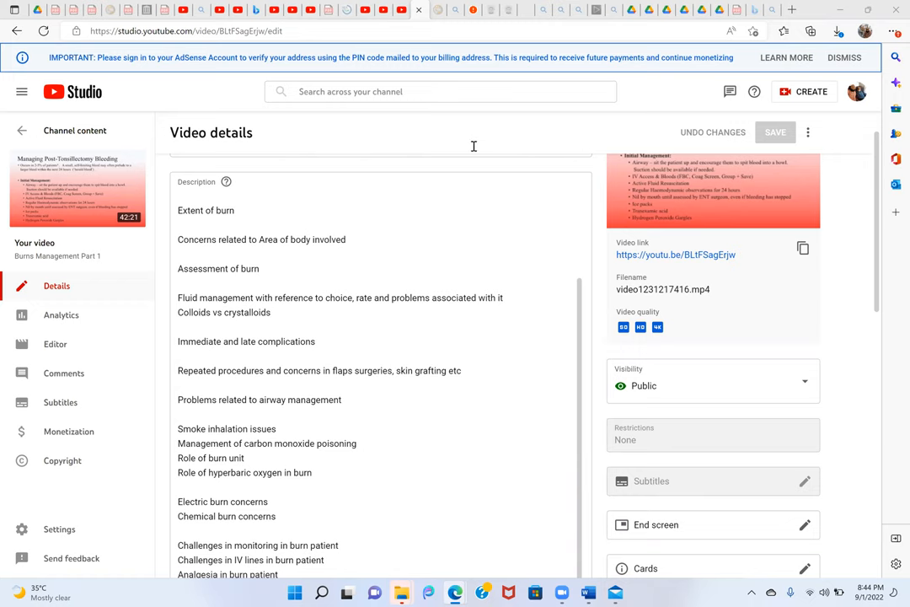
mouse_move(376, 355)
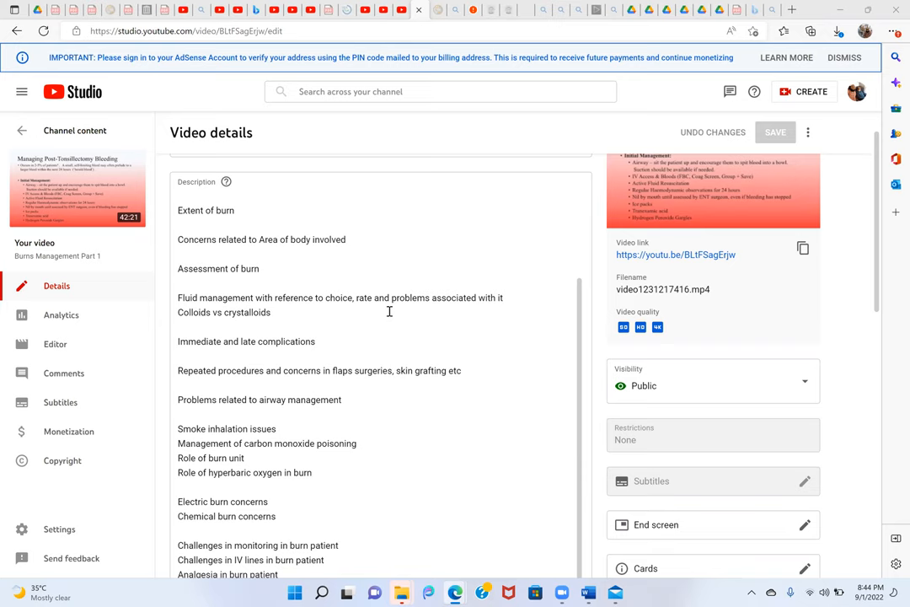
mouse_move(389, 472)
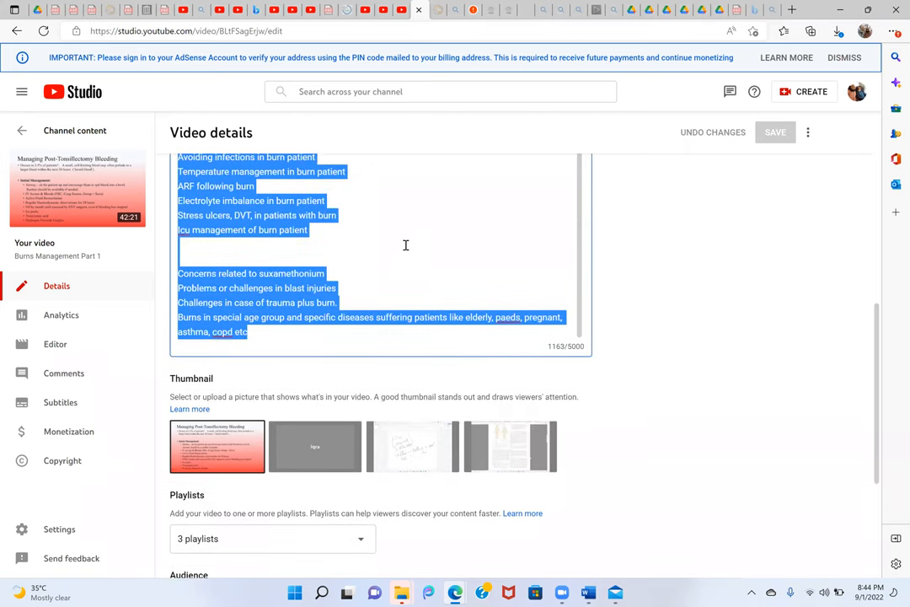
left_click(410, 289)
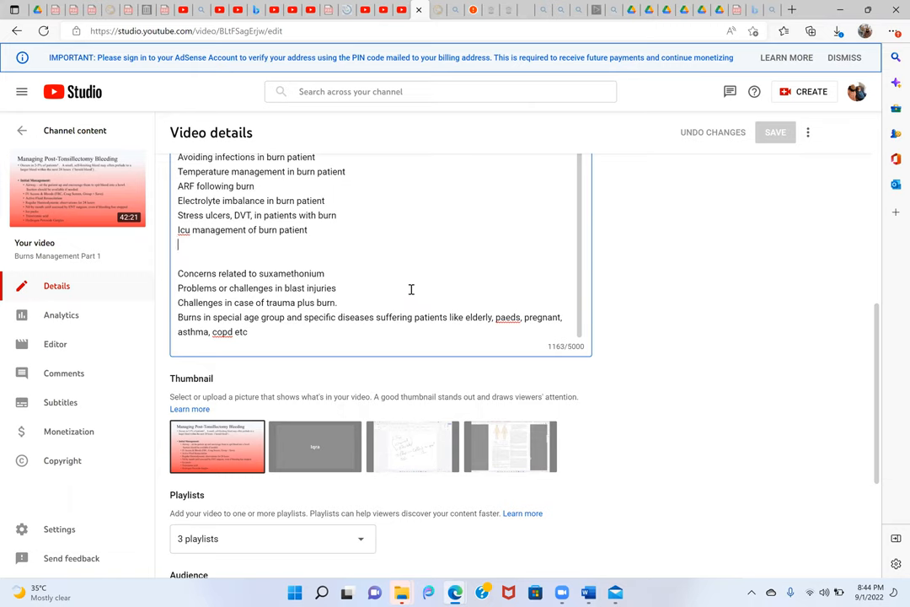
scroll("down", 3)
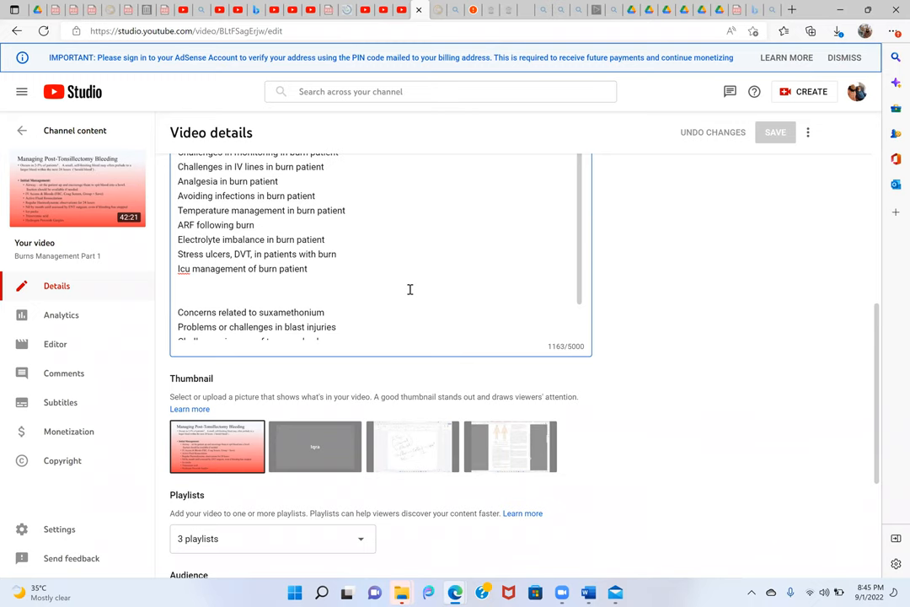
left_click(181, 283)
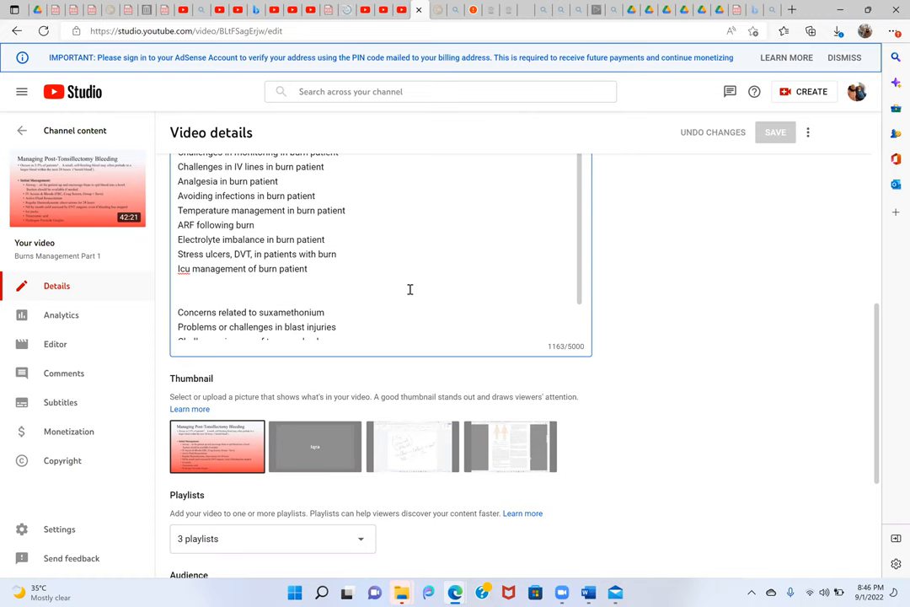
left_click(178, 283)
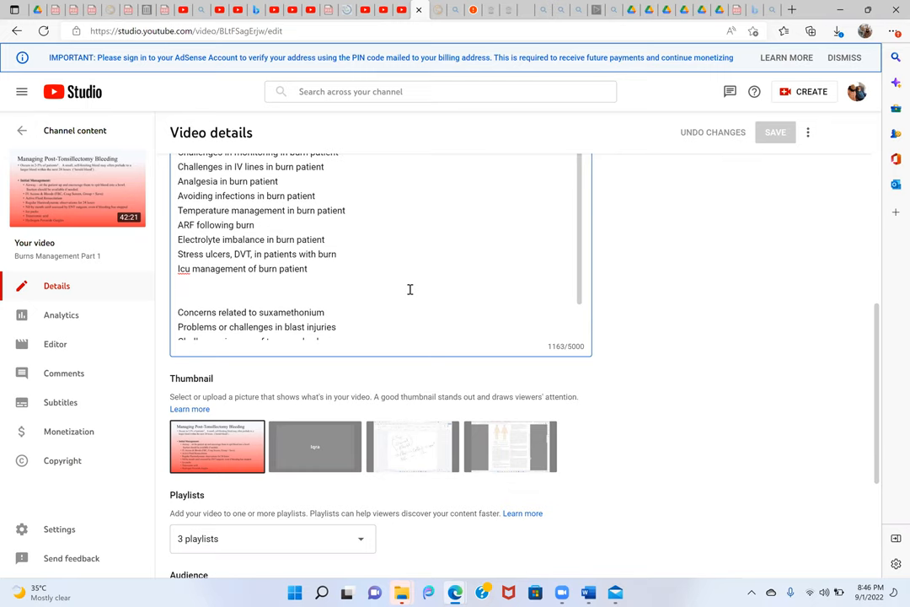
left_click(179, 283)
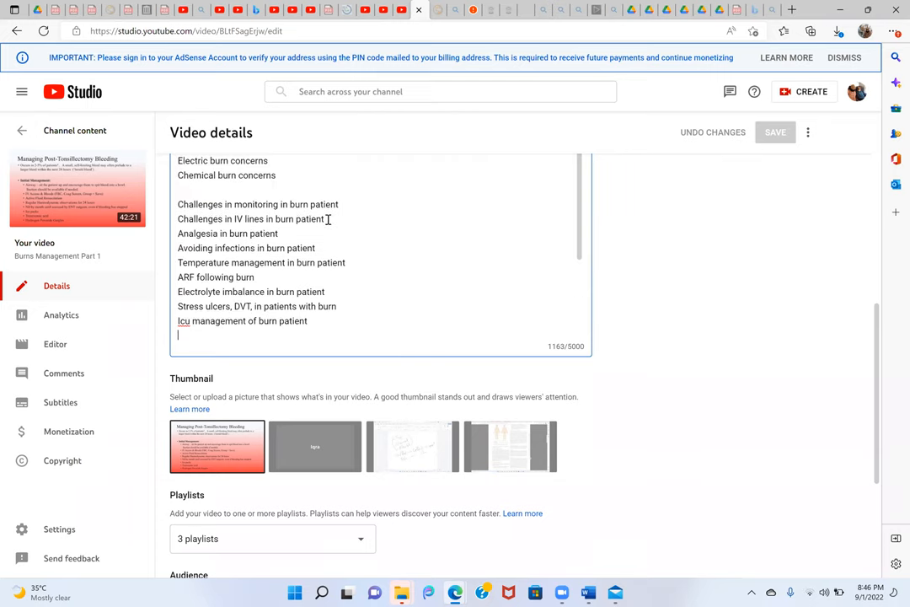
scroll("down", 3)
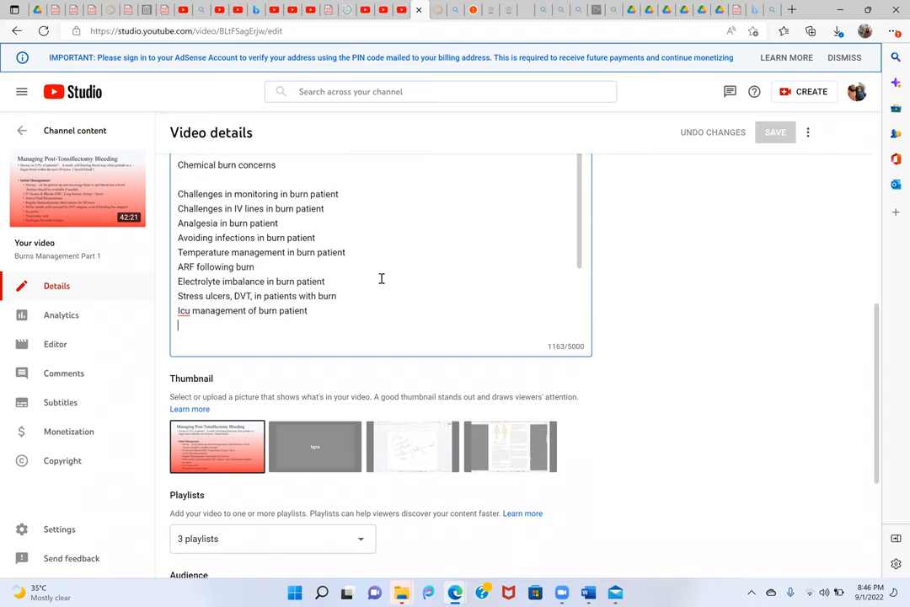
mouse_move(365, 238)
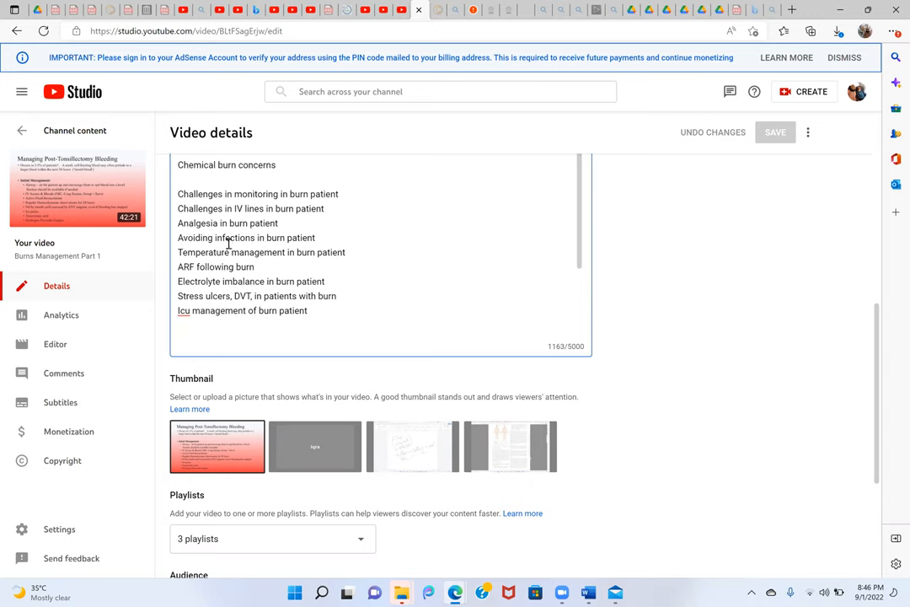
left_click(254, 237)
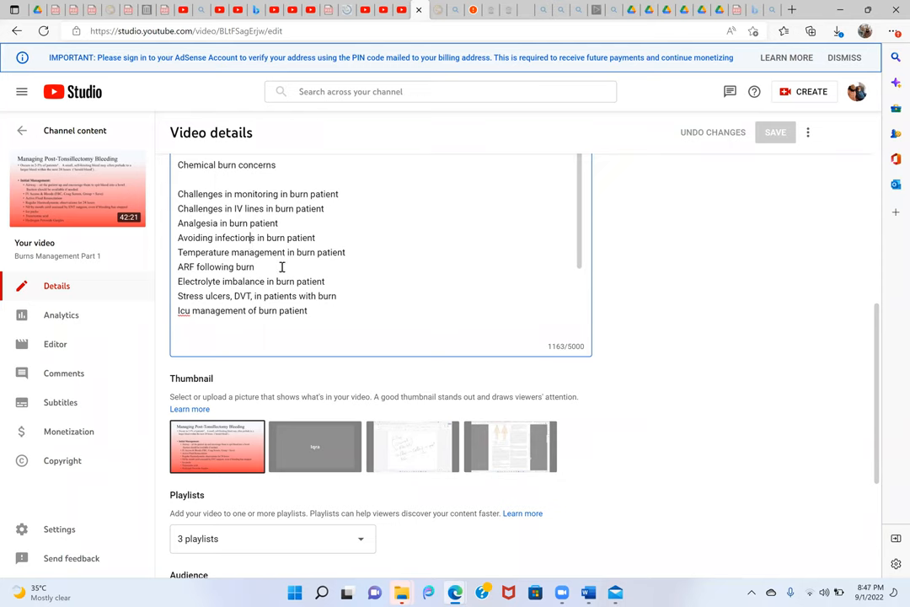
scroll("down", 3)
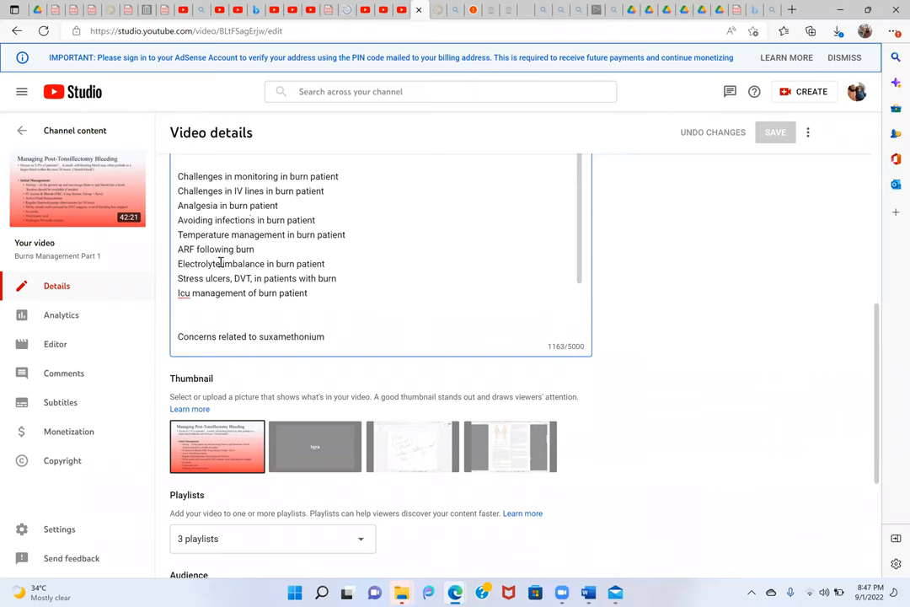
mouse_move(212, 263)
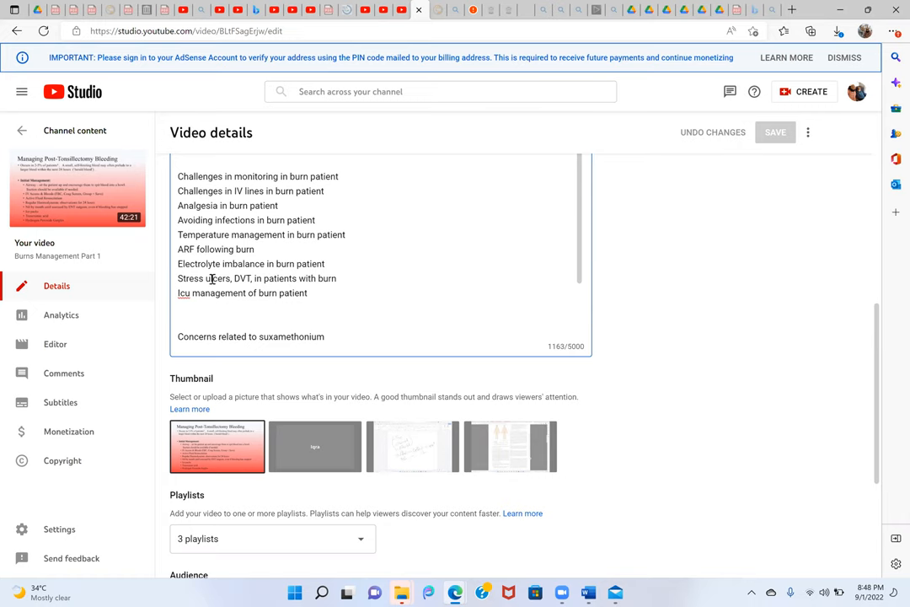
mouse_move(223, 285)
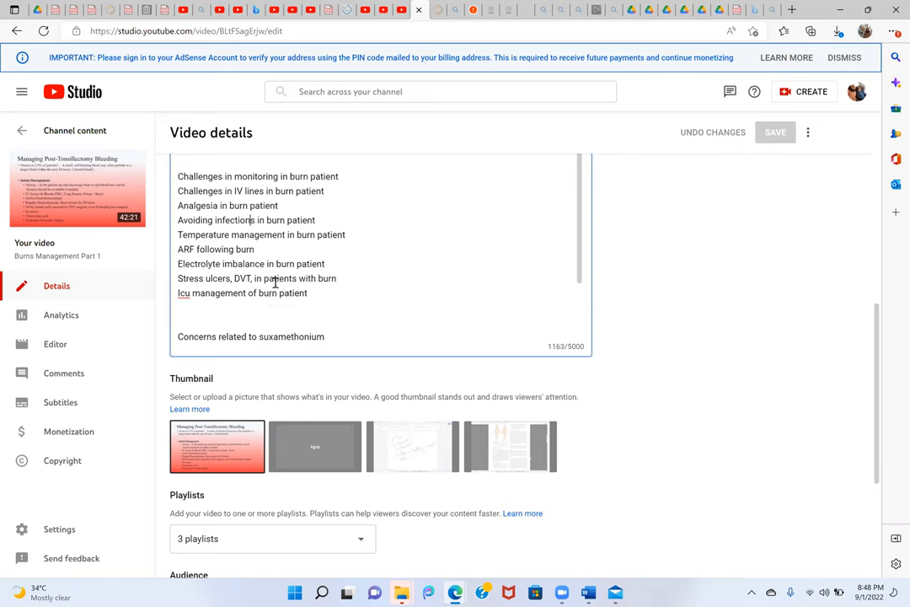
type("Problems or challenges in blast injuries")
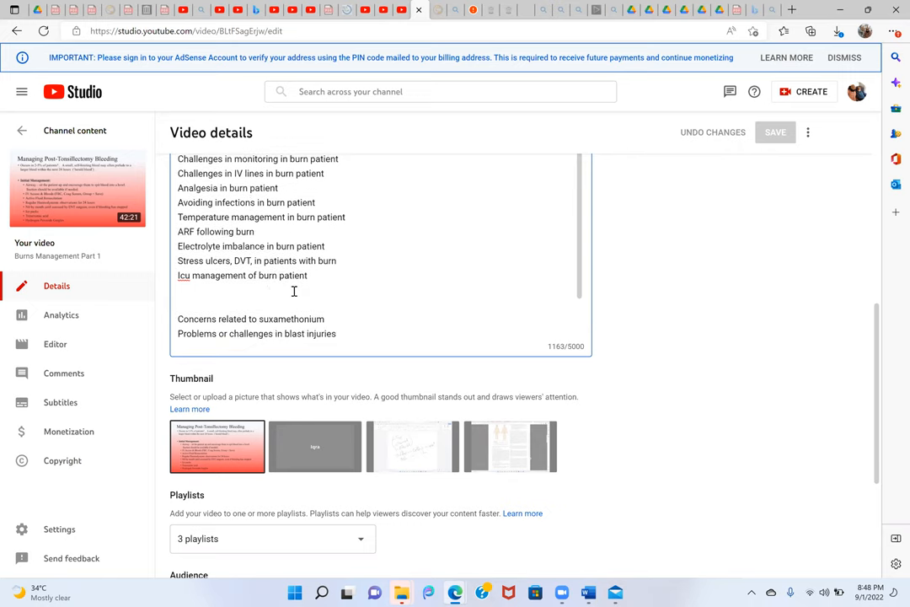
scroll("down", 3)
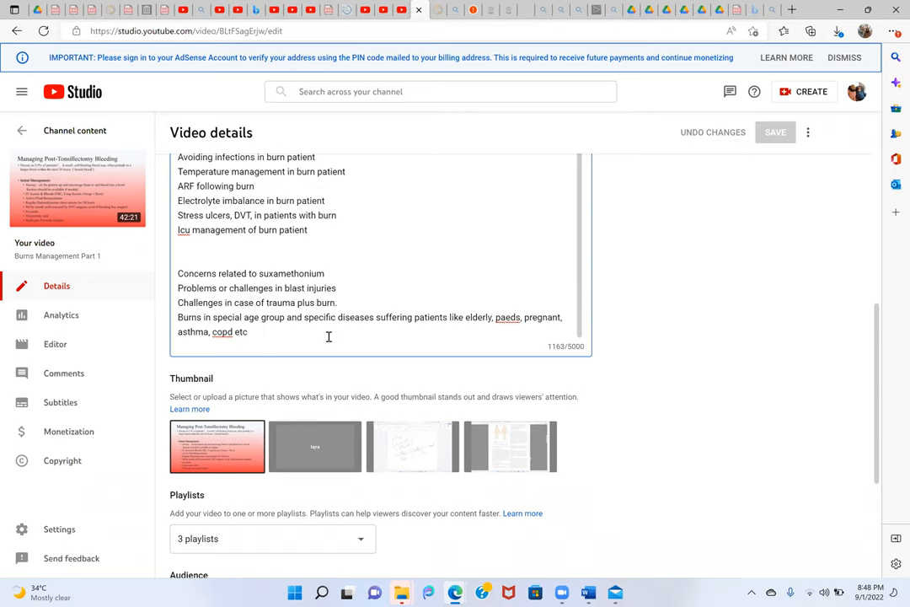
mouse_move(388, 255)
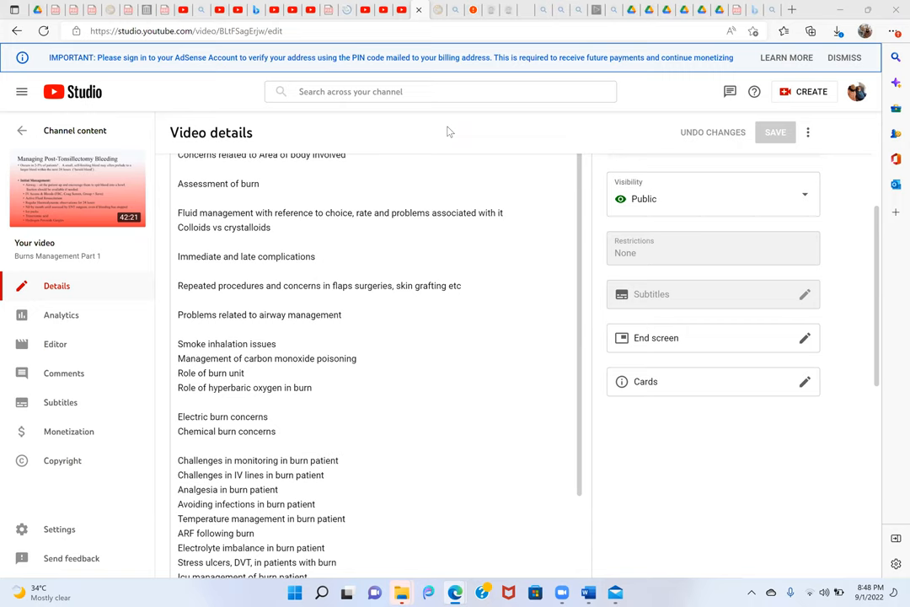
mouse_move(569, 287)
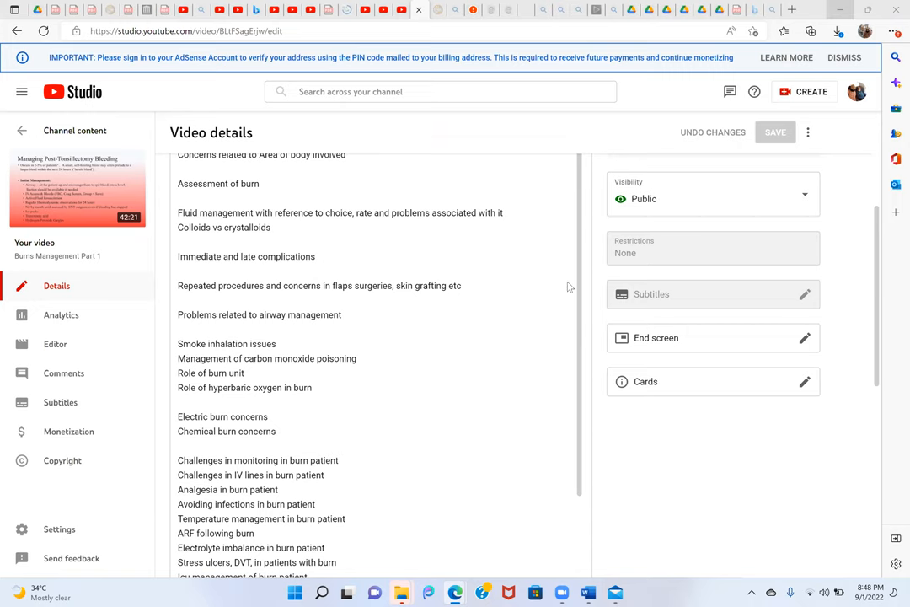
mouse_move(508, 381)
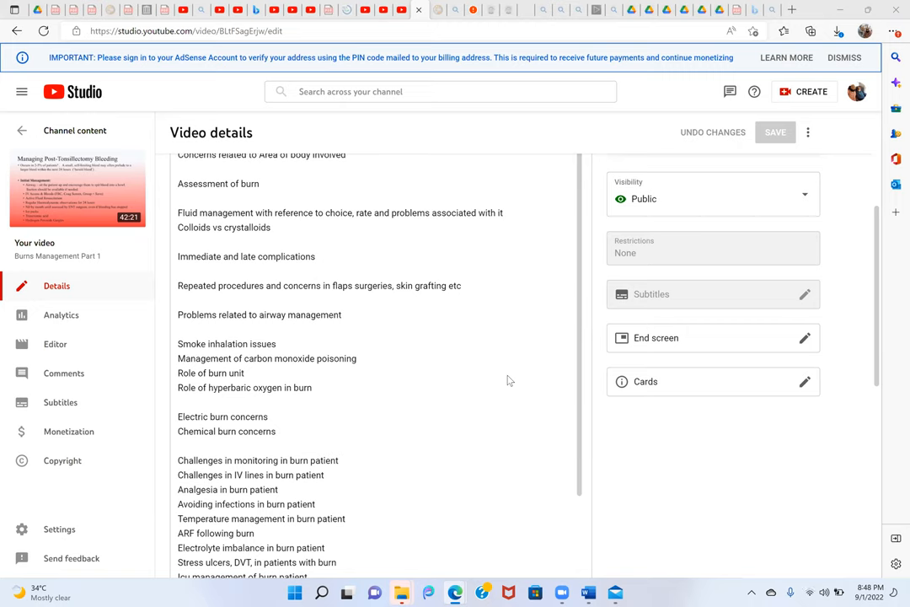
mouse_move(507, 375)
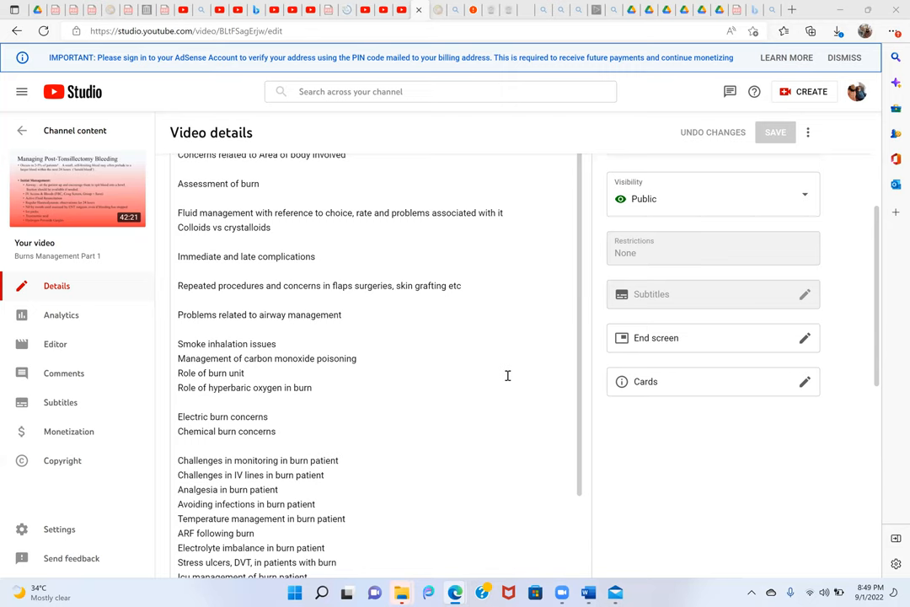
mouse_move(498, 394)
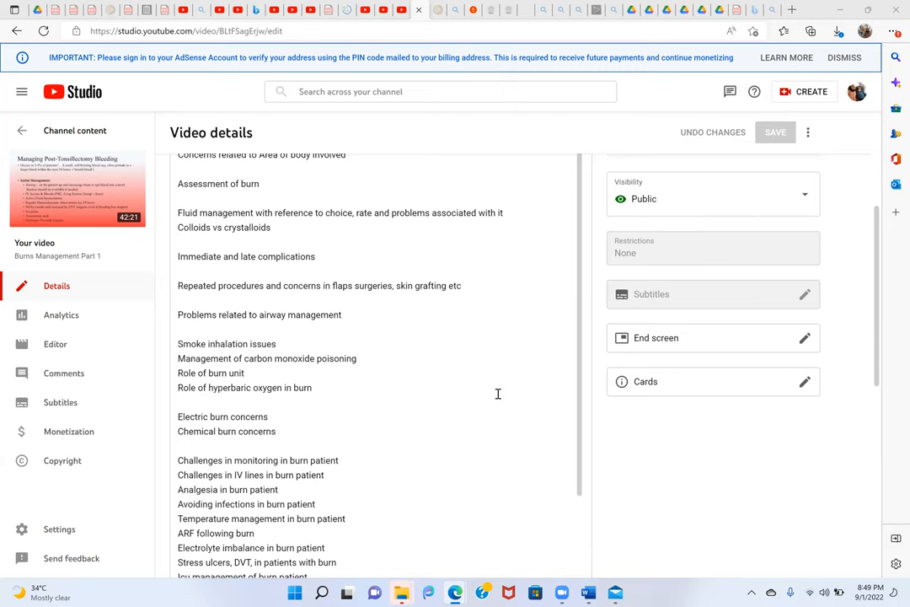
mouse_move(507, 137)
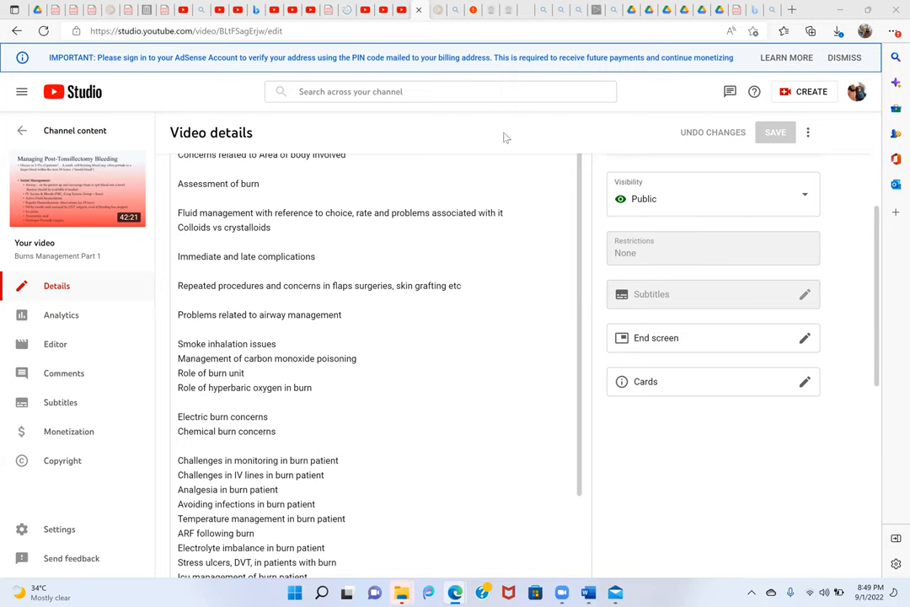
mouse_move(627, 95)
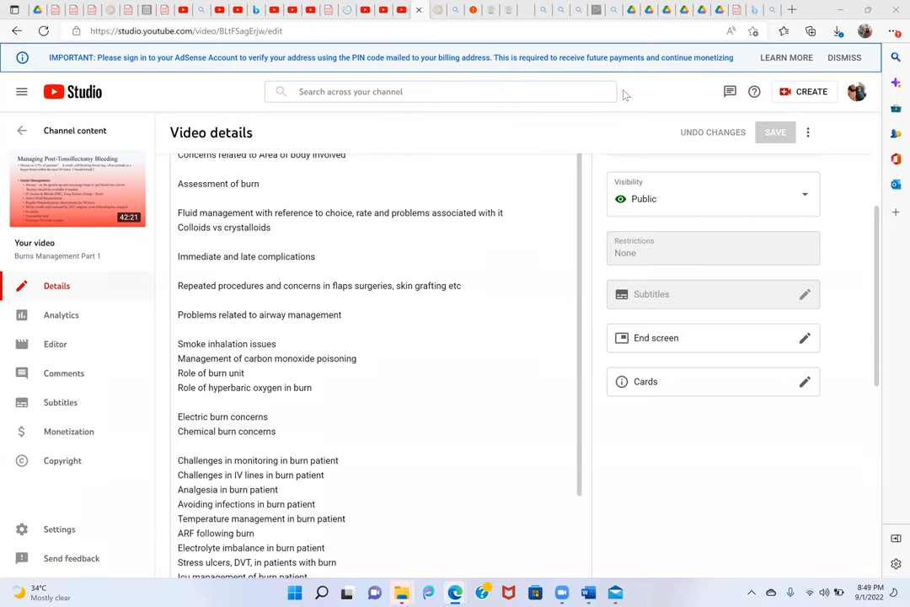